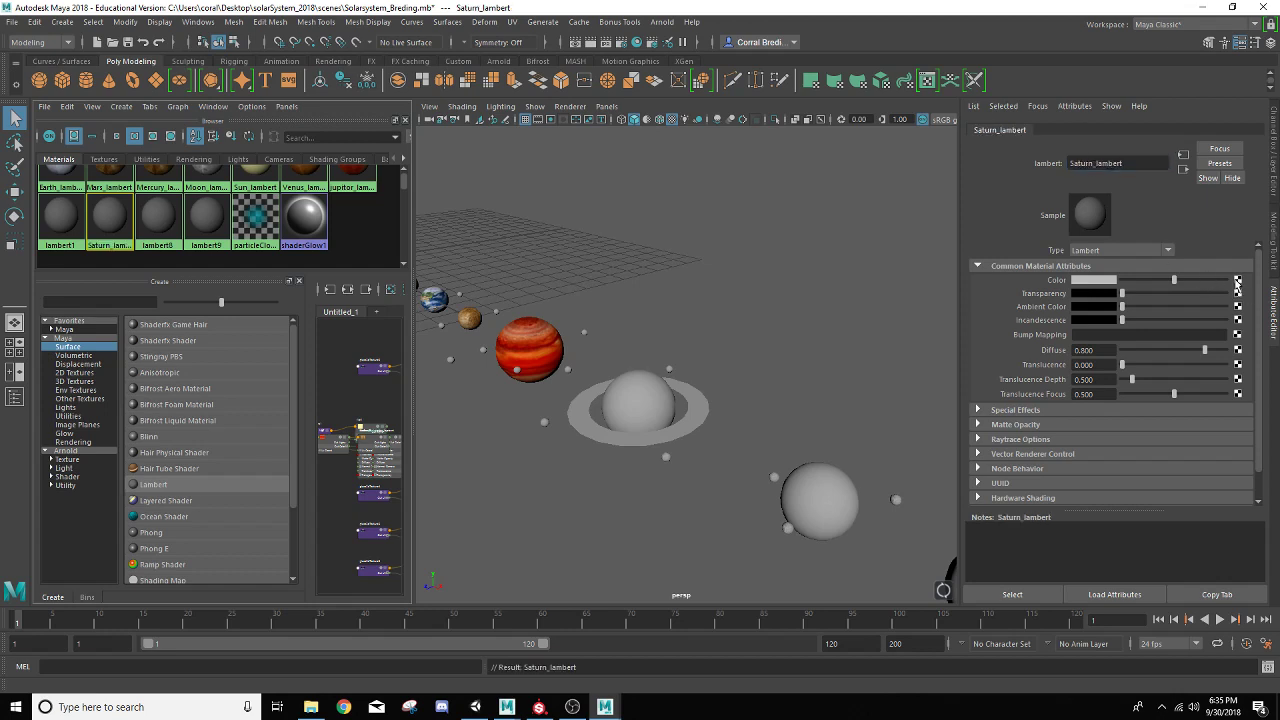
- Load saturnmap.jpg as a file texture into Saturn_lambert's colour
click(1238, 280)
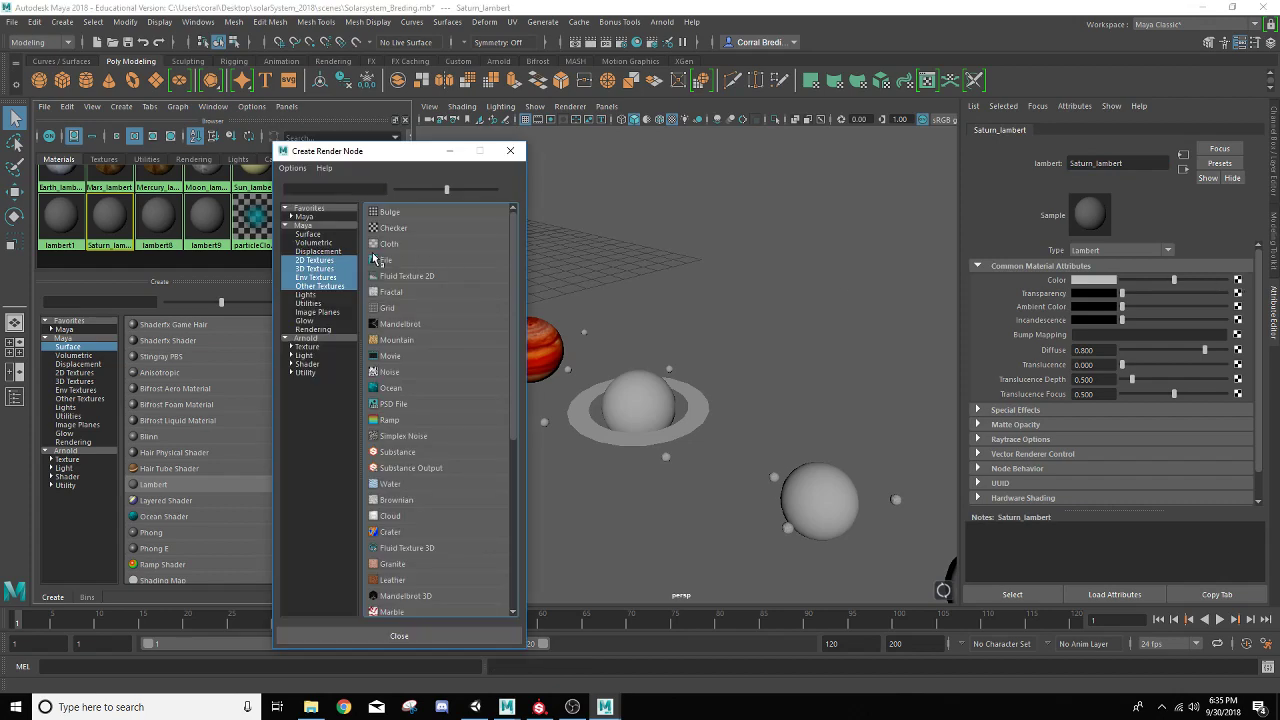
click(386, 260)
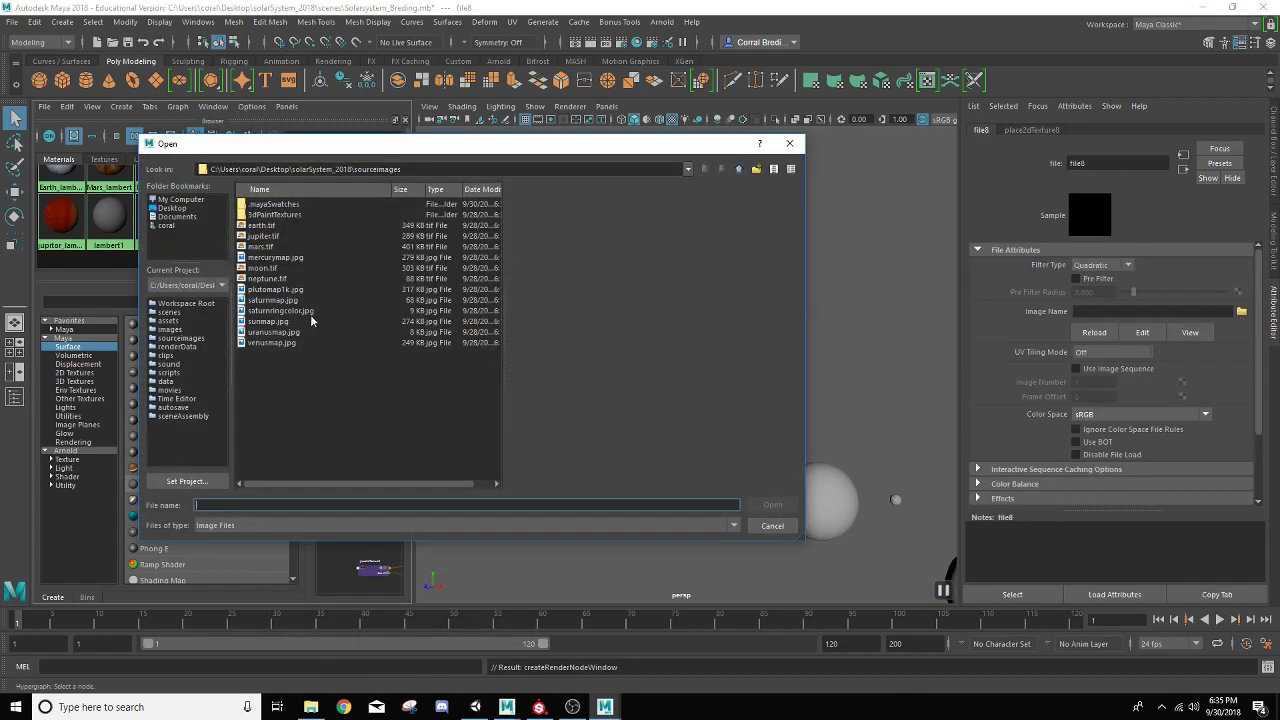
click(272, 300)
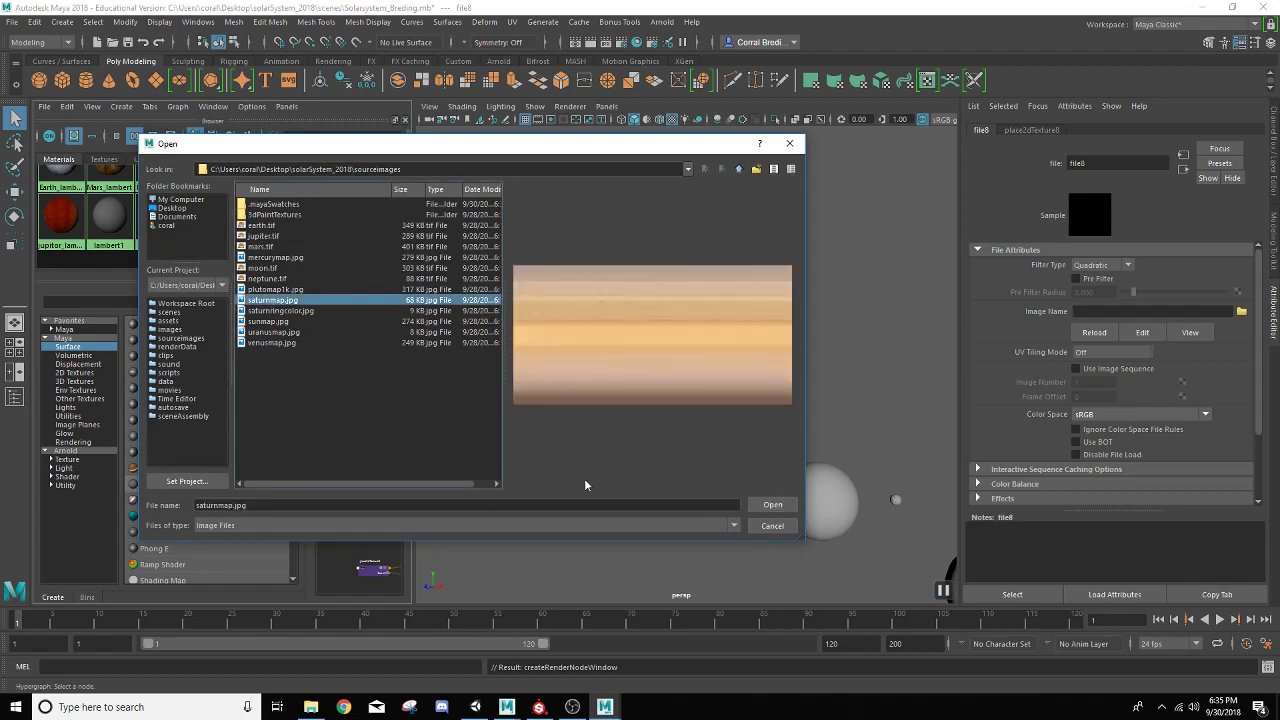
click(772, 504)
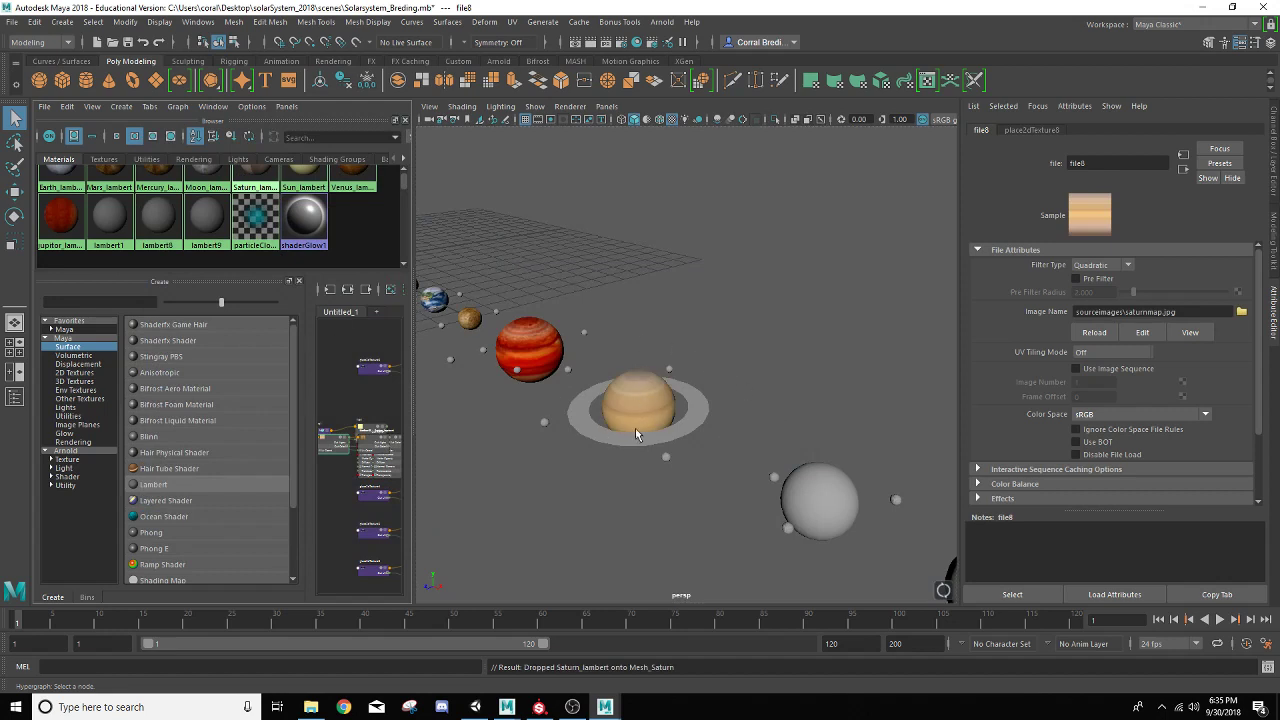
- Load saturnringcolor.jpg as a file texture into Sat_Ring_lambert's colour
click(156, 216)
text(Sat_Ring_lambert)
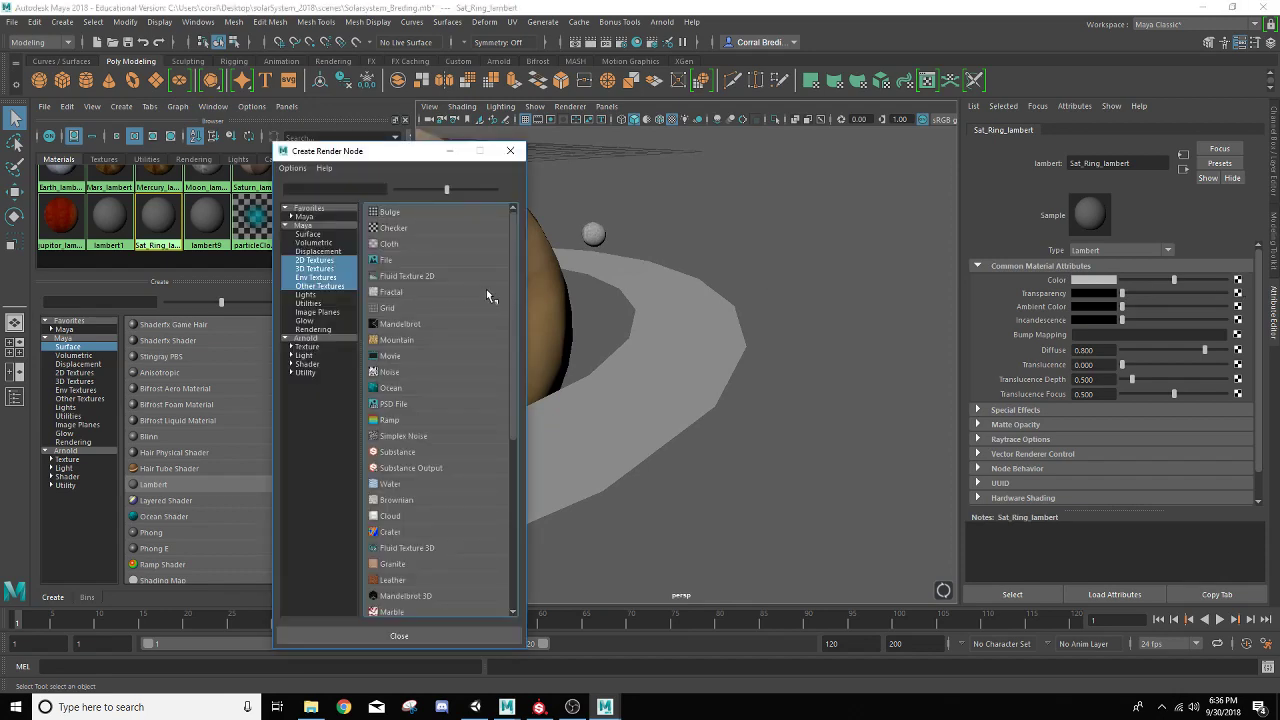
click(388, 260)
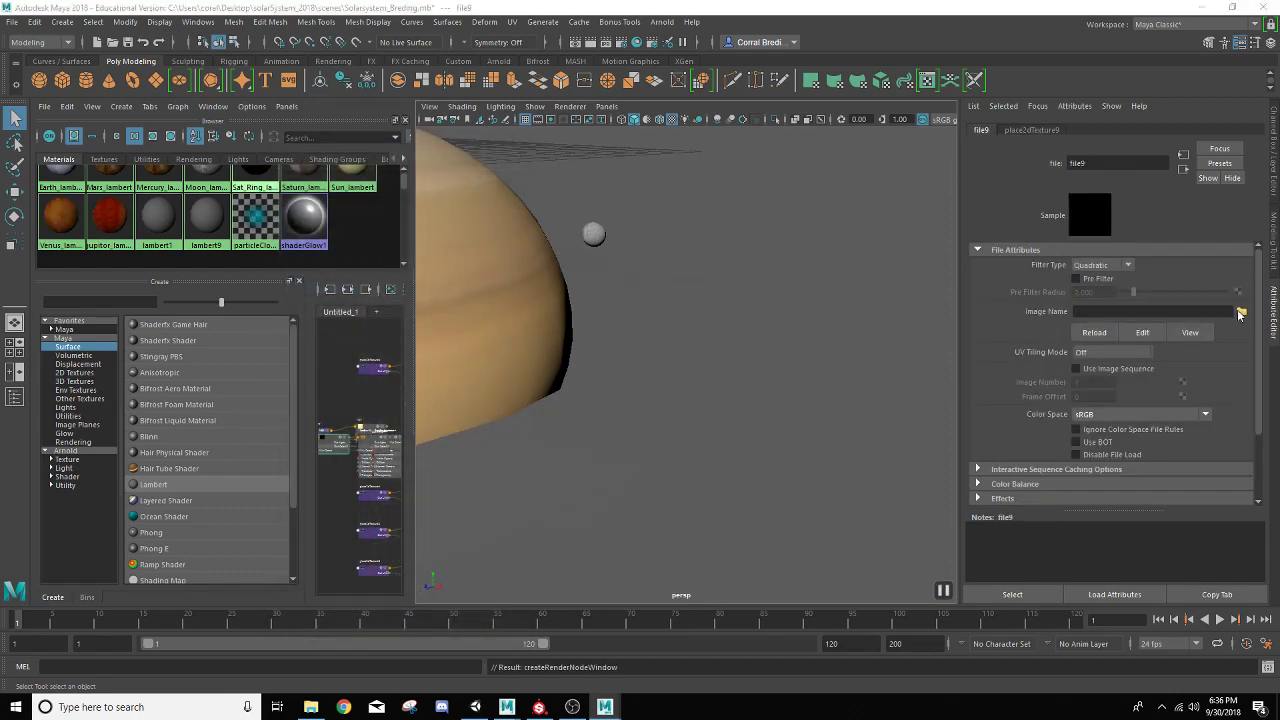
click(1240, 312)
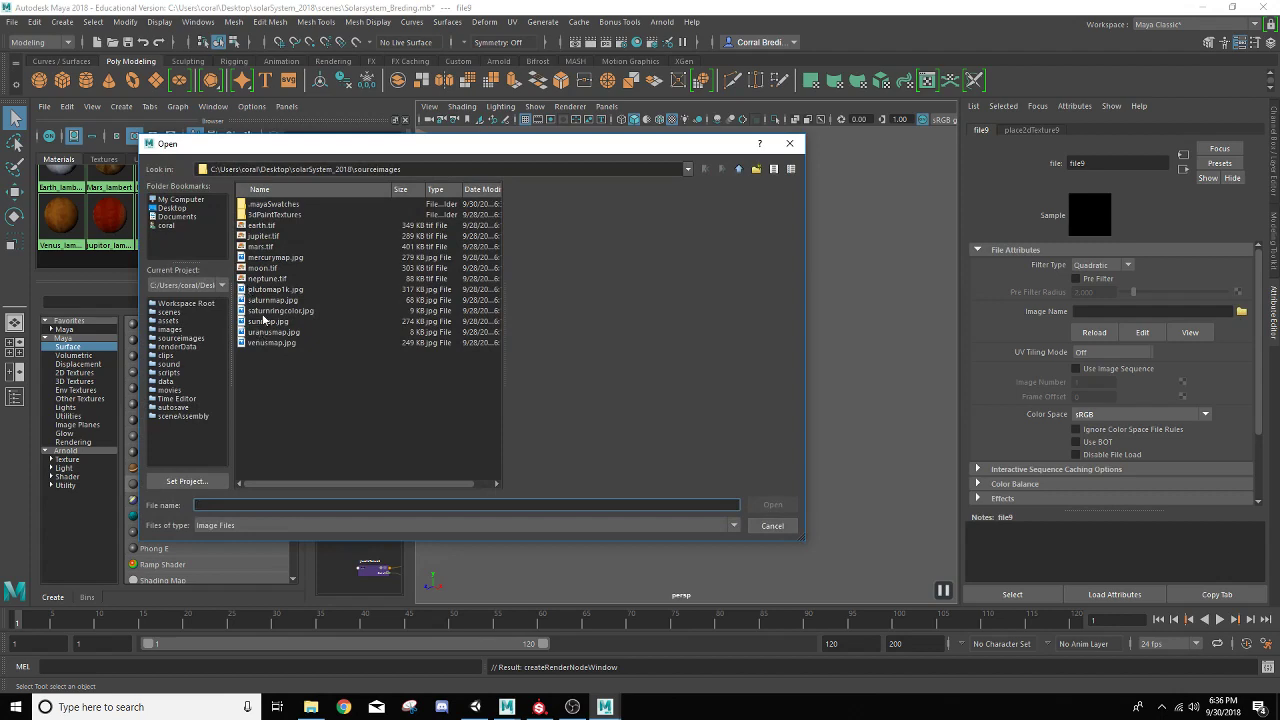
double_click(280, 312)
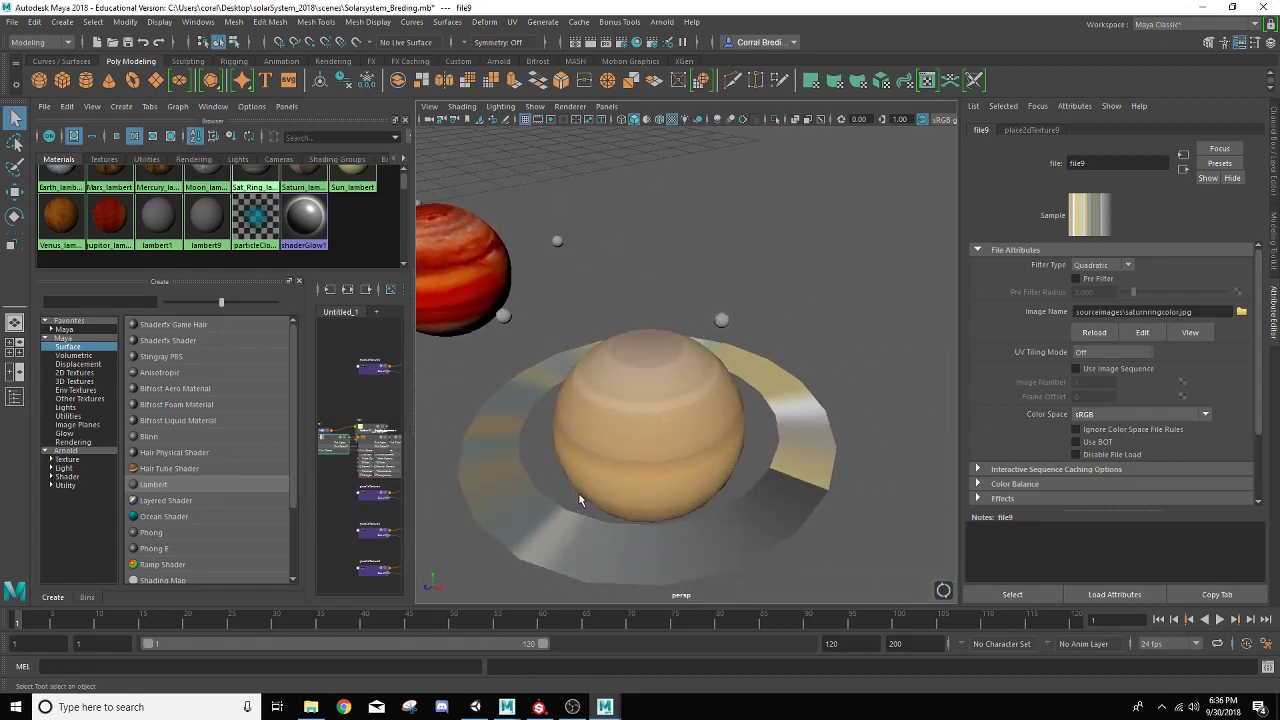
mouse_move(808, 486)
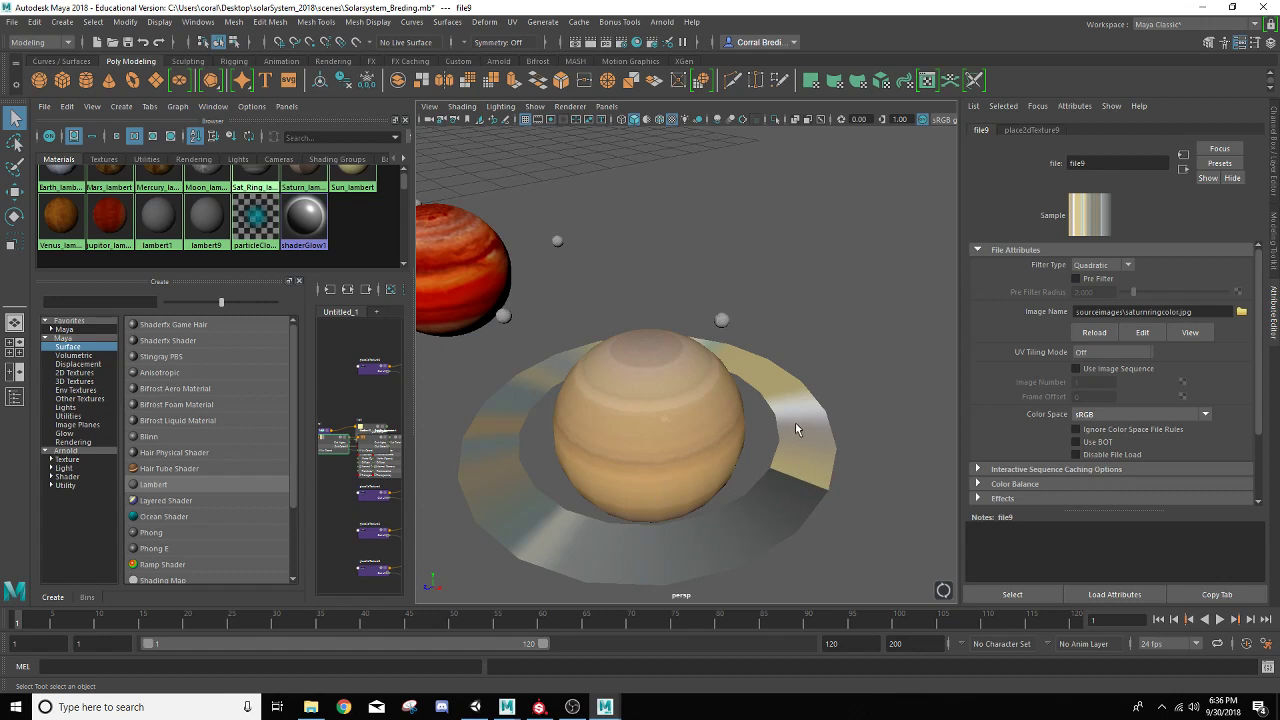
mouse_move(472, 392)
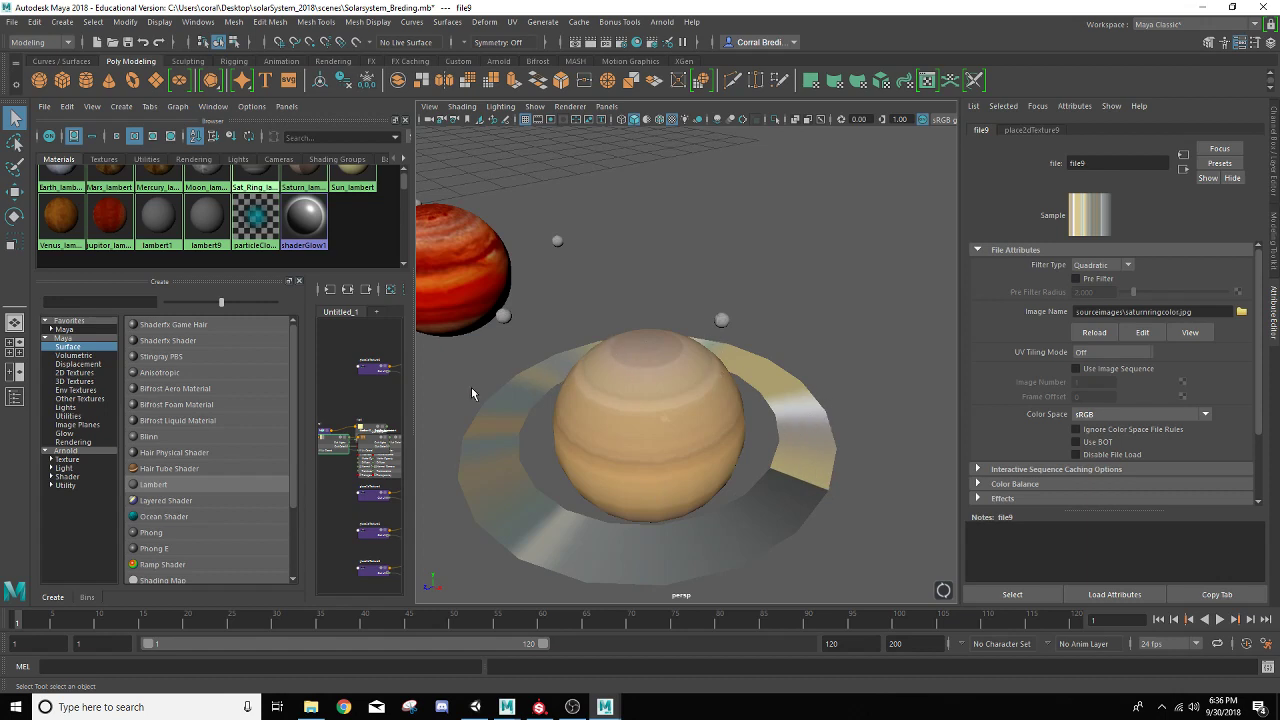
mouse_move(530, 470)
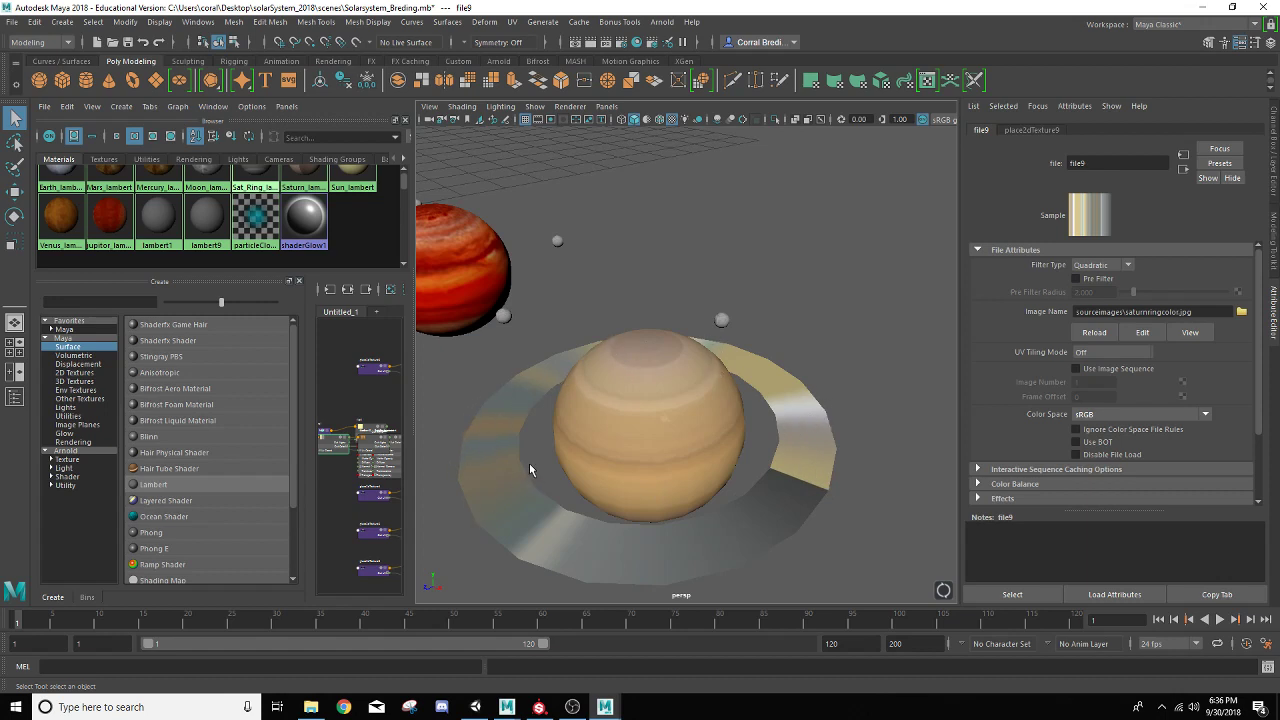
mouse_move(646, 606)
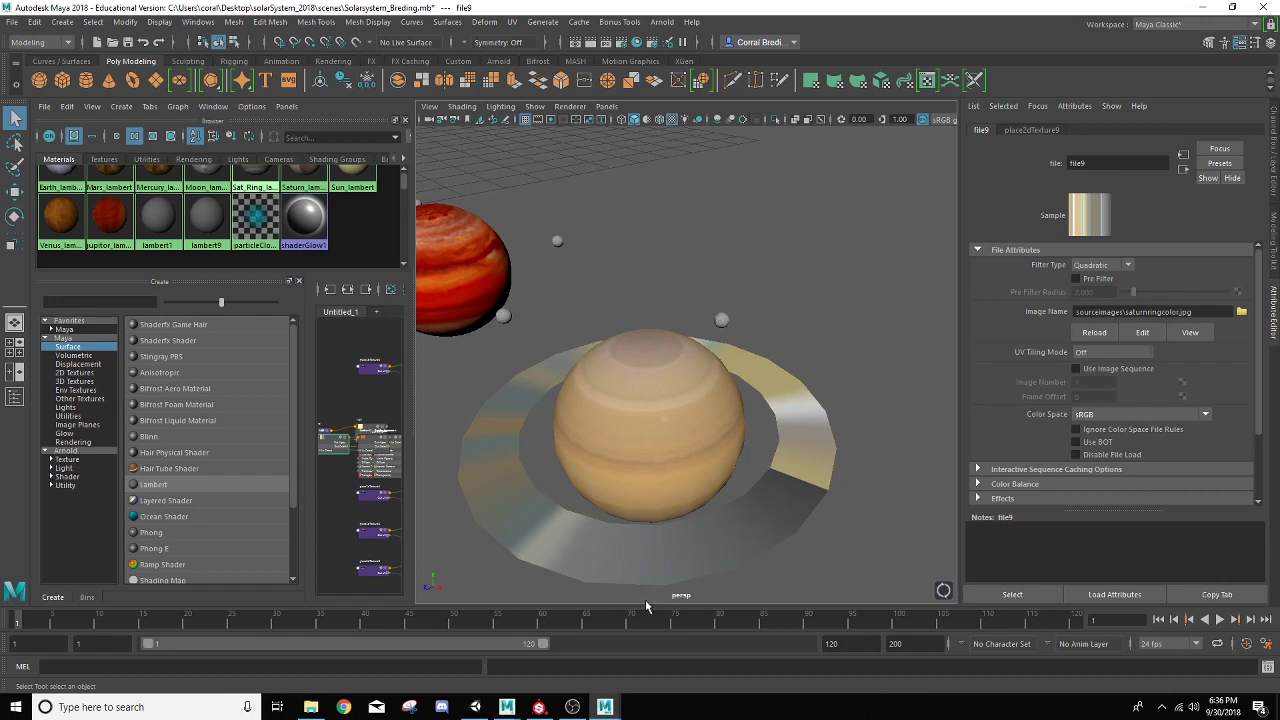
mouse_move(688, 424)
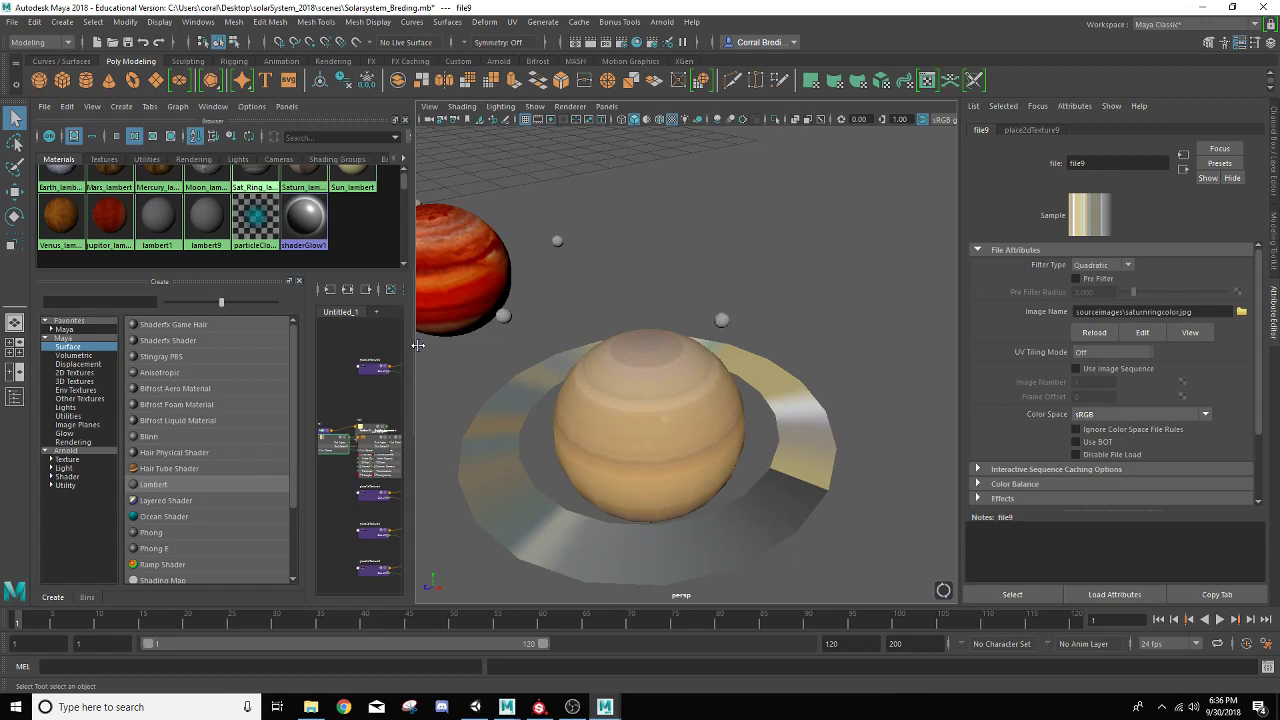
mouse_move(780, 496)
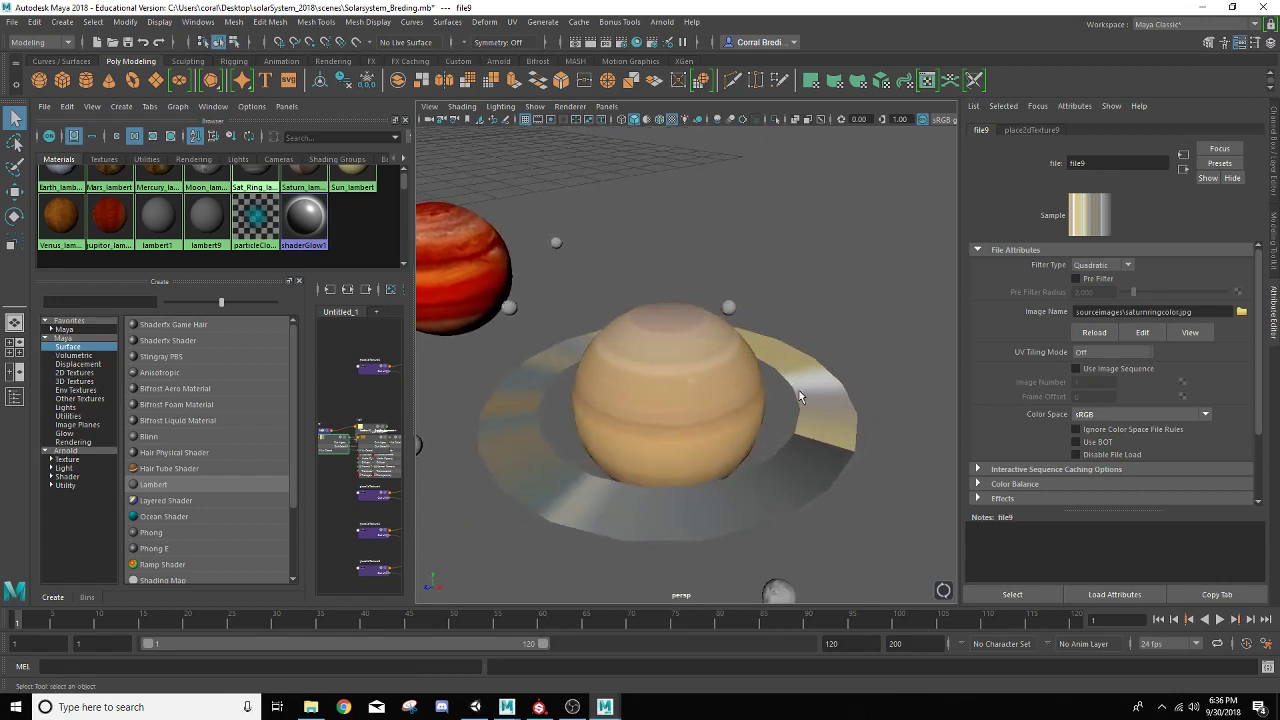
mouse_move(858, 448)
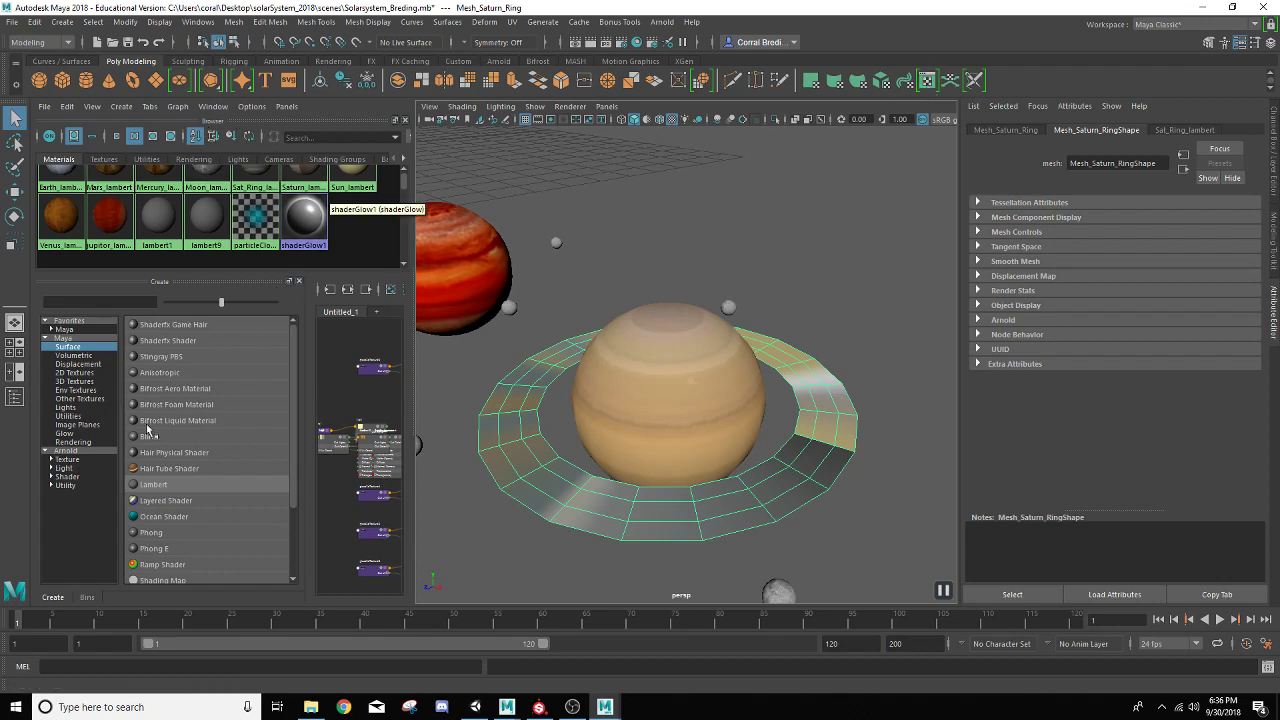
mouse_move(218, 456)
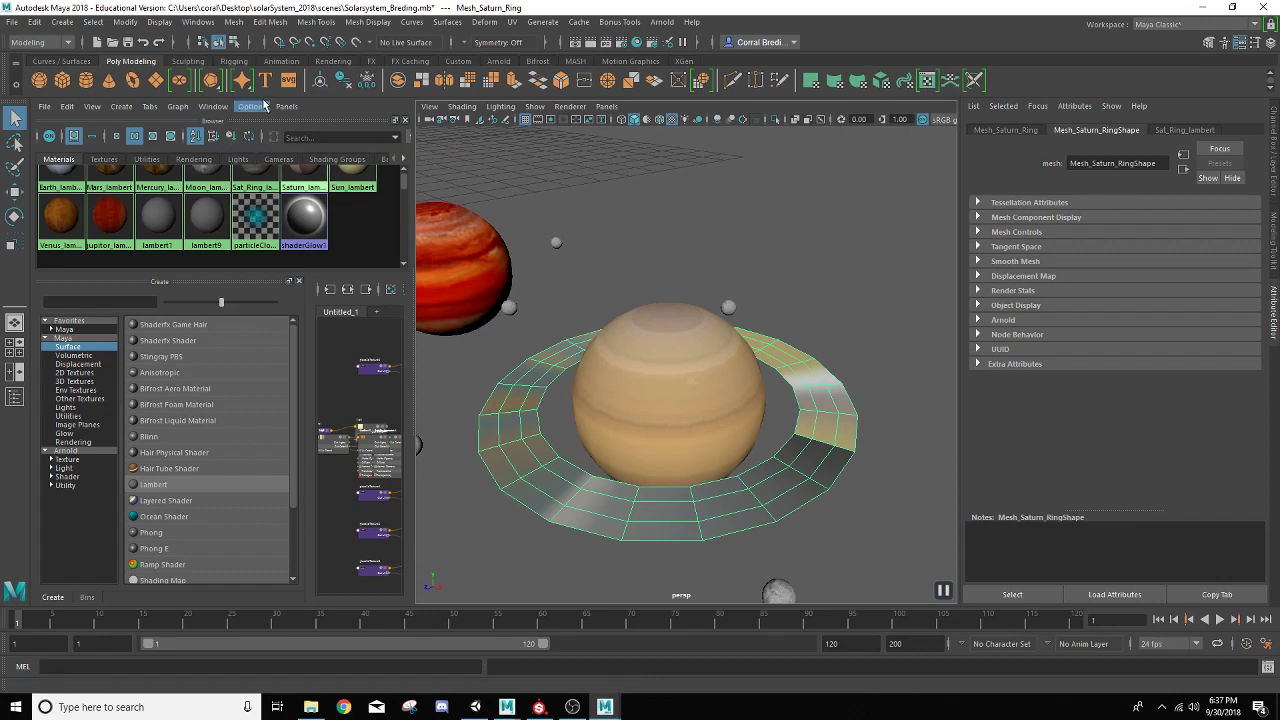
mouse_move(352, 188)
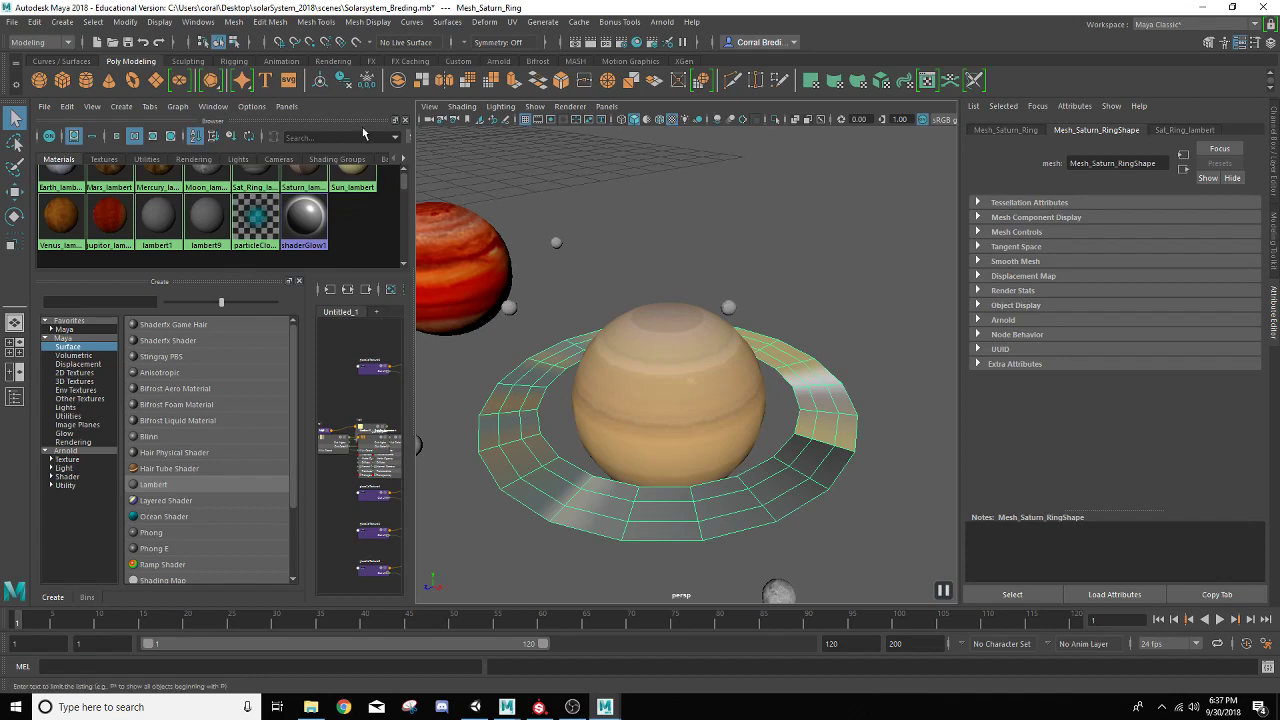
- Switch the left panel to the UV Editor showing the ring's UVs over the ring image
click(286, 106)
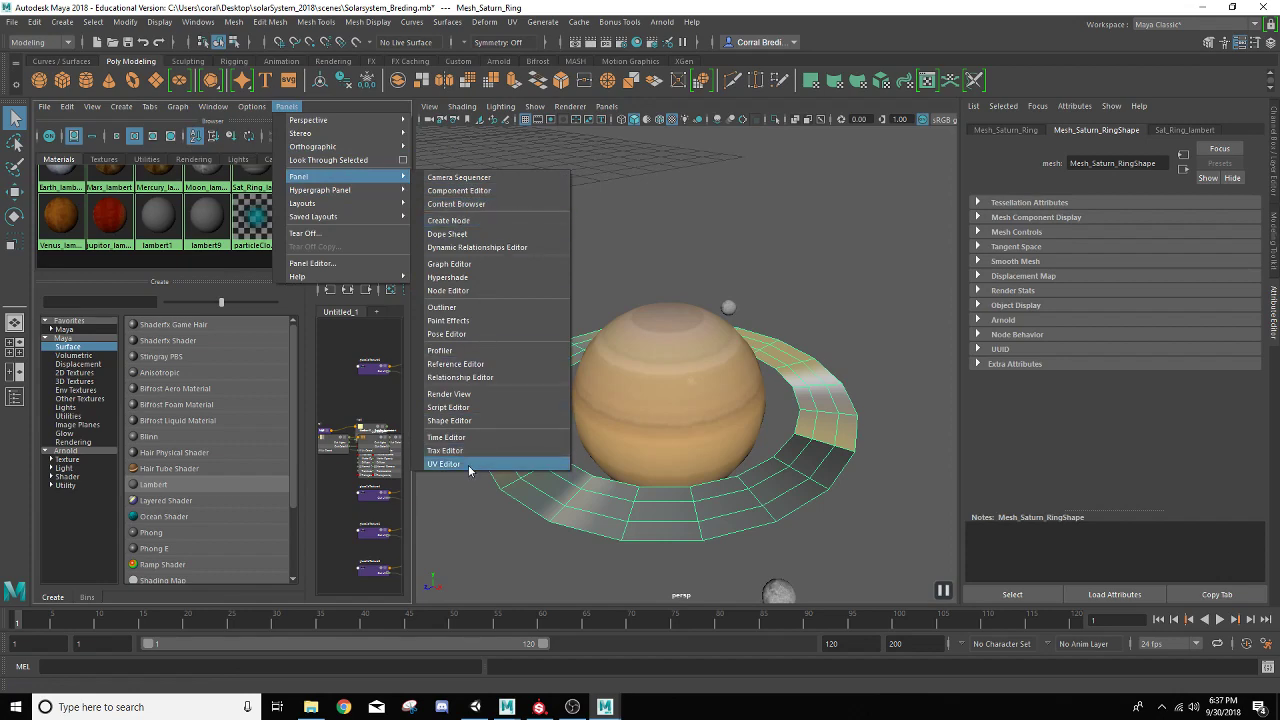
click(444, 464)
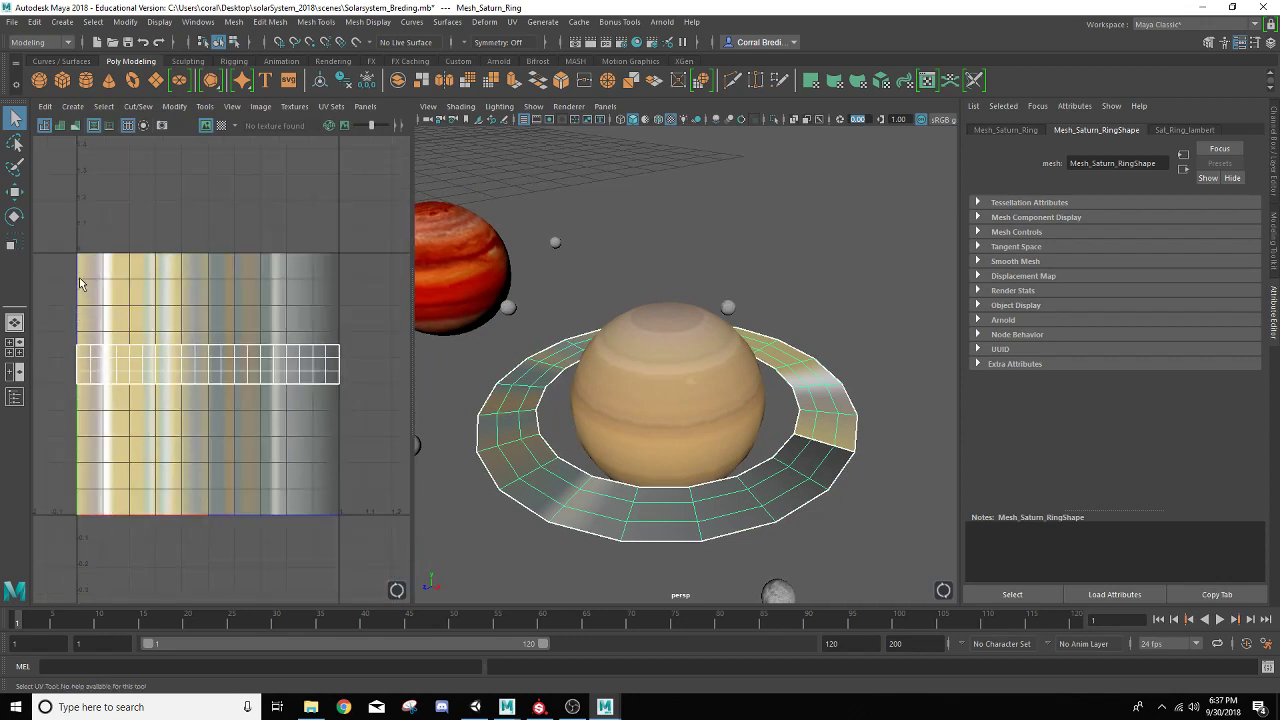
mouse_move(346, 530)
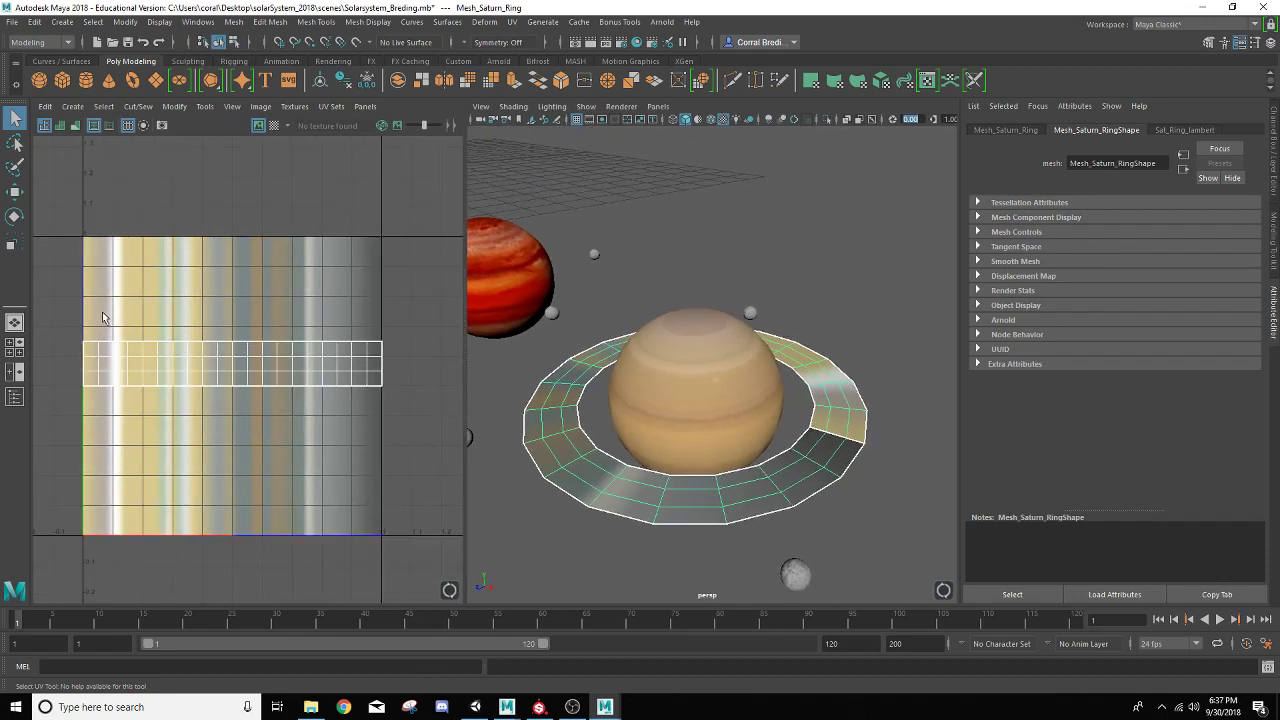
mouse_move(128, 332)
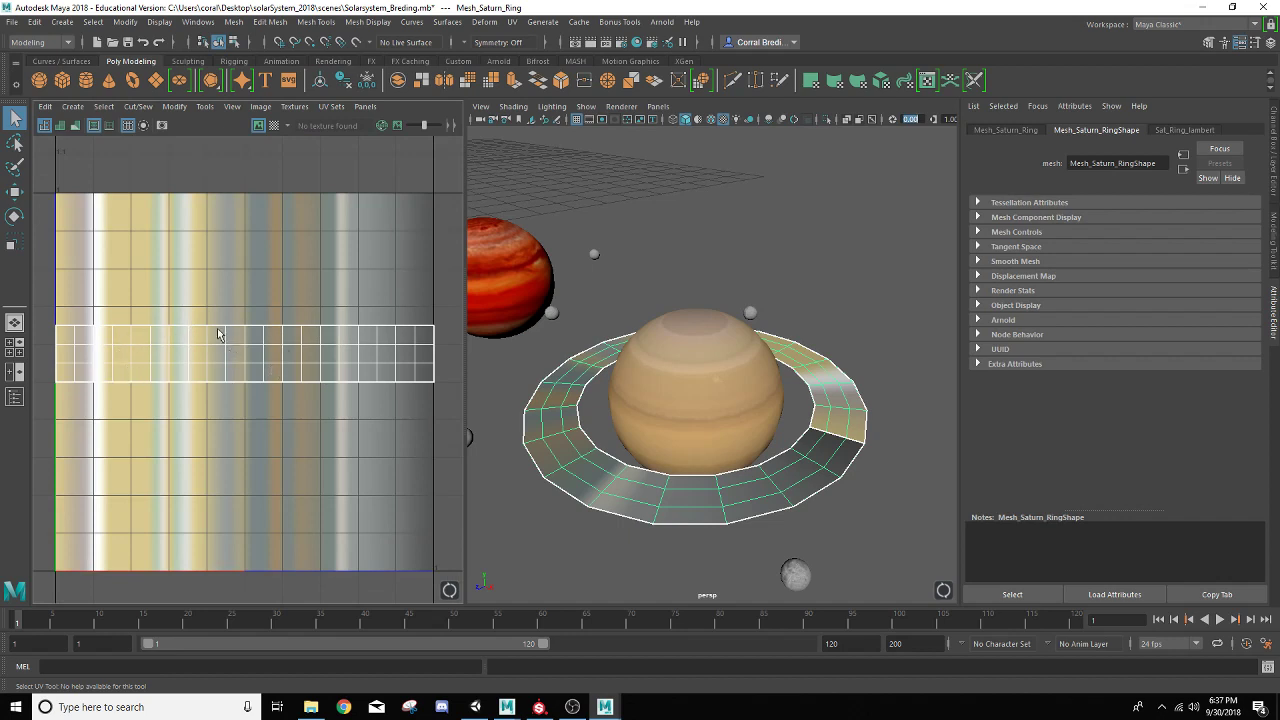
mouse_move(140, 334)
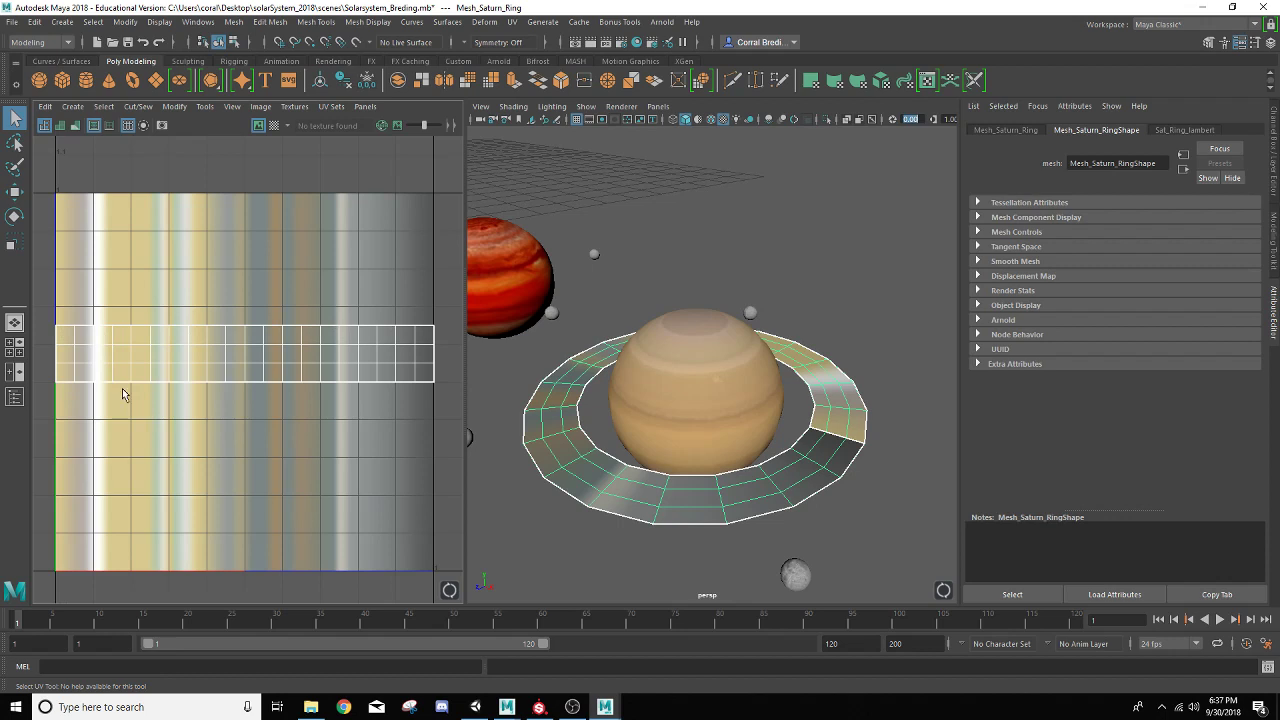
mouse_move(214, 212)
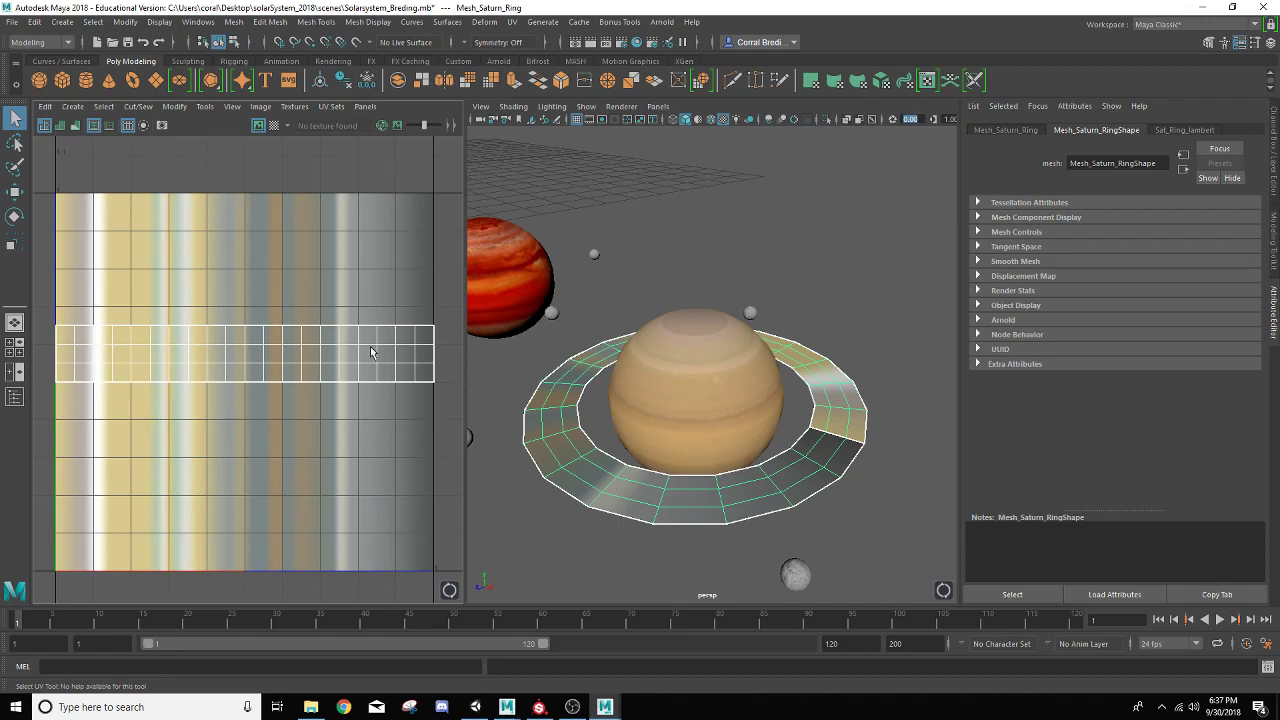
mouse_move(292, 354)
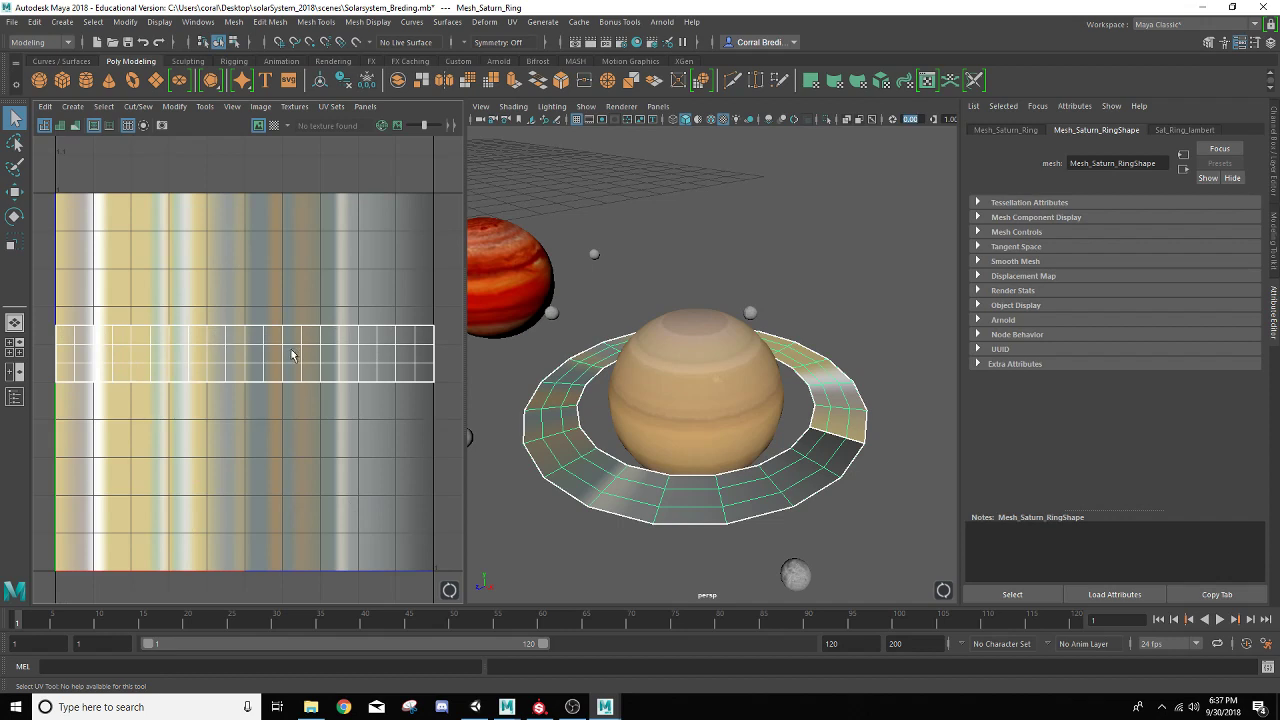
- Enter UV component mode and marquee-select the ring's UV shell
right_click(292, 352)
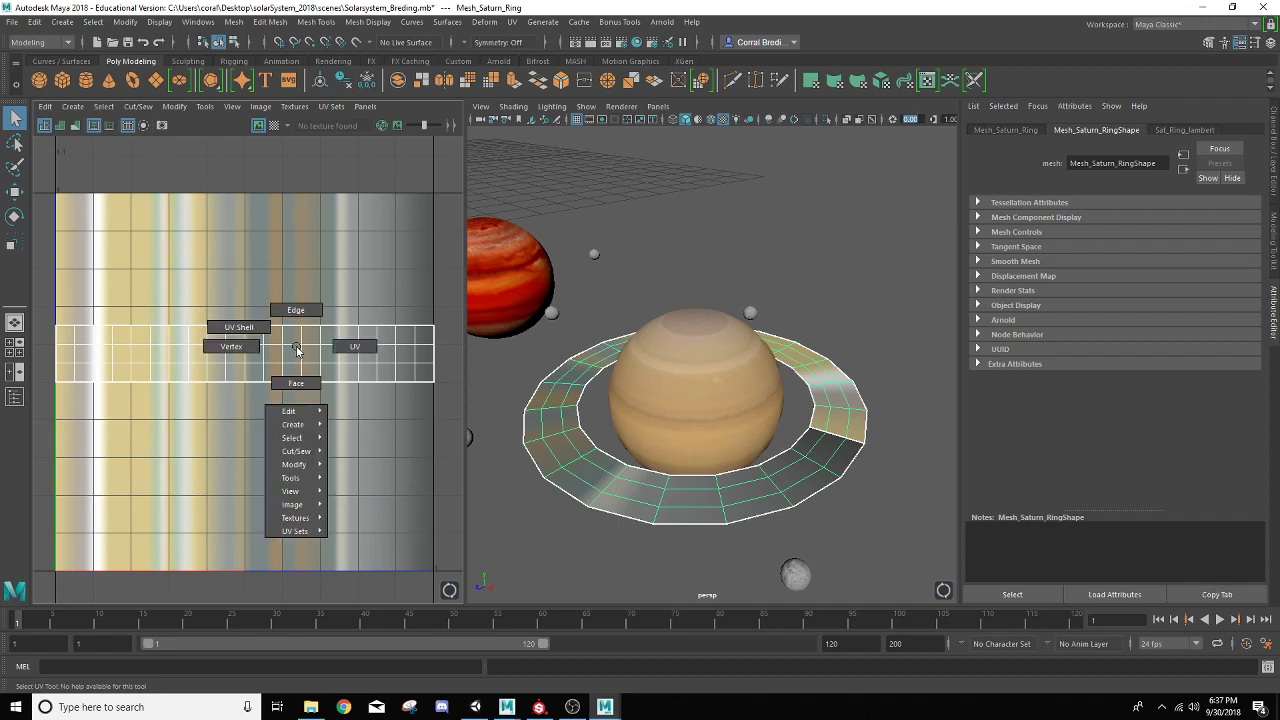
mouse_move(238, 328)
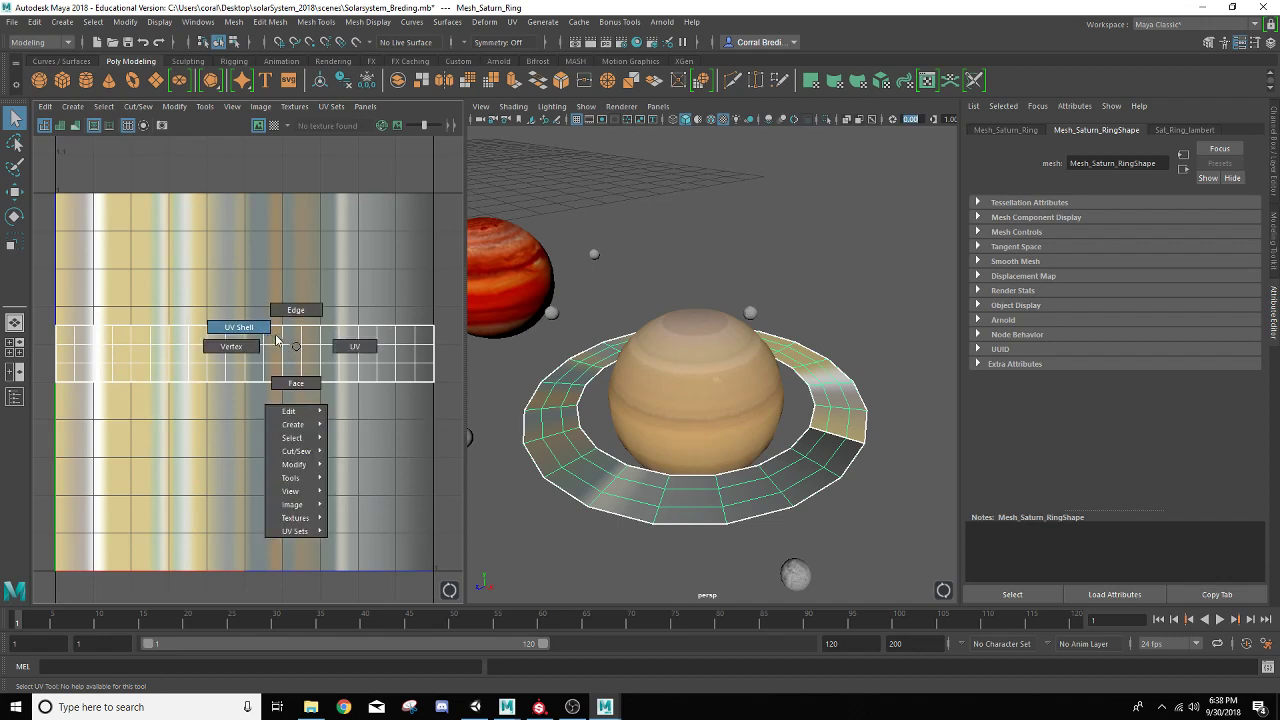
mouse_move(296, 310)
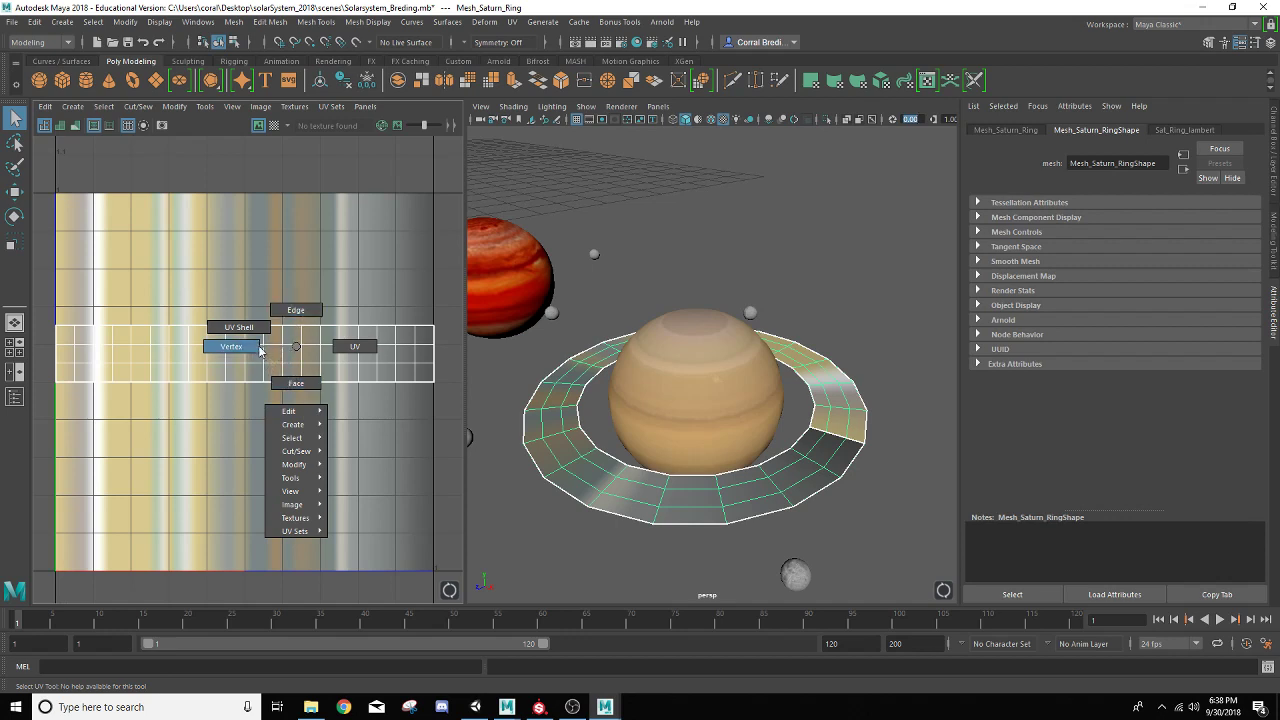
mouse_move(296, 310)
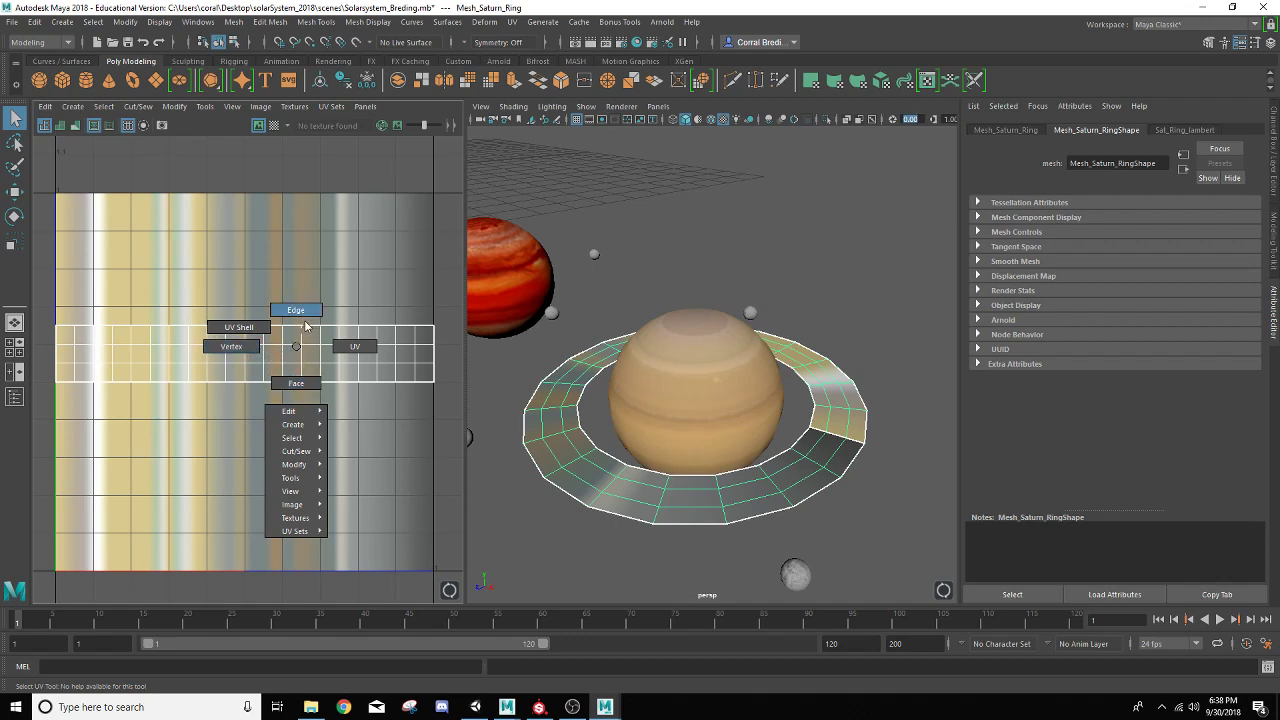
mouse_move(238, 328)
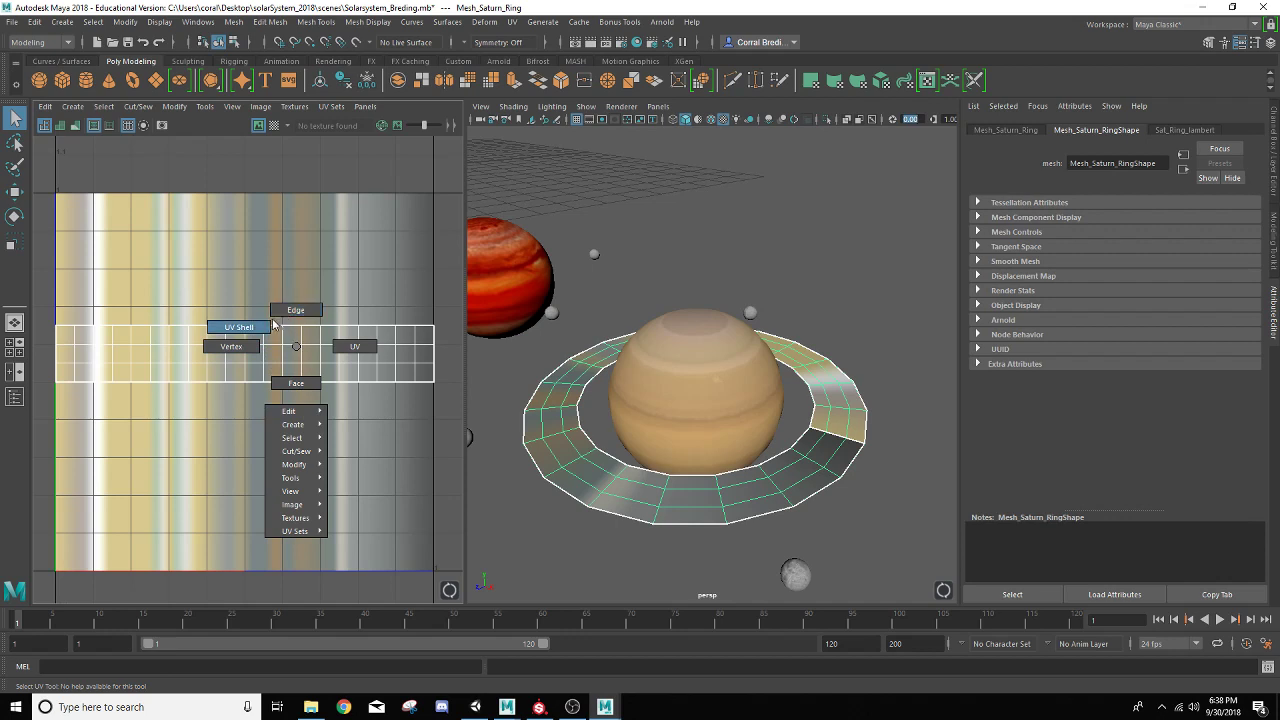
mouse_move(230, 346)
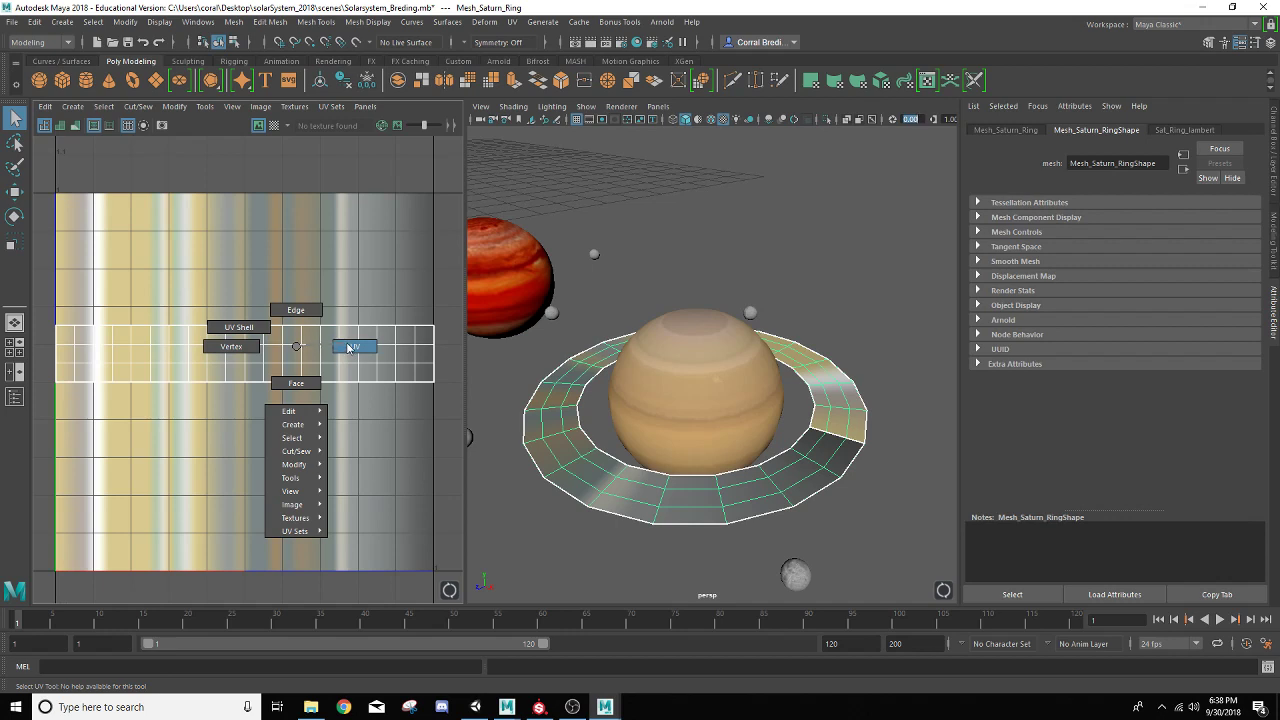
click(354, 348)
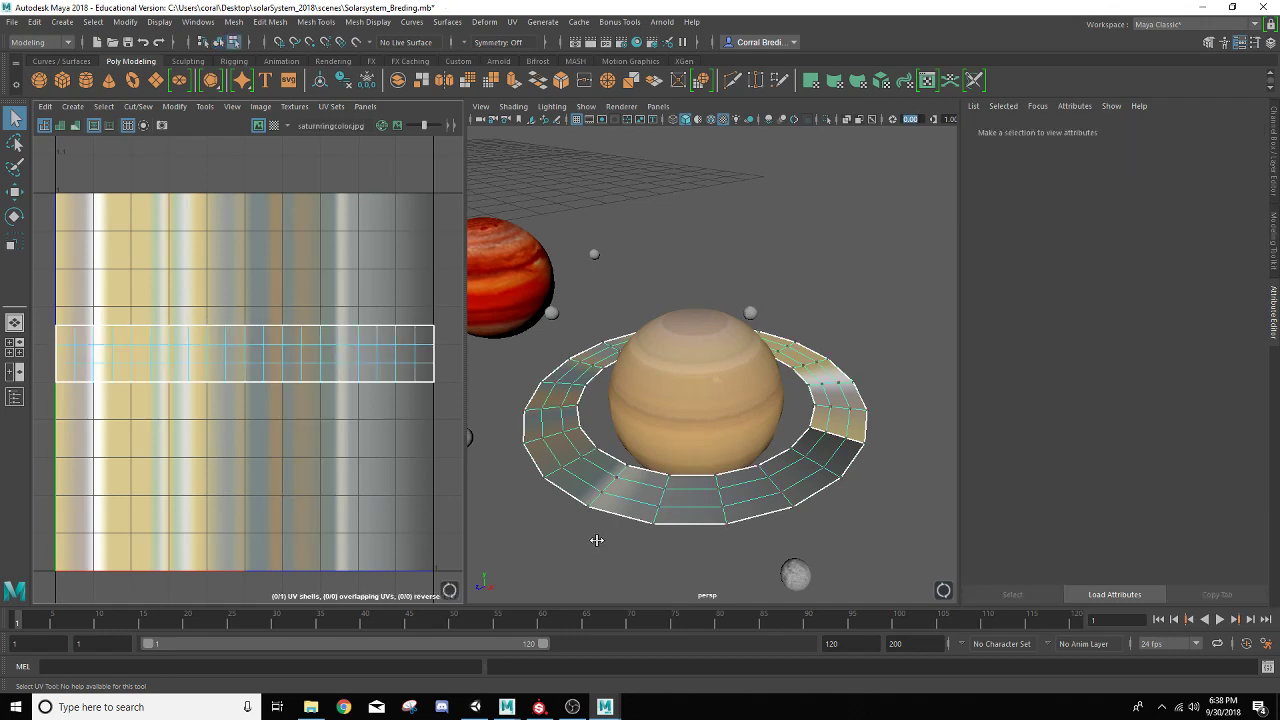
drag(264, 322, 328, 404)
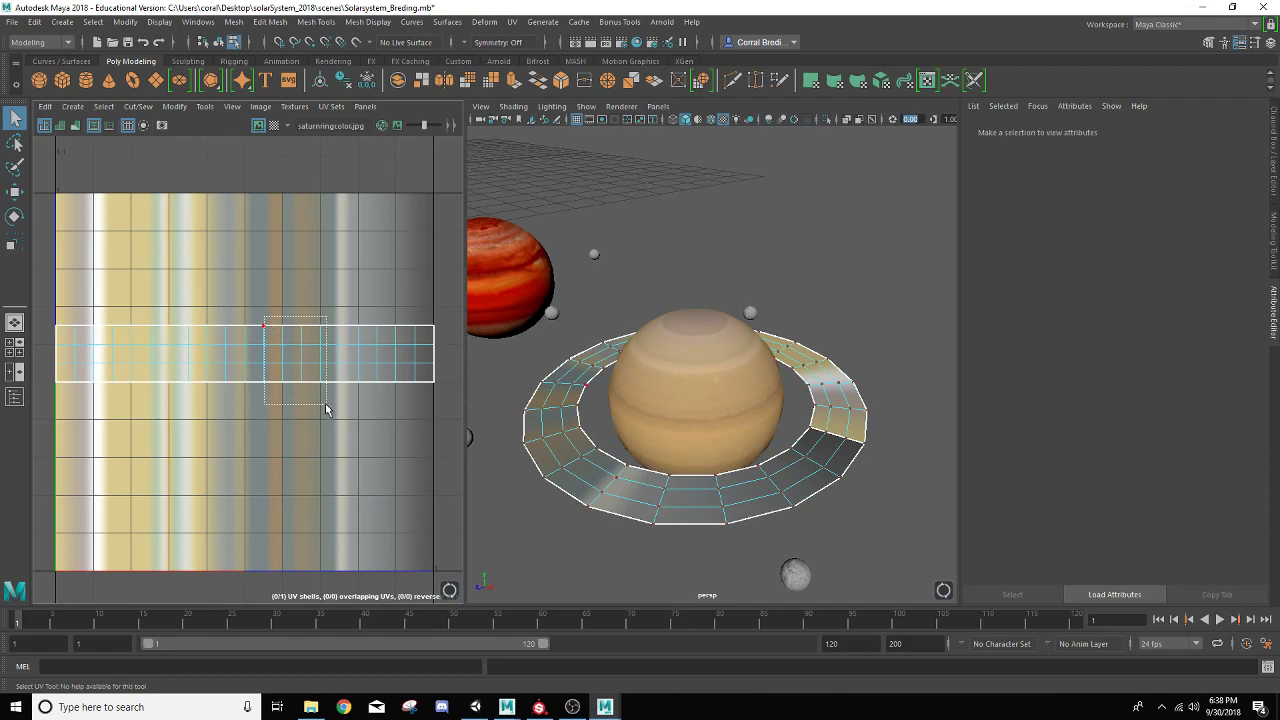
click(610, 464)
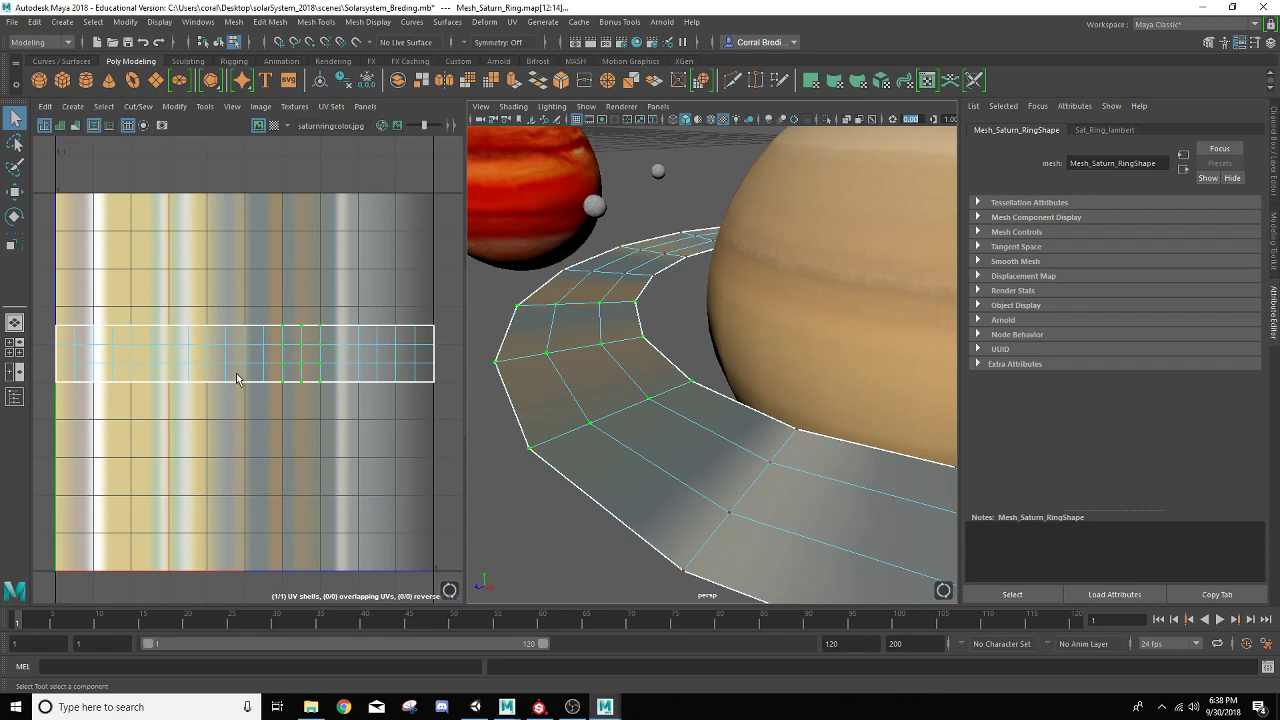
mouse_move(556, 328)
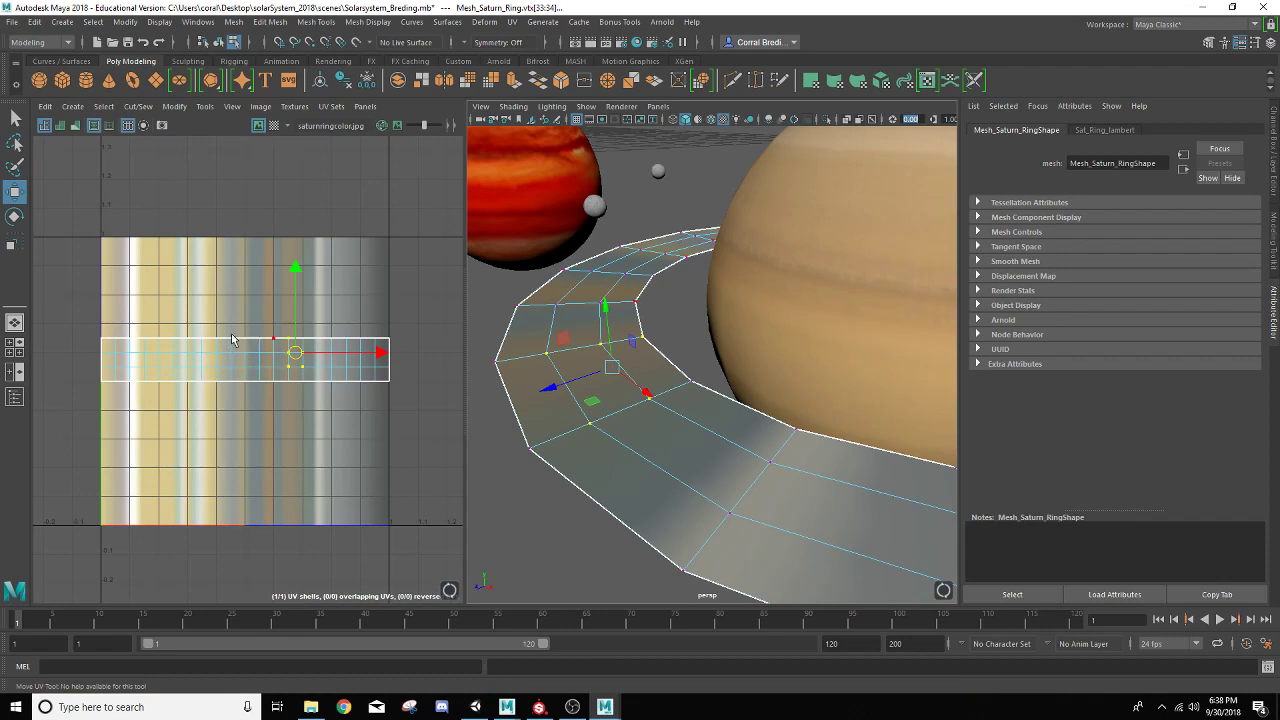
mouse_move(88, 348)
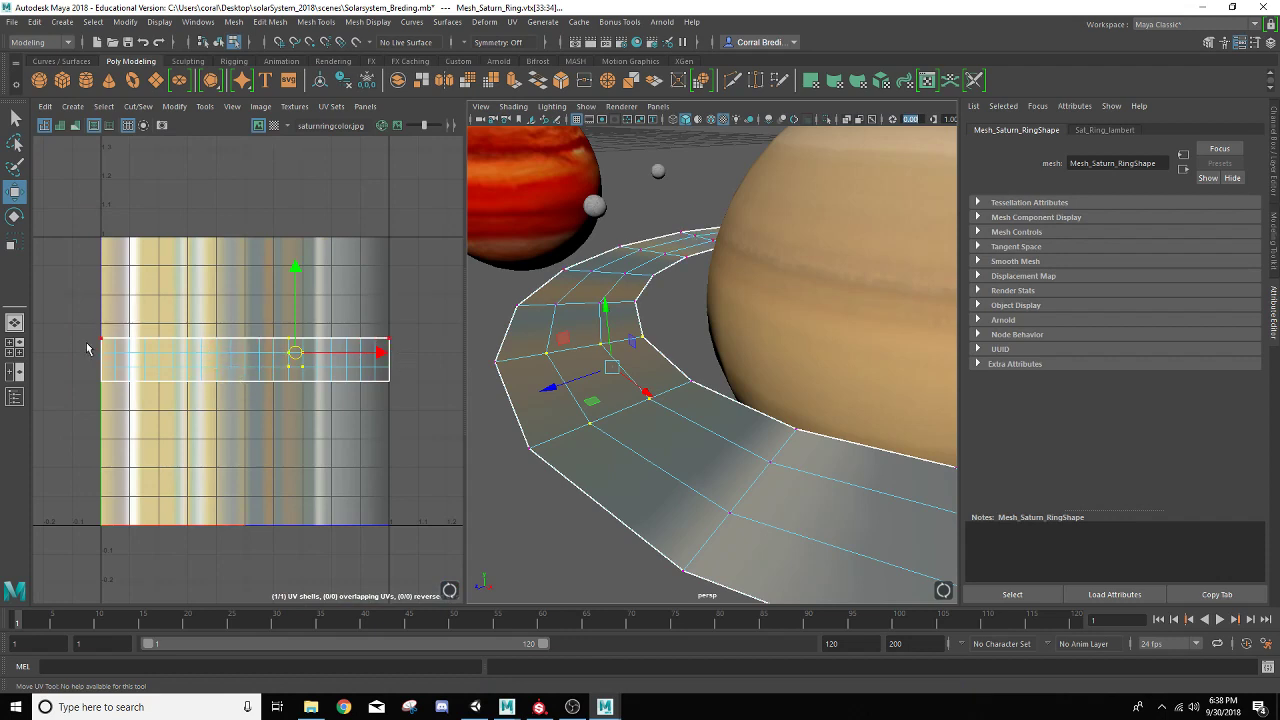
- Select the ring's faces, re-project their UVs and scale the shell wider across the texture
right_click(380, 372)
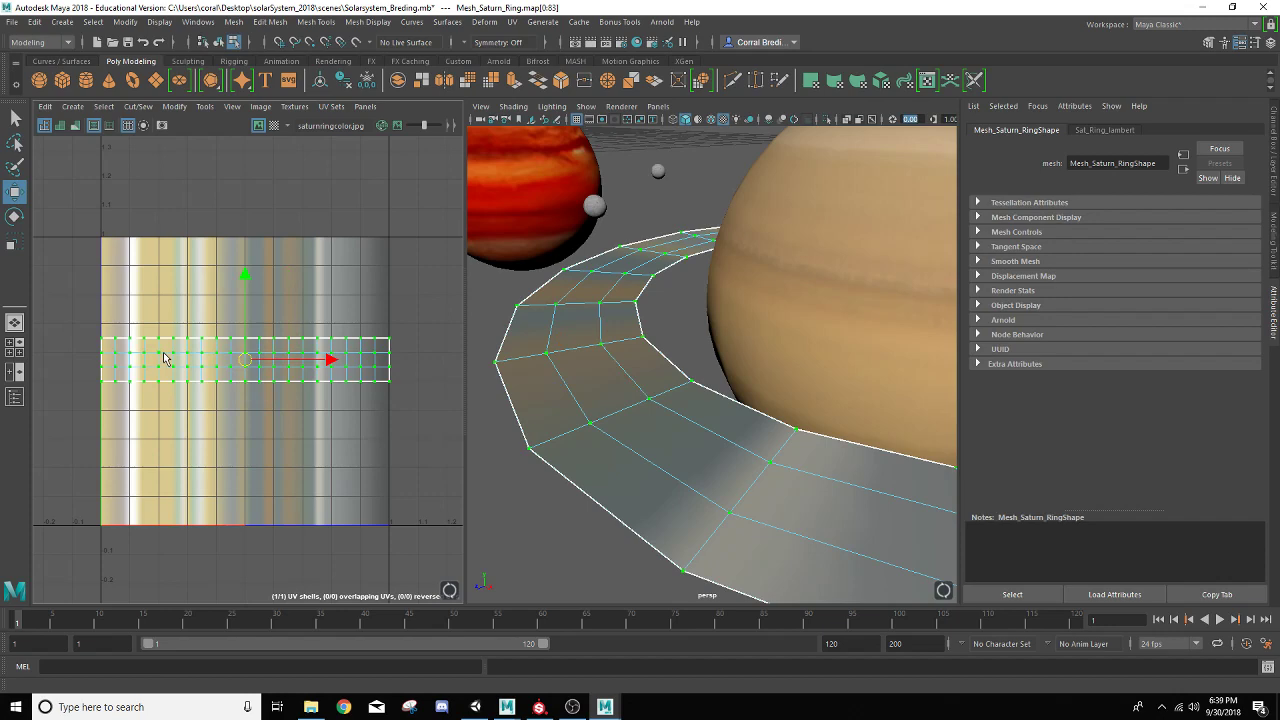
right_click(164, 356)
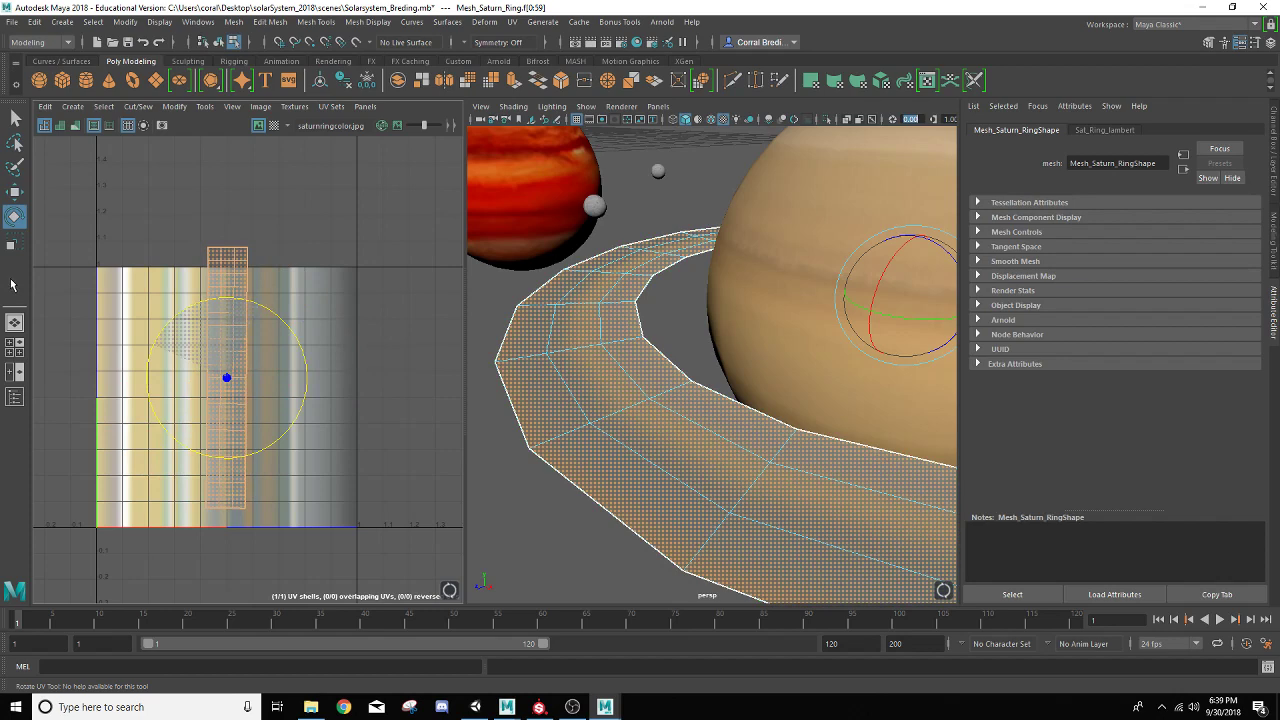
click(220, 414)
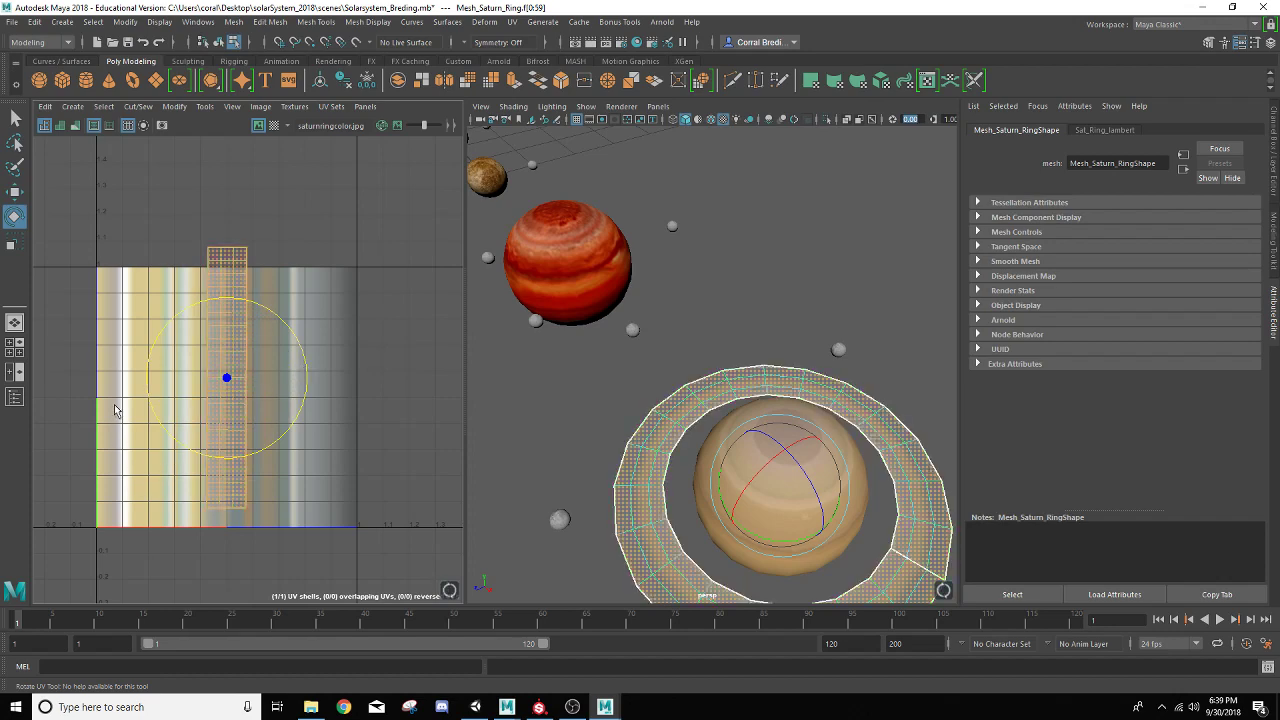
mouse_move(98, 412)
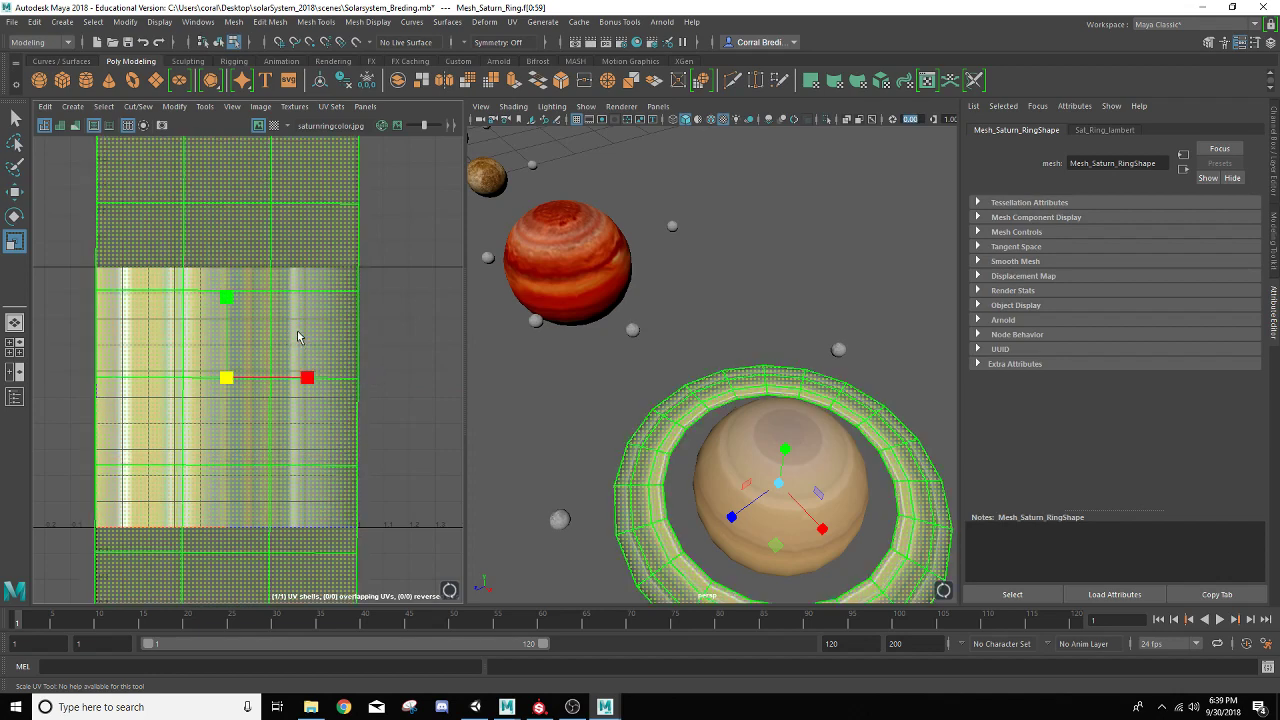
mouse_move(142, 318)
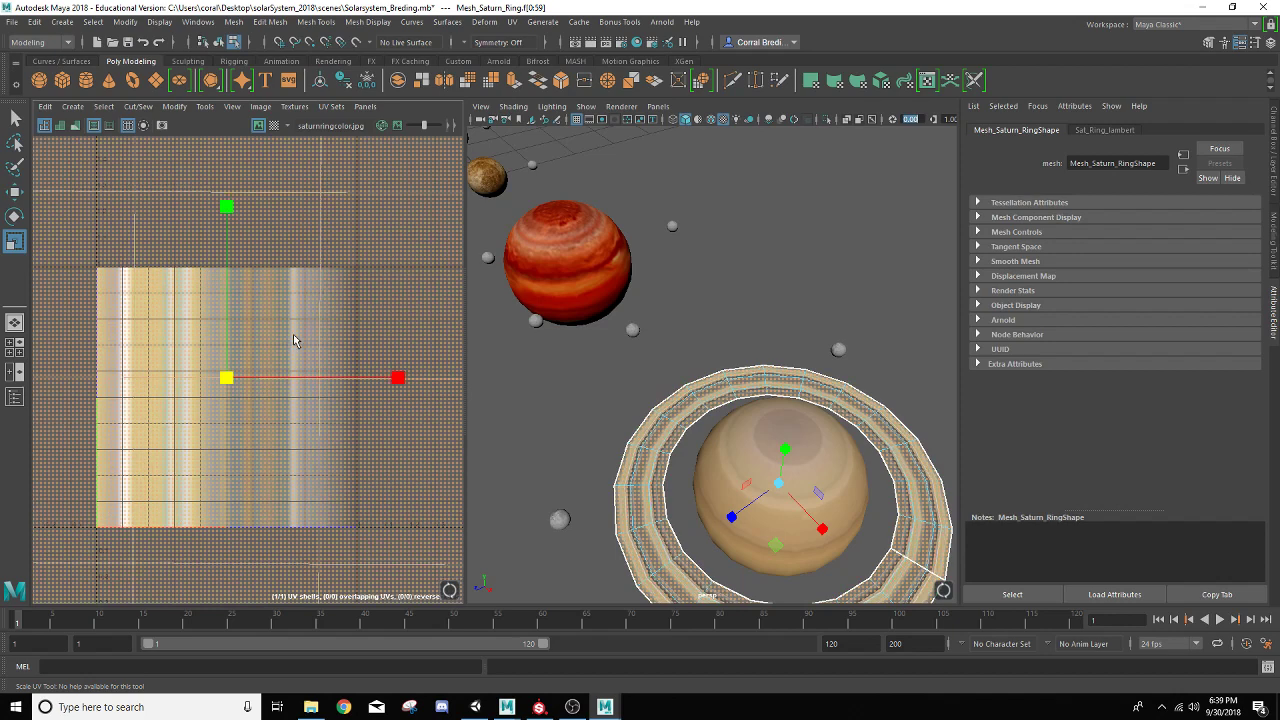
drag(398, 376, 308, 376)
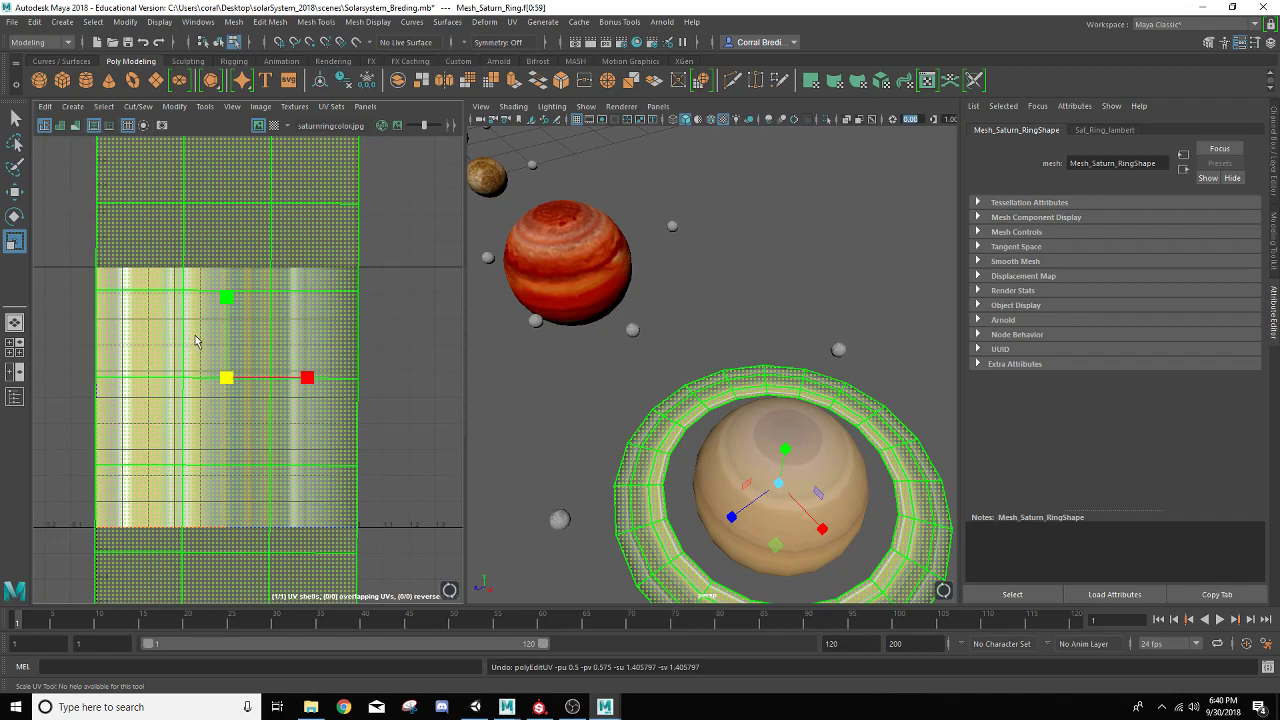
mouse_move(260, 348)
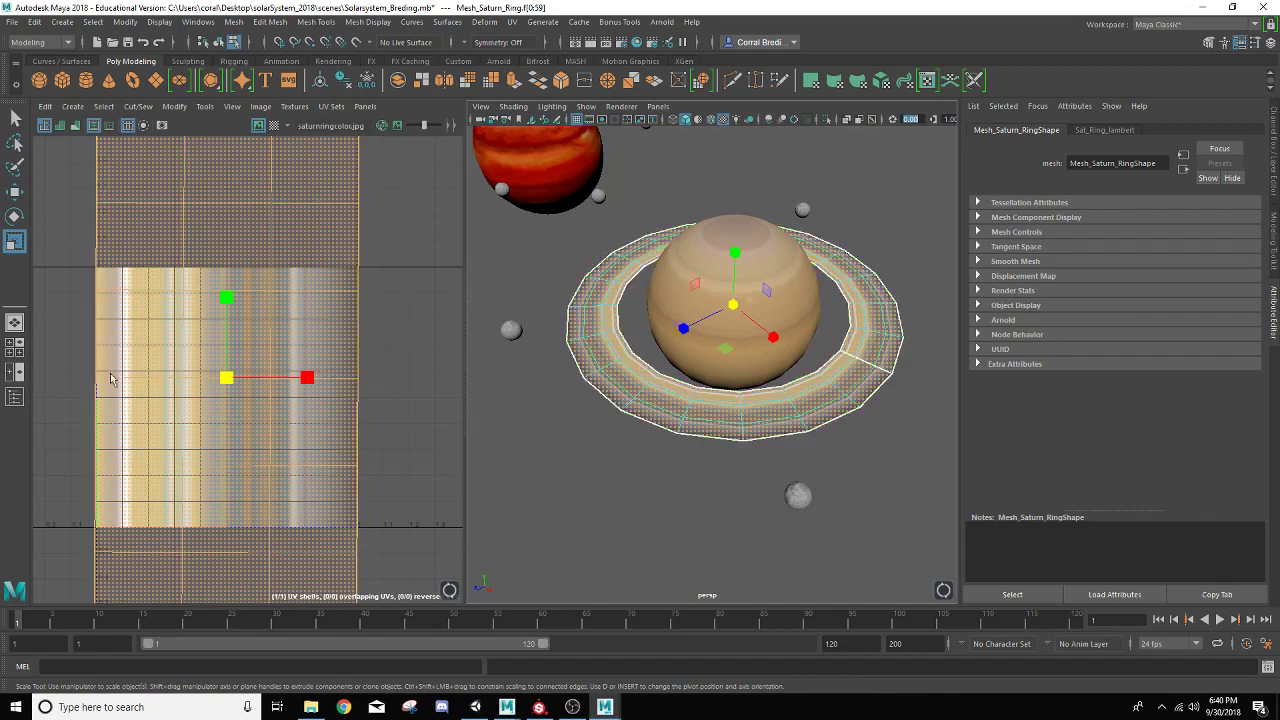
- Return the ring to object mode and raise Sat_Ring_lambert's transparency in the Hypershade
right_click(736, 304)
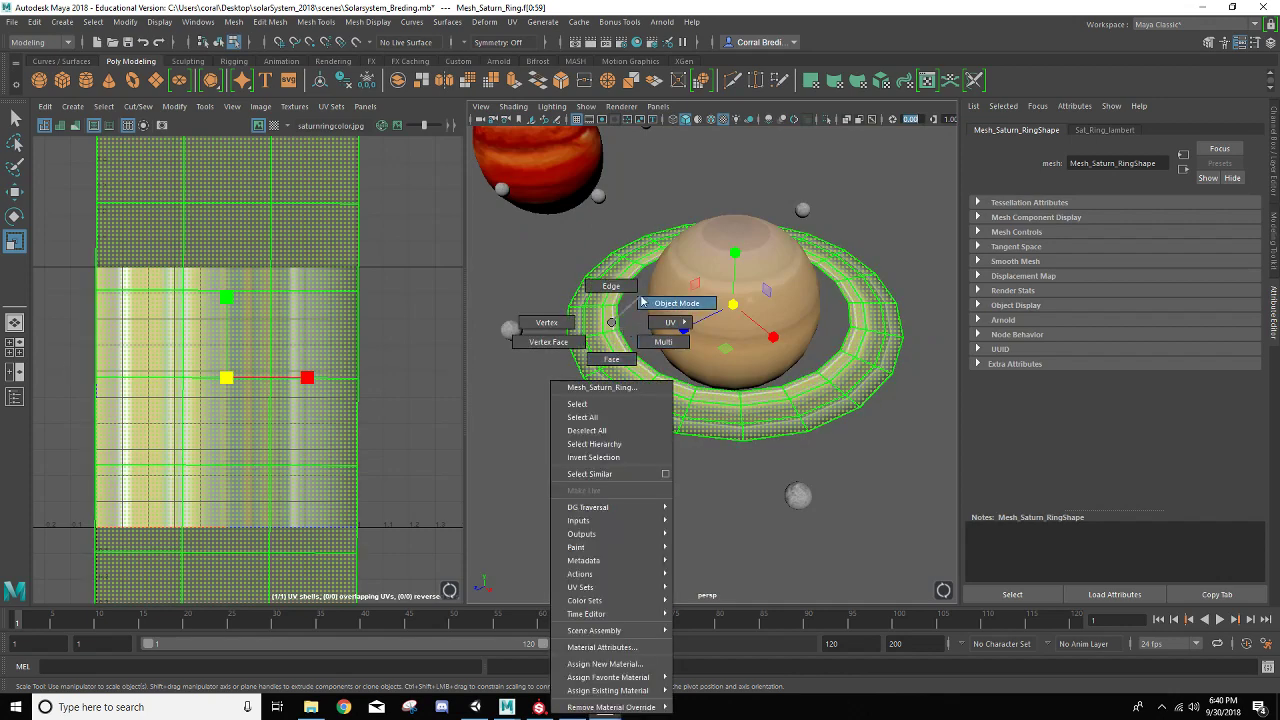
click(676, 302)
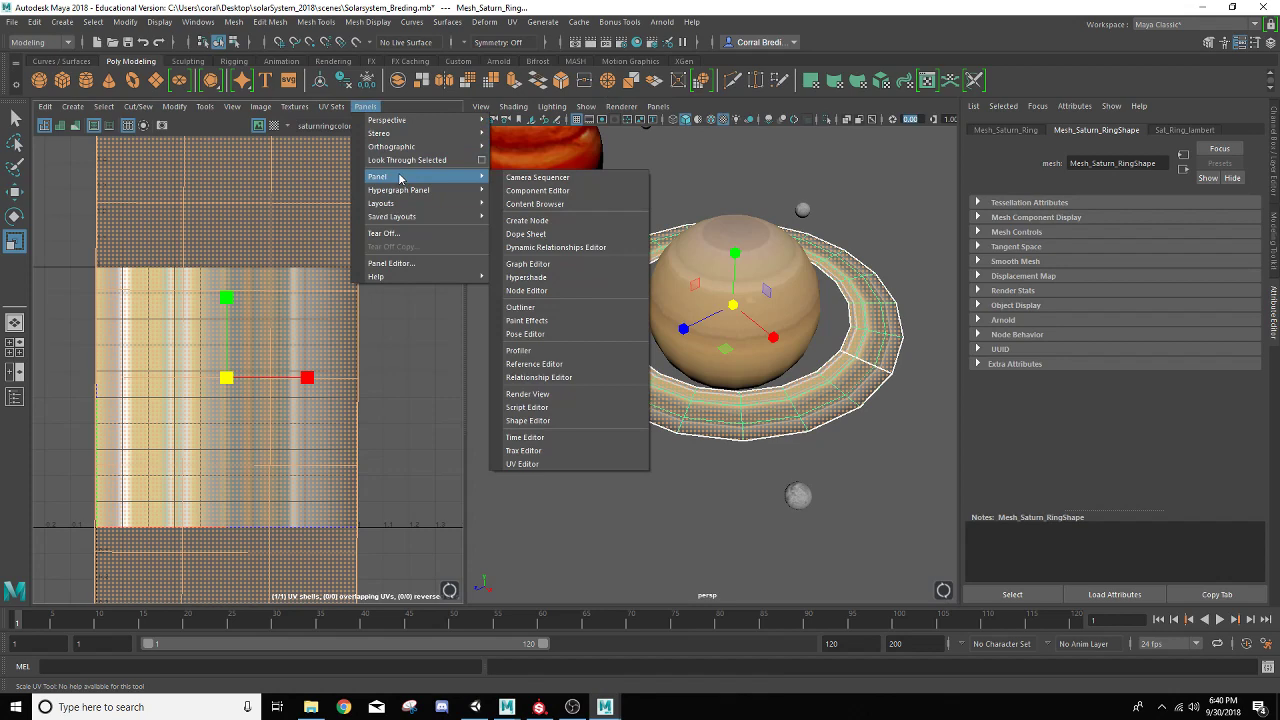
mouse_move(528, 276)
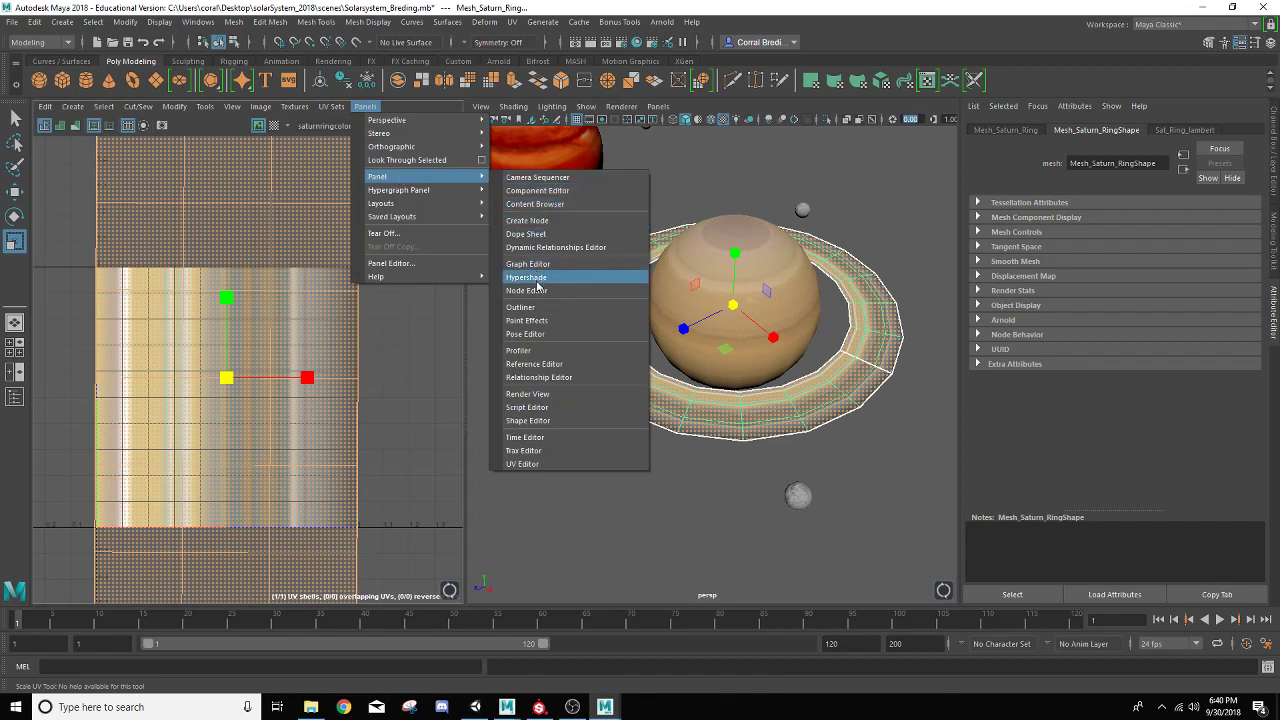
click(526, 276)
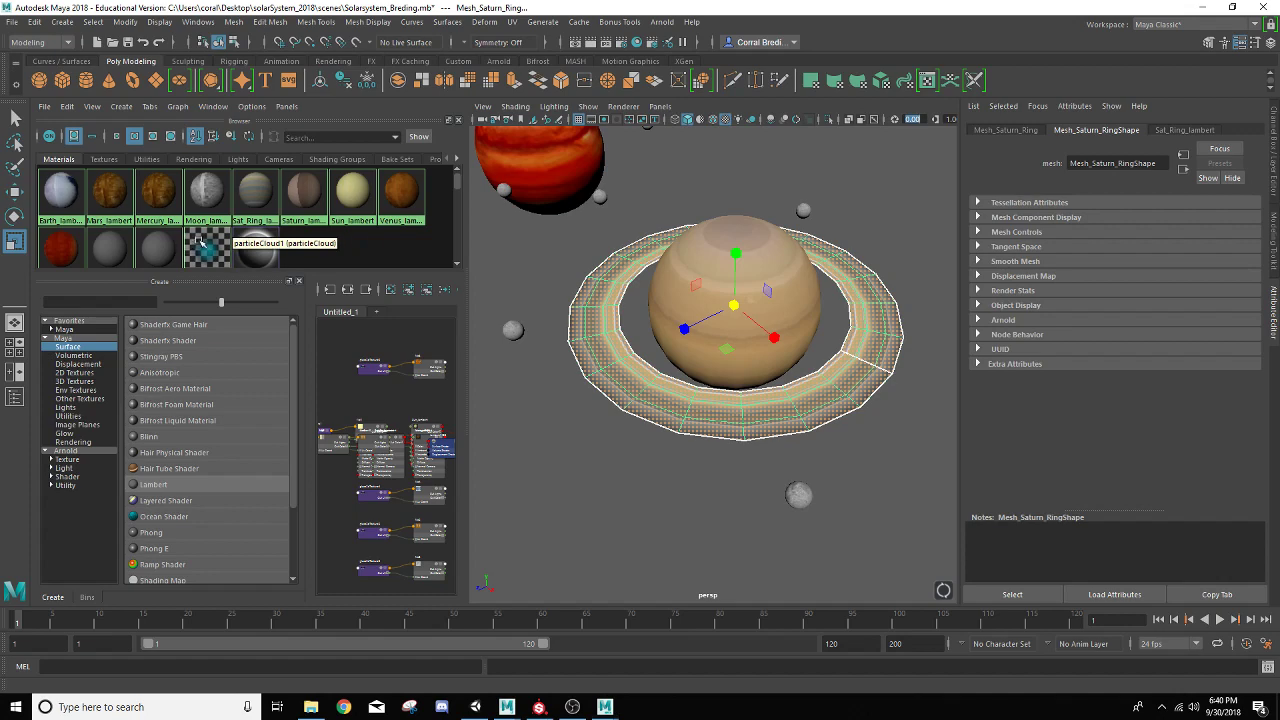
click(254, 196)
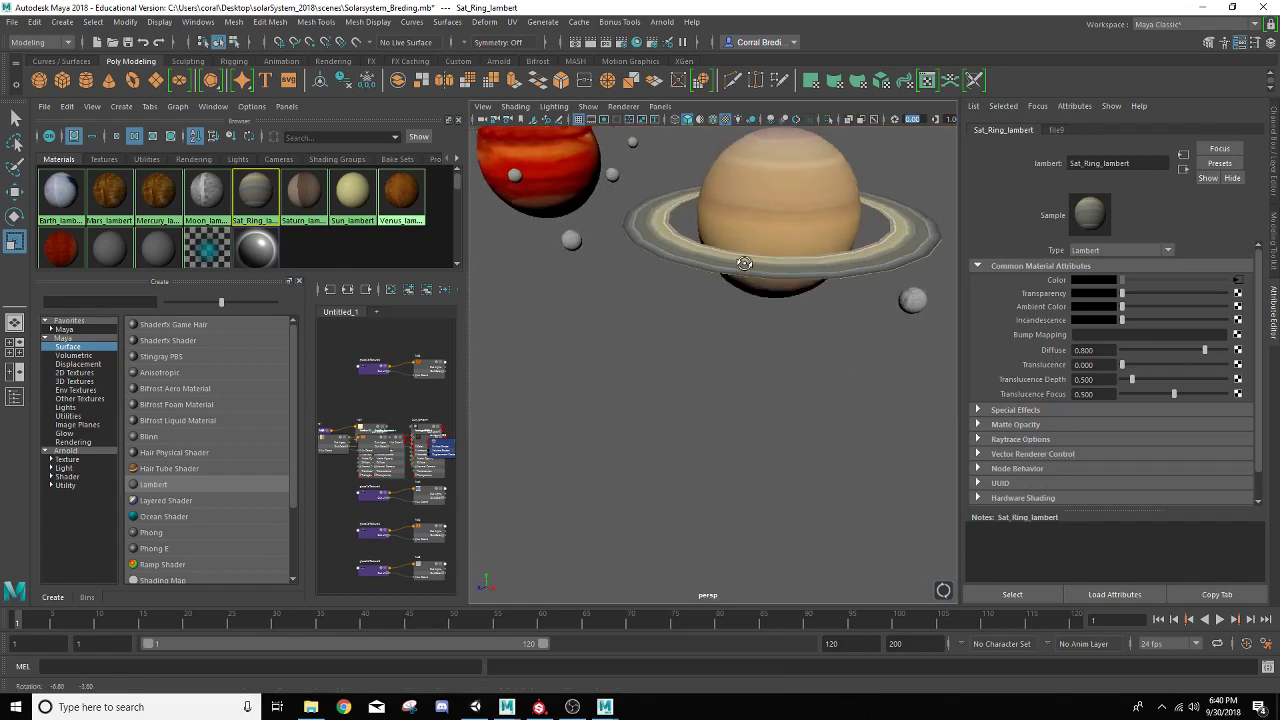
drag(744, 262, 720, 268)
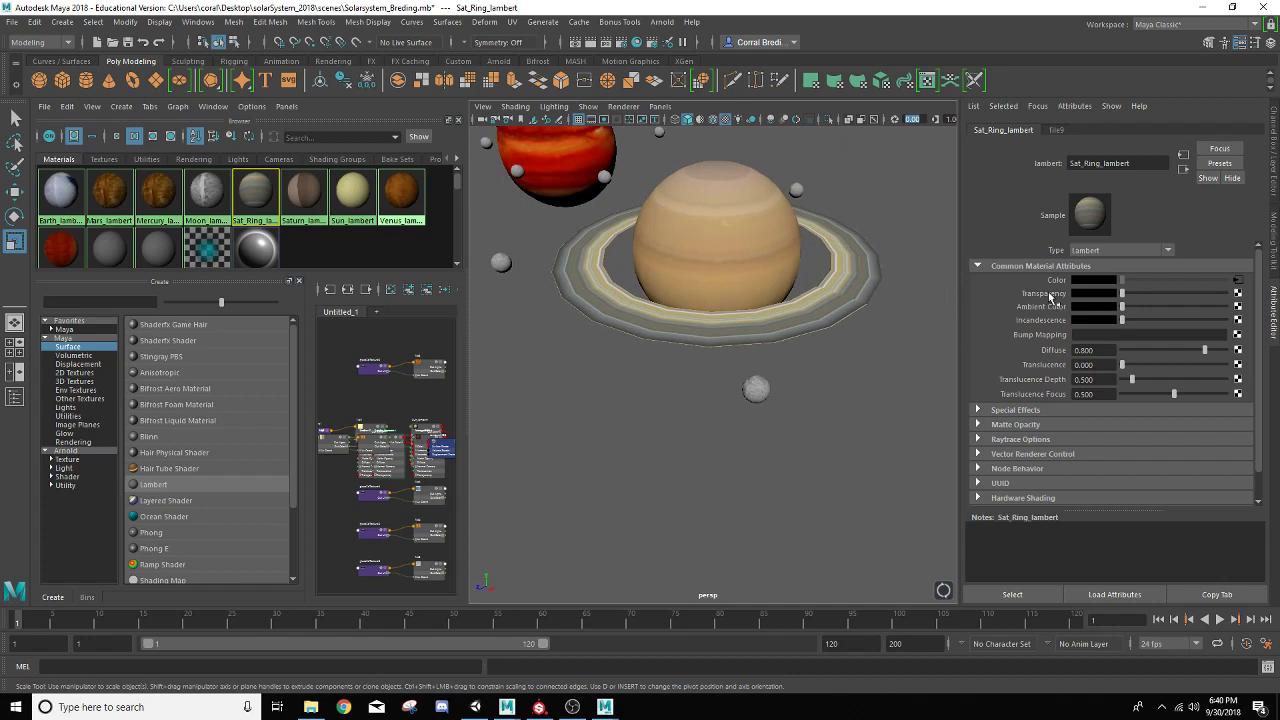
mouse_move(1160, 264)
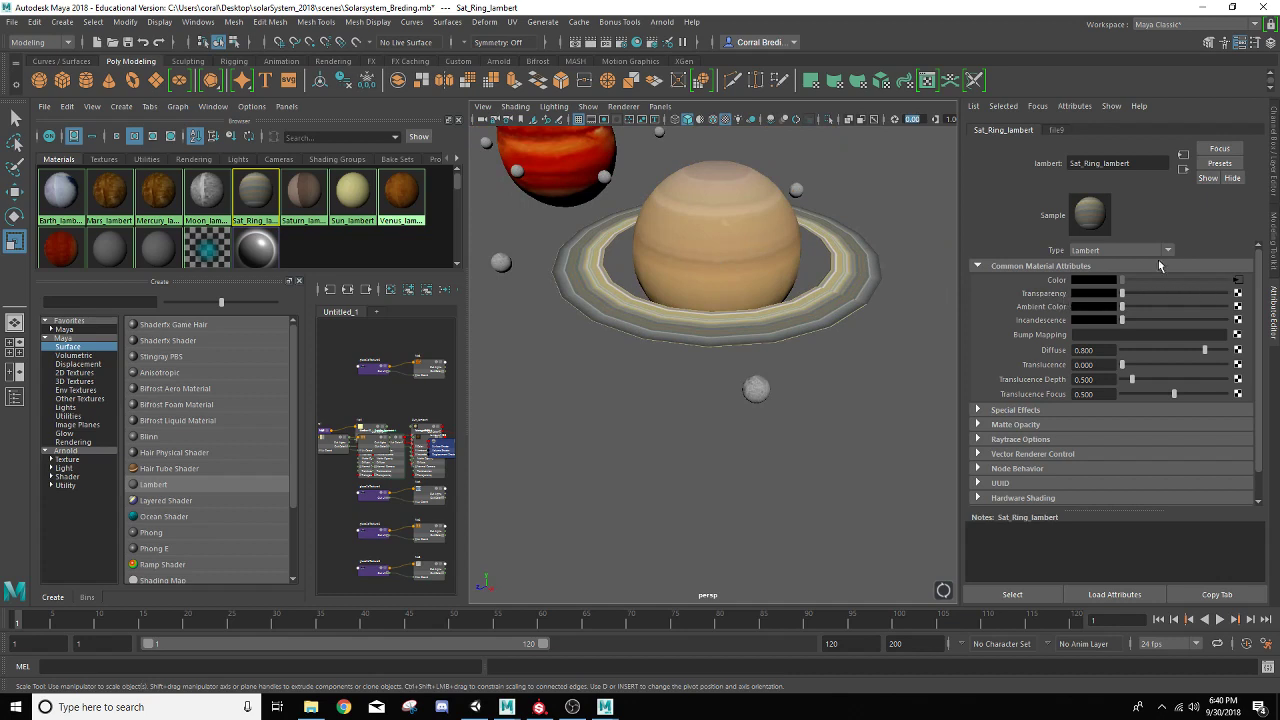
mouse_move(688, 180)
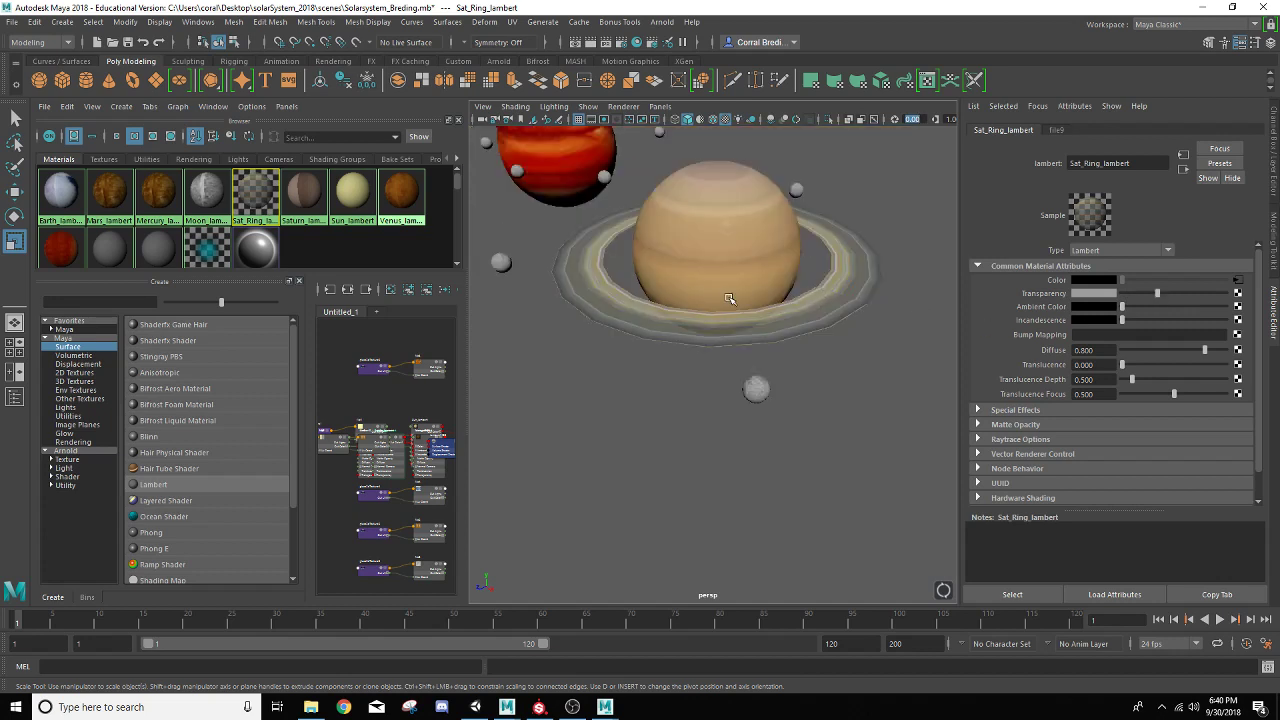
drag(730, 300, 740, 298)
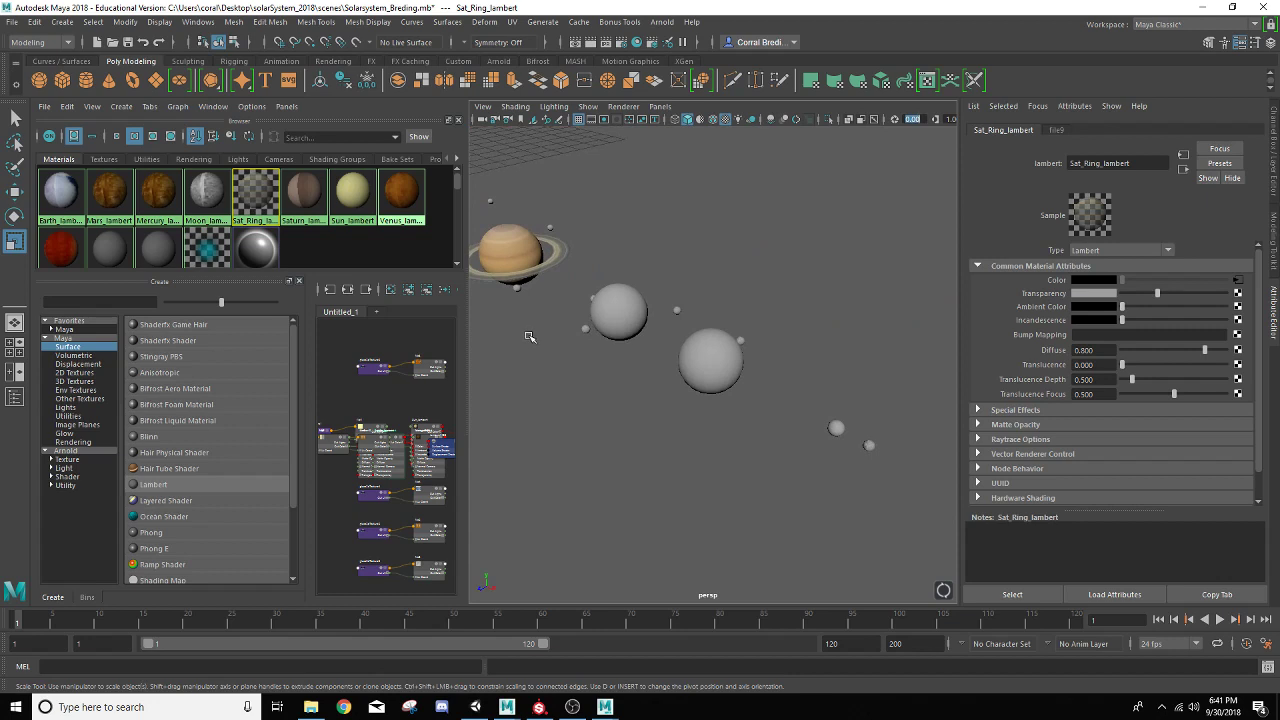
mouse_move(532, 336)
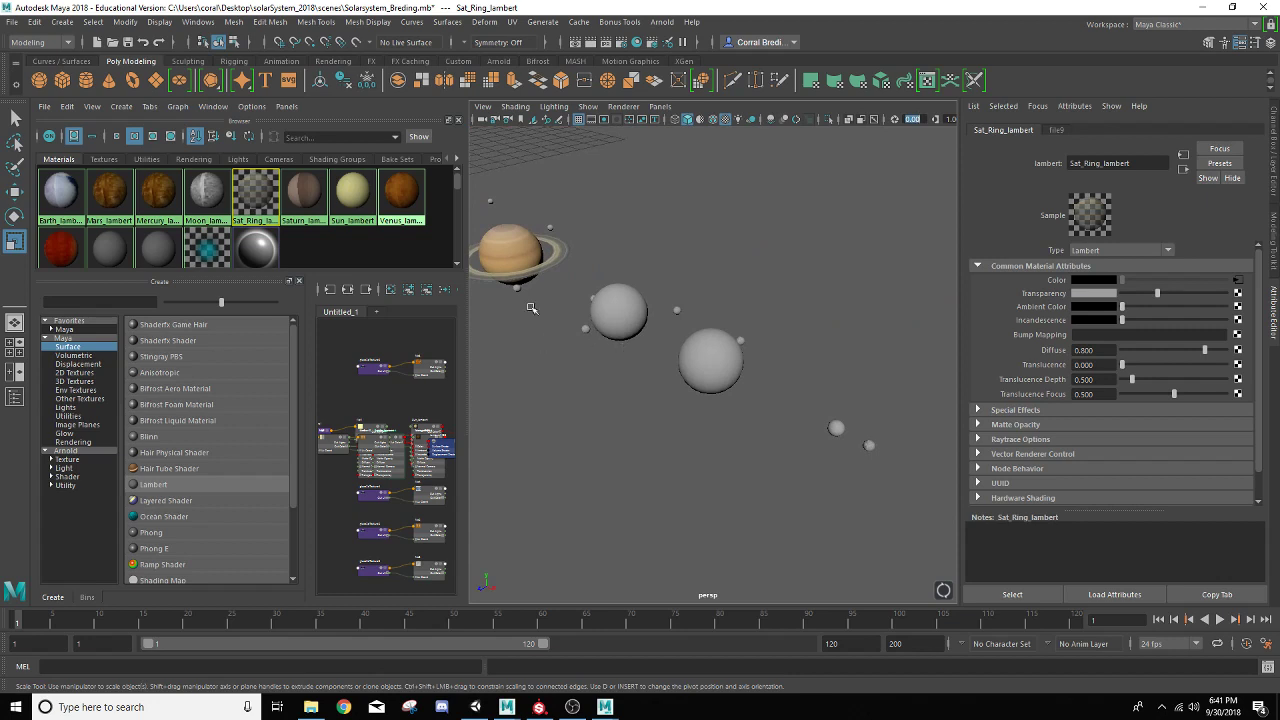
mouse_move(640, 308)
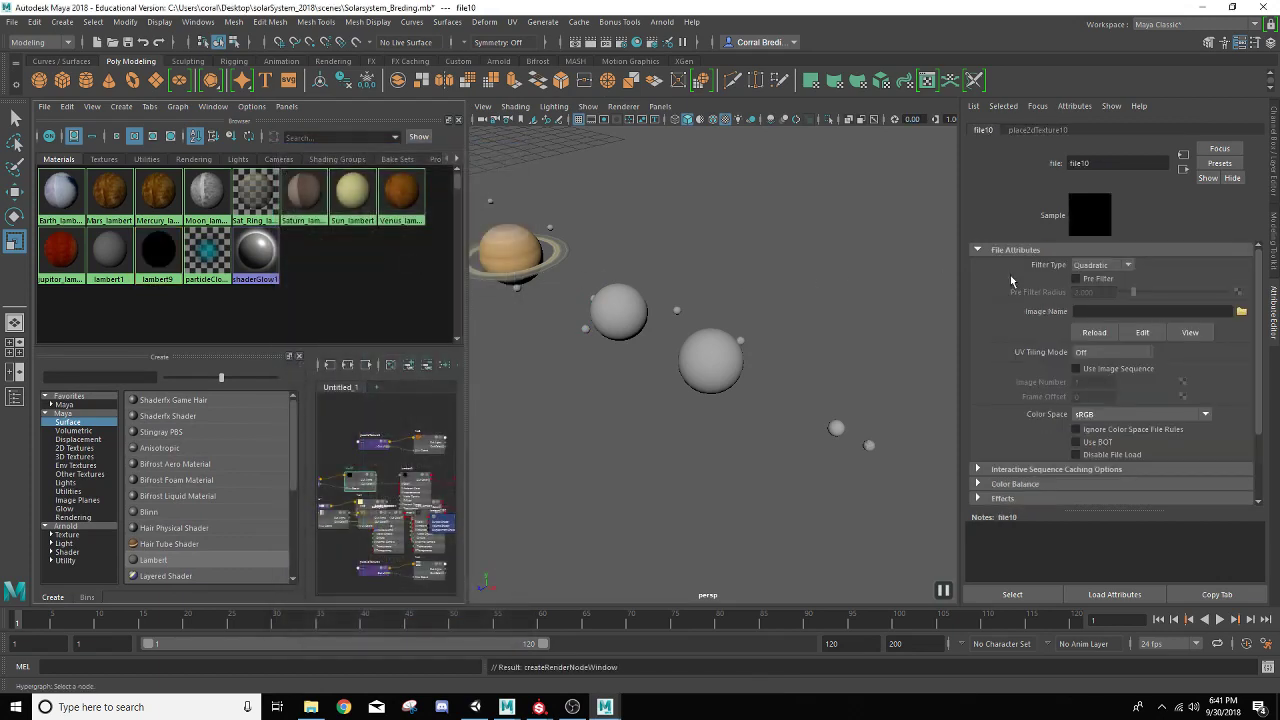
- Create a new Lambert material and rename it Uranus_lambert
click(1240, 312)
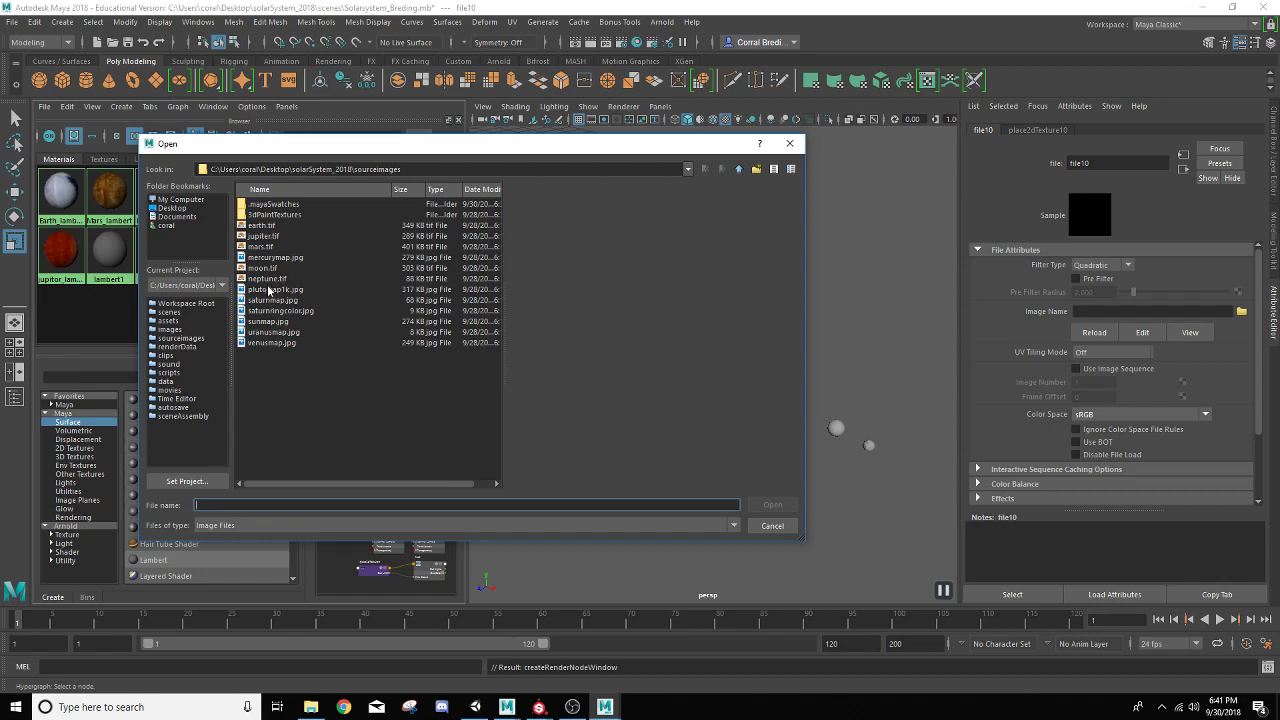
mouse_move(264, 340)
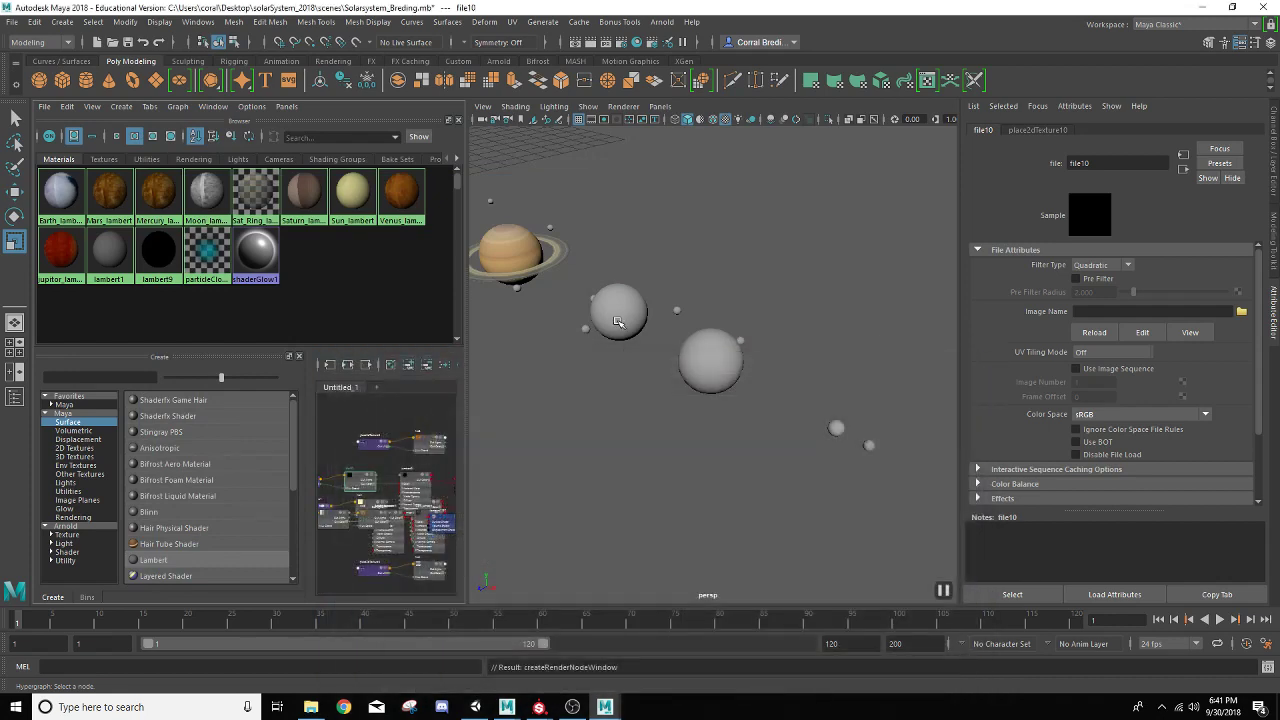
click(616, 316)
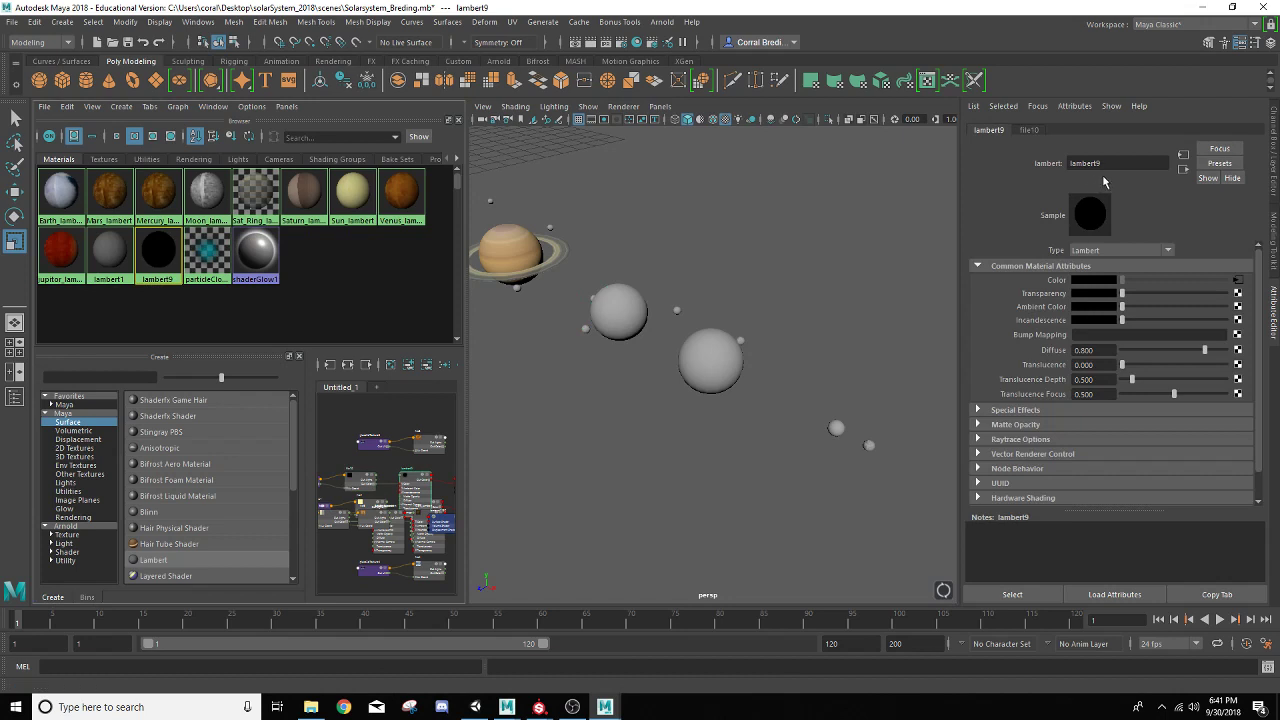
click(1116, 164)
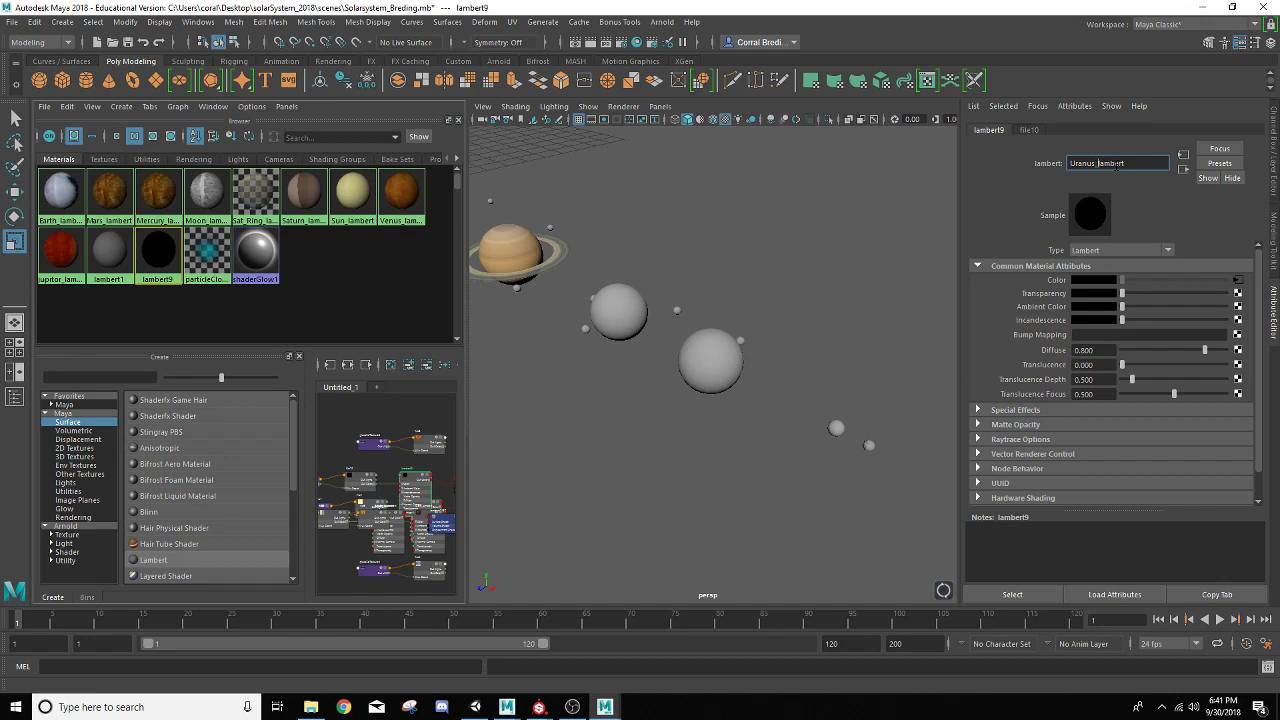
mouse_move(1206, 294)
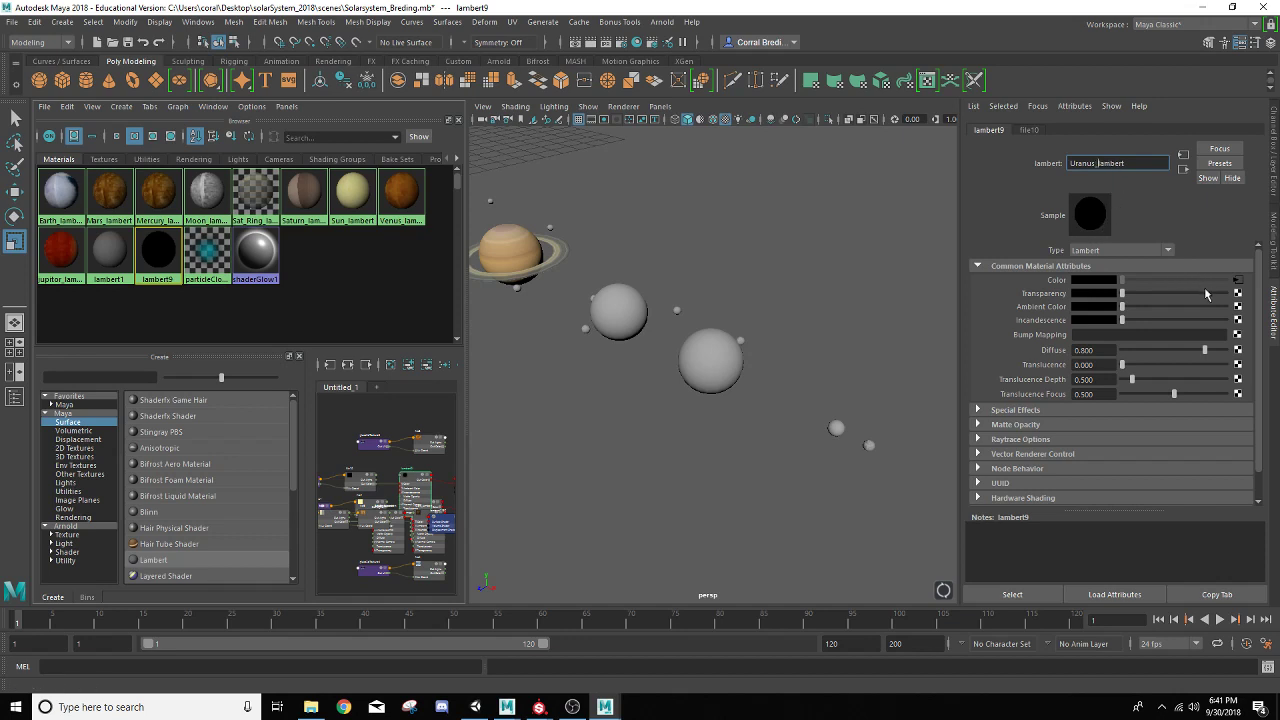
text(Uranus_lambert)
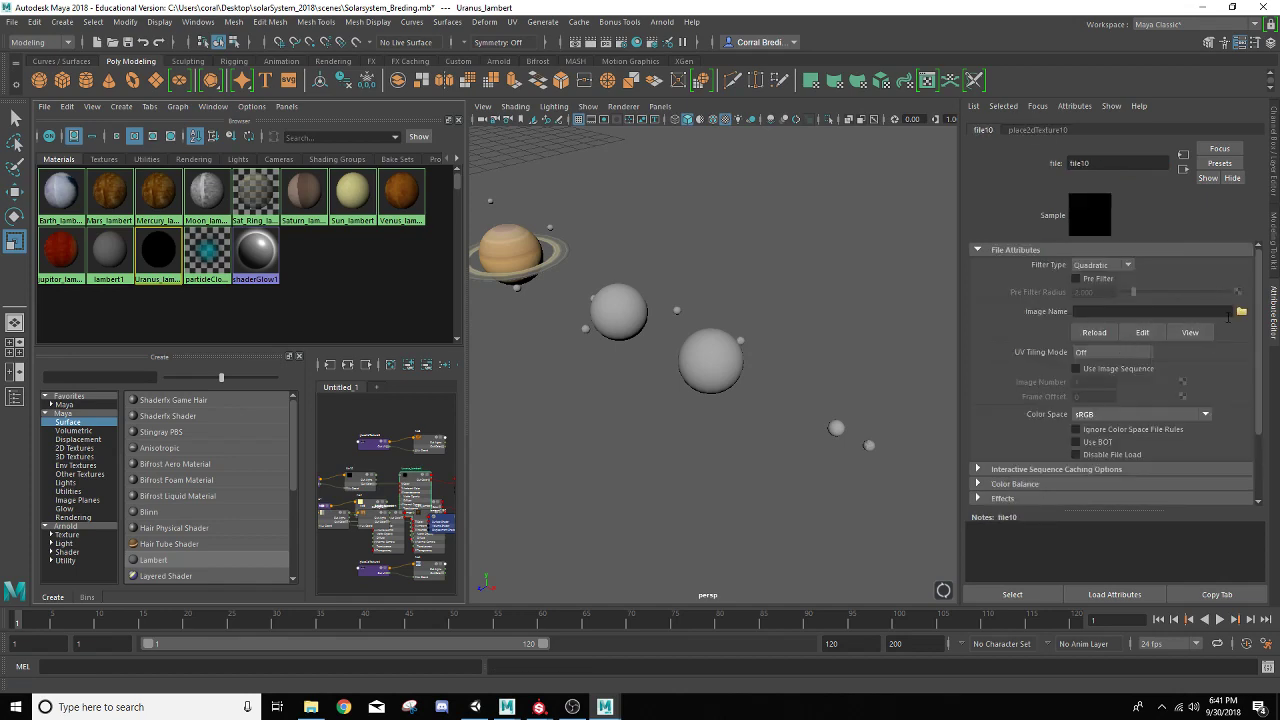
- Load uranusmap.jpg as its colour texture and assign it to the Uranus sphere
click(1240, 312)
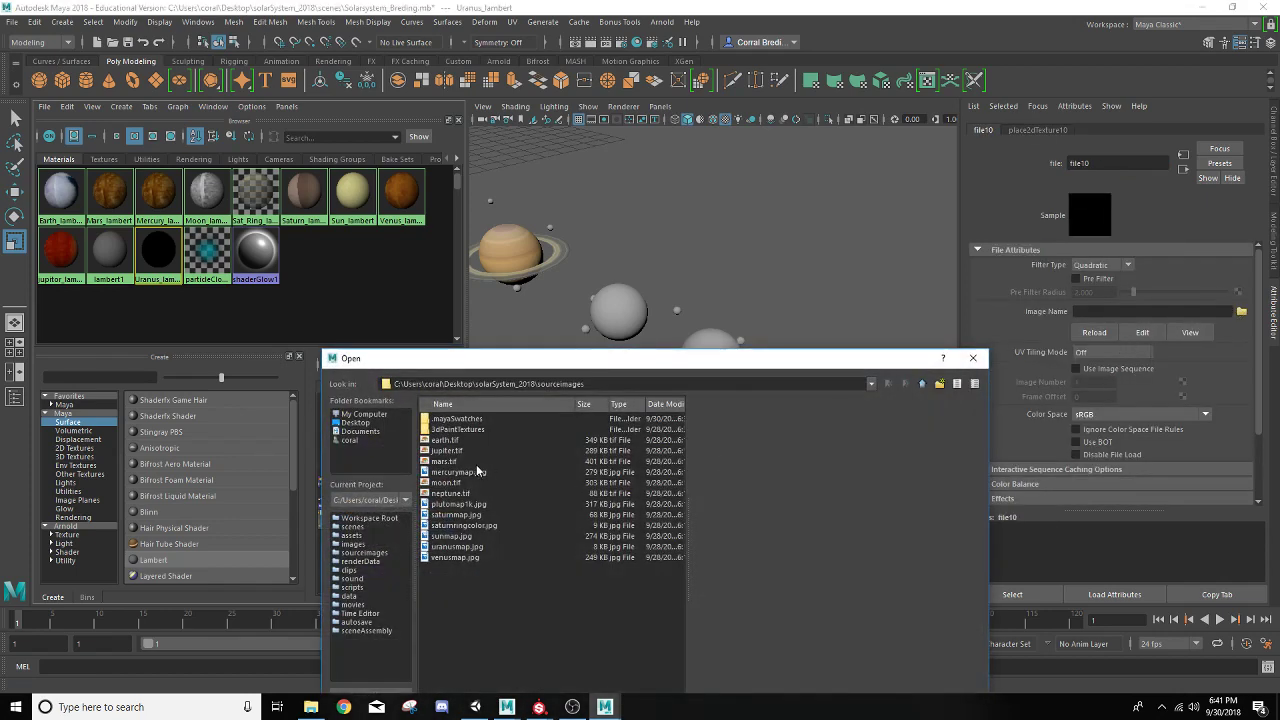
click(456, 546)
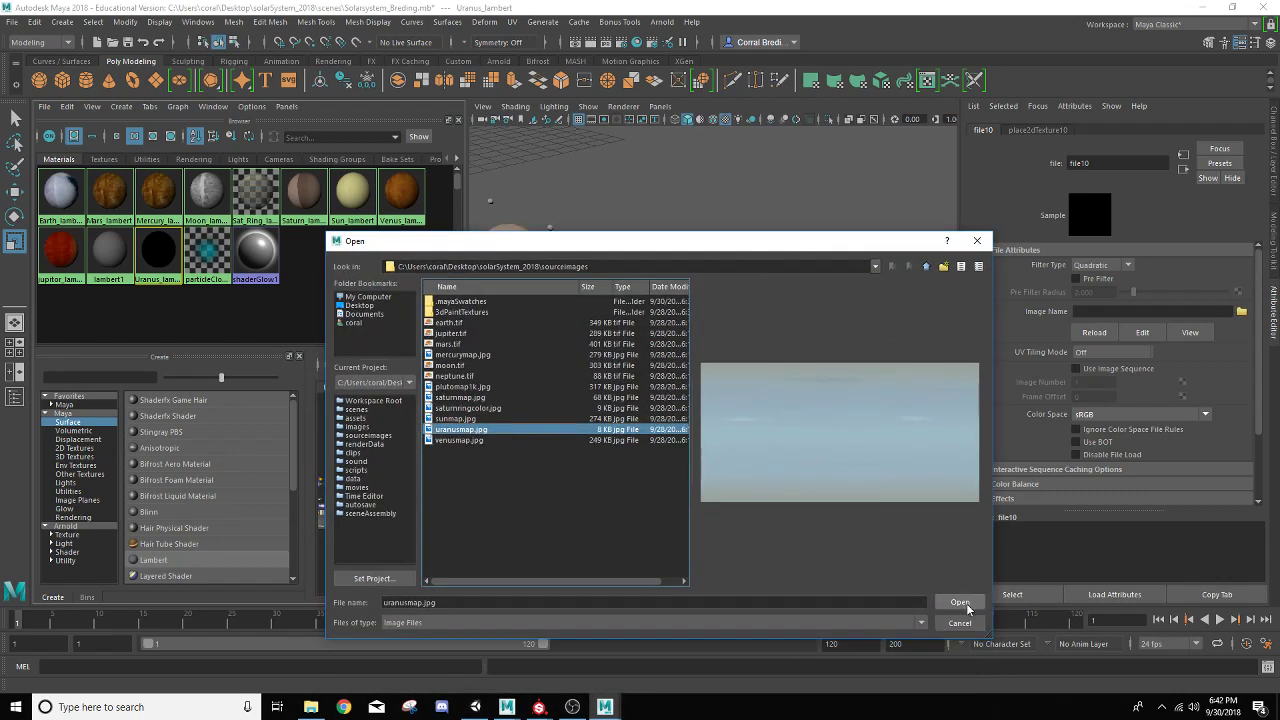
click(960, 602)
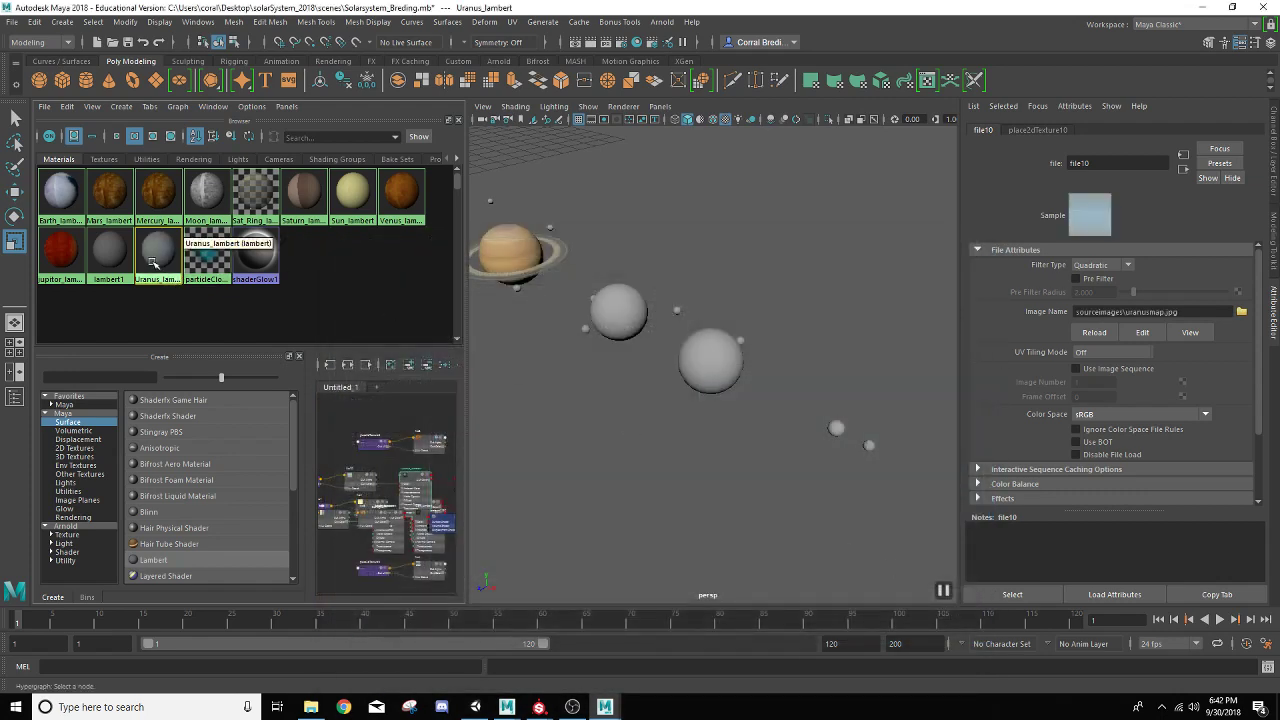
drag(156, 250, 616, 312)
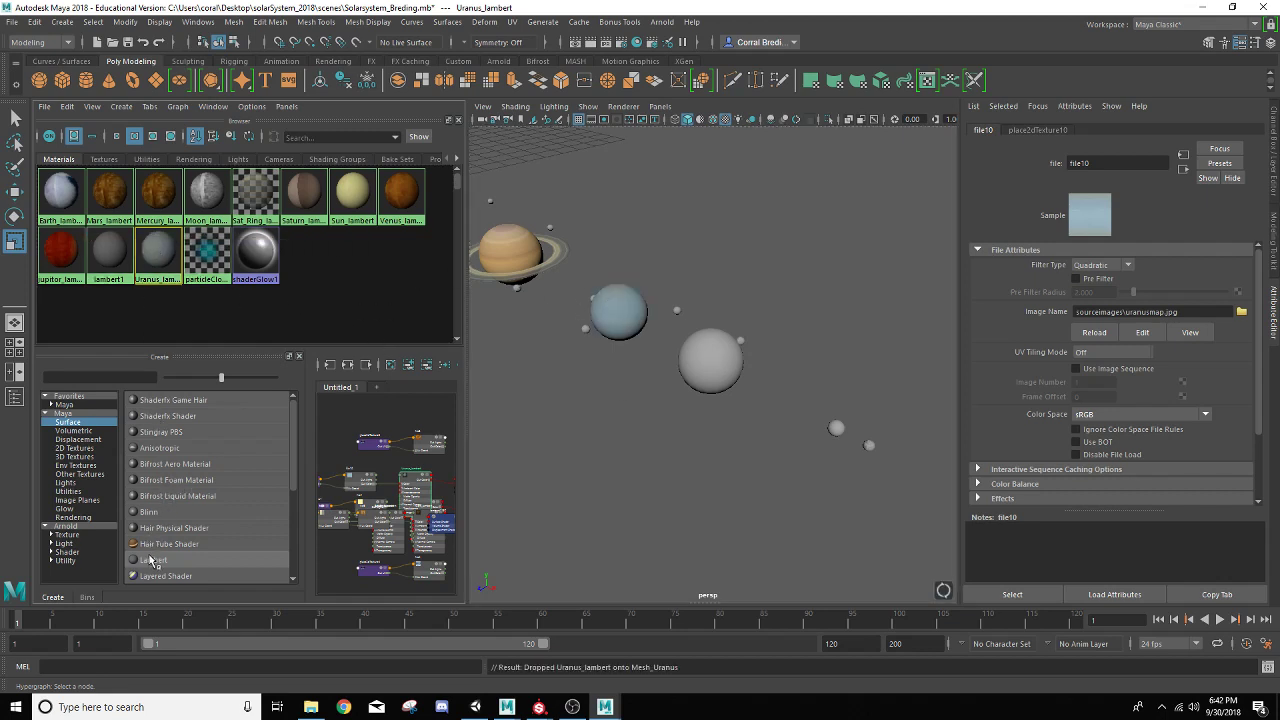
- Create Neptune_lambert, assign it to Neptune and load neptune.tif as its colour texture
click(152, 560)
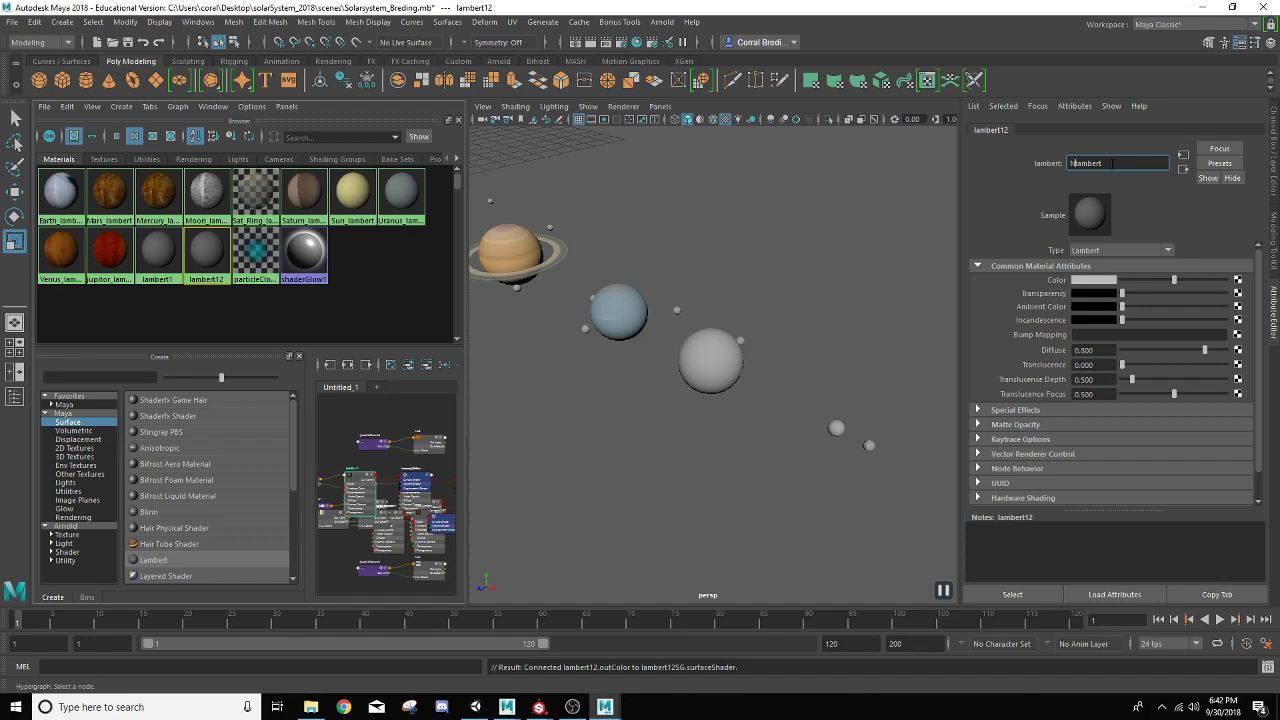
text(Neptunelambert)
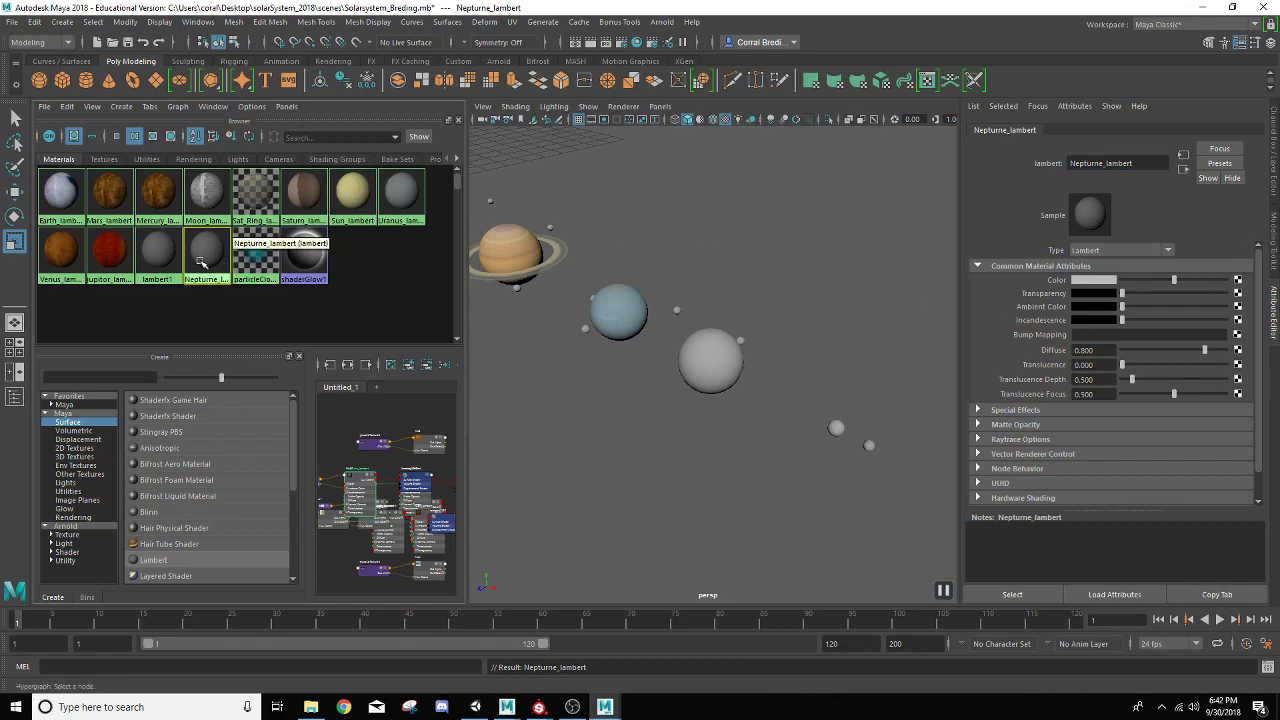
drag(204, 256, 710, 360)
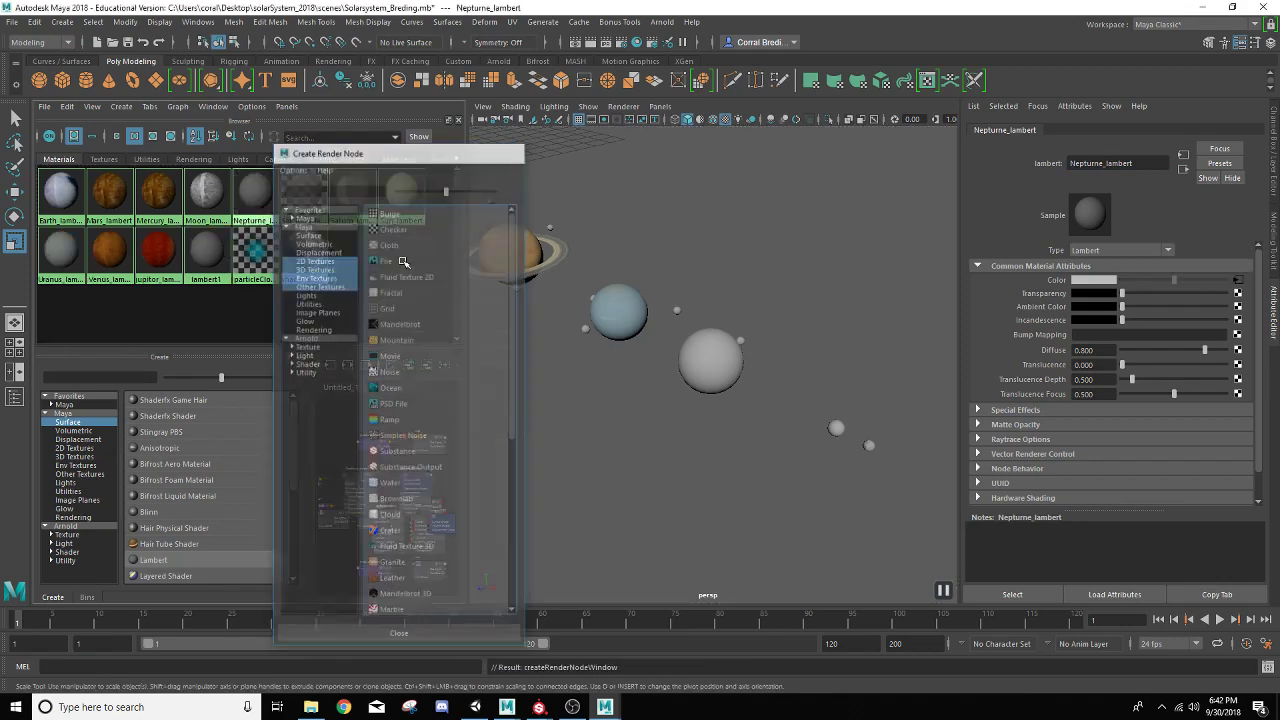
click(386, 260)
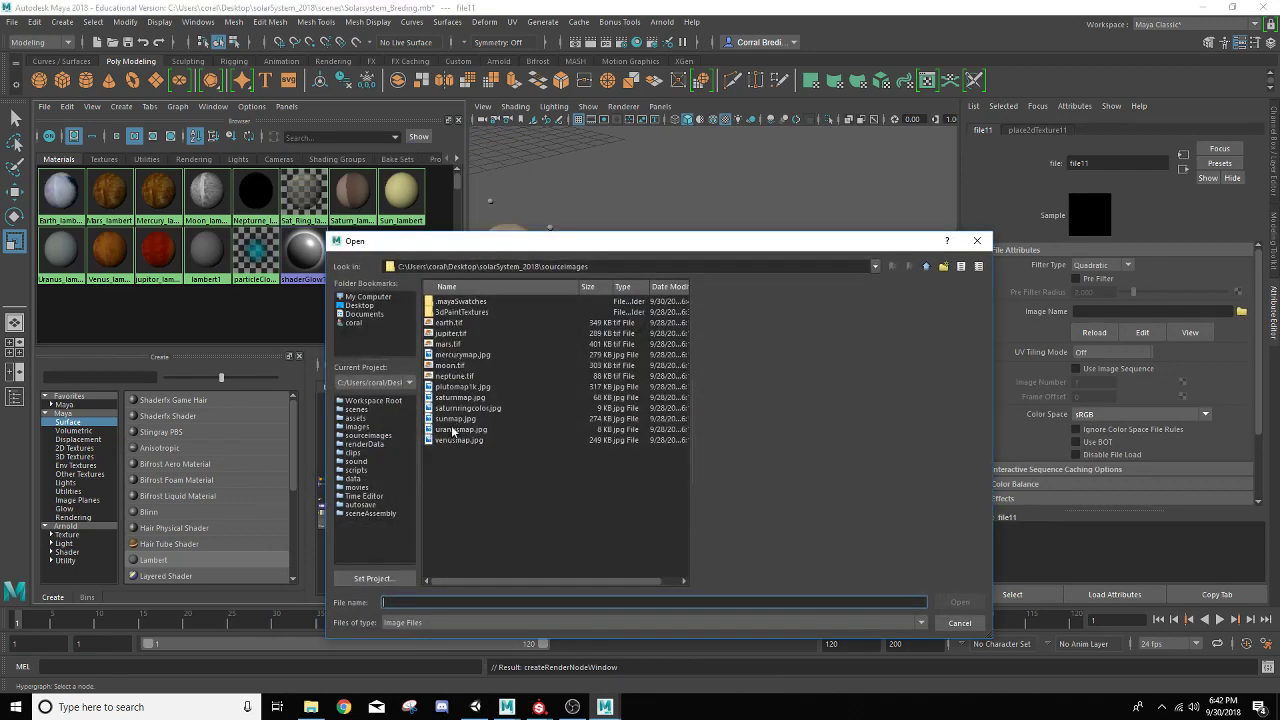
click(454, 376)
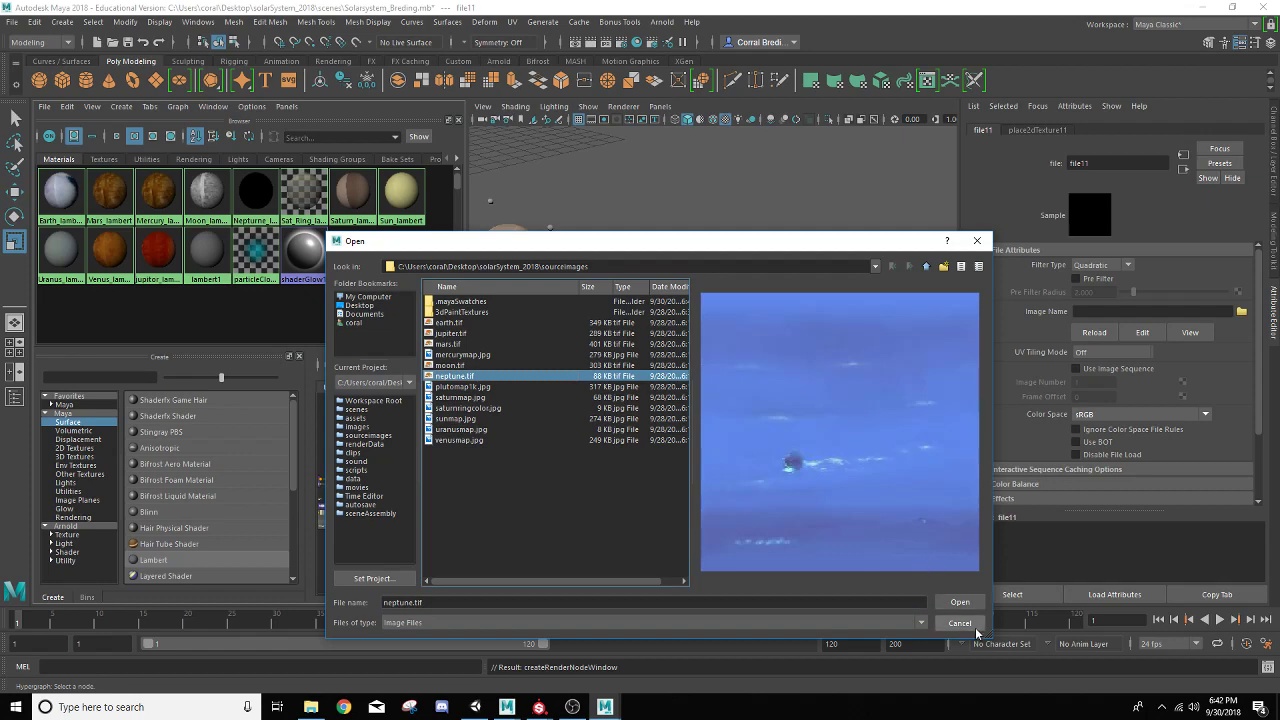
click(960, 600)
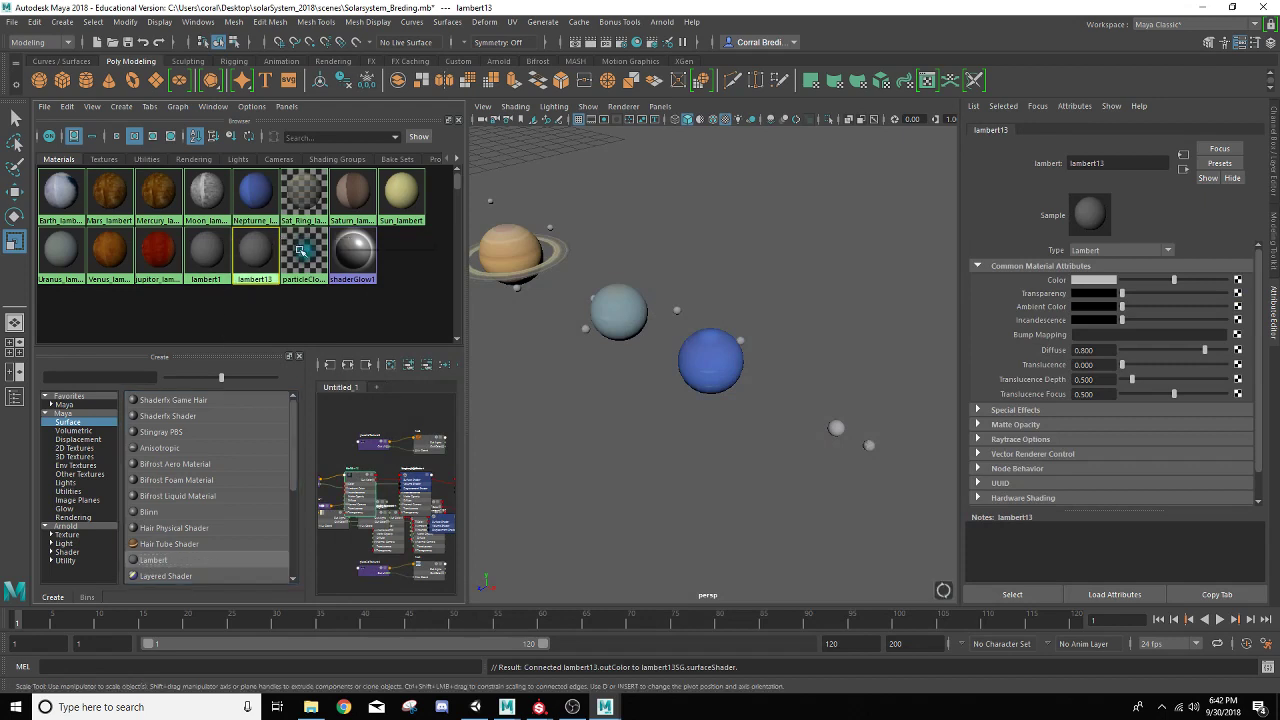
- Name the material lambert_Pluto, load plutomap.jpg as its colour and assign it to Pluto
click(1116, 164)
text(_Pluto)
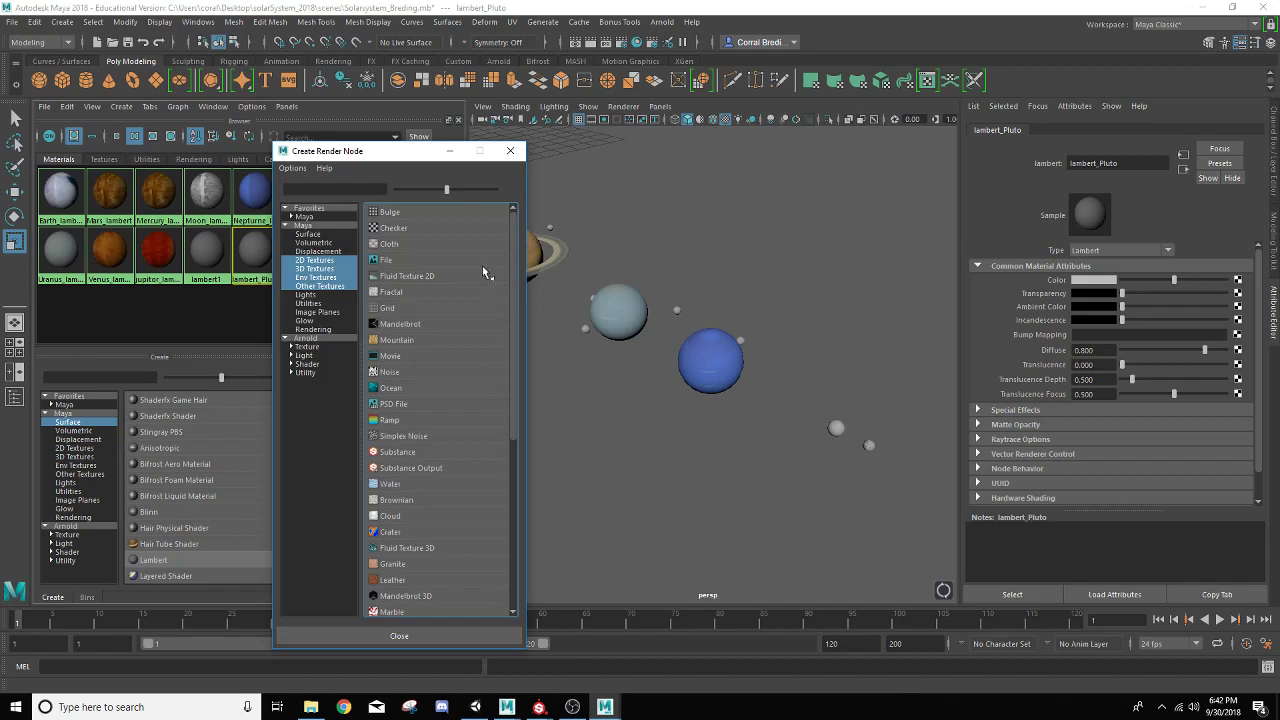
click(388, 260)
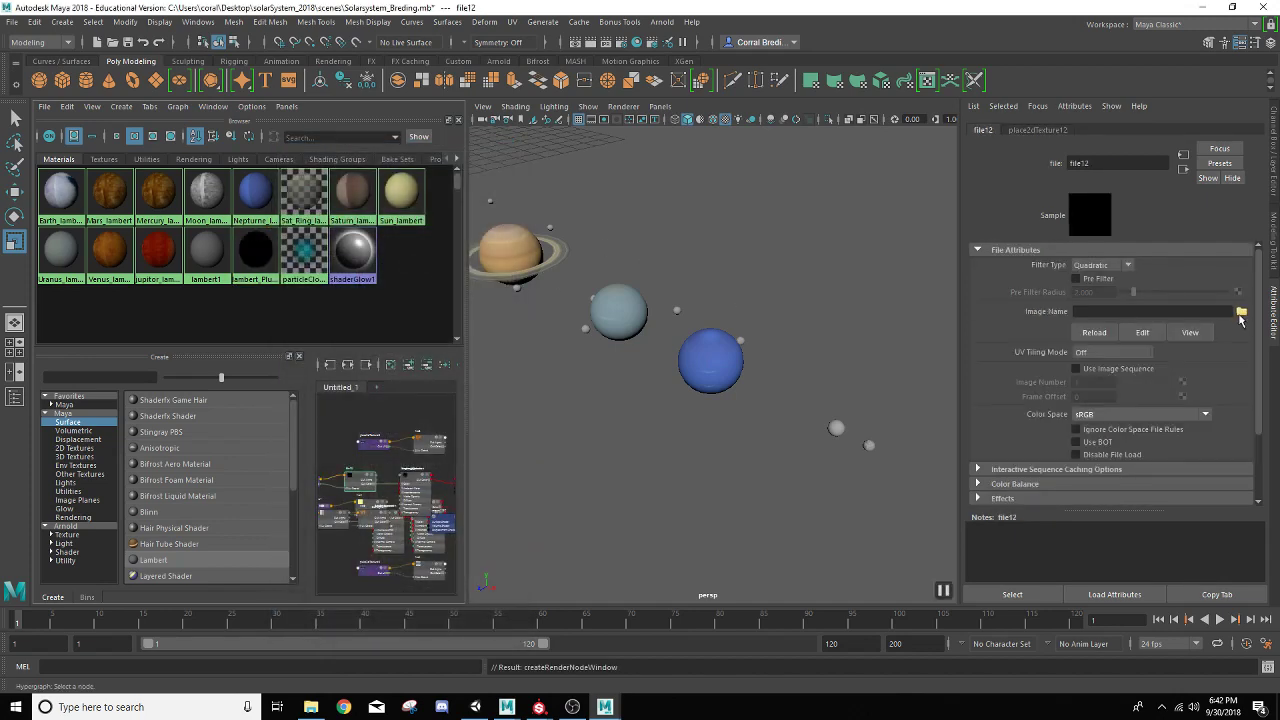
click(1240, 312)
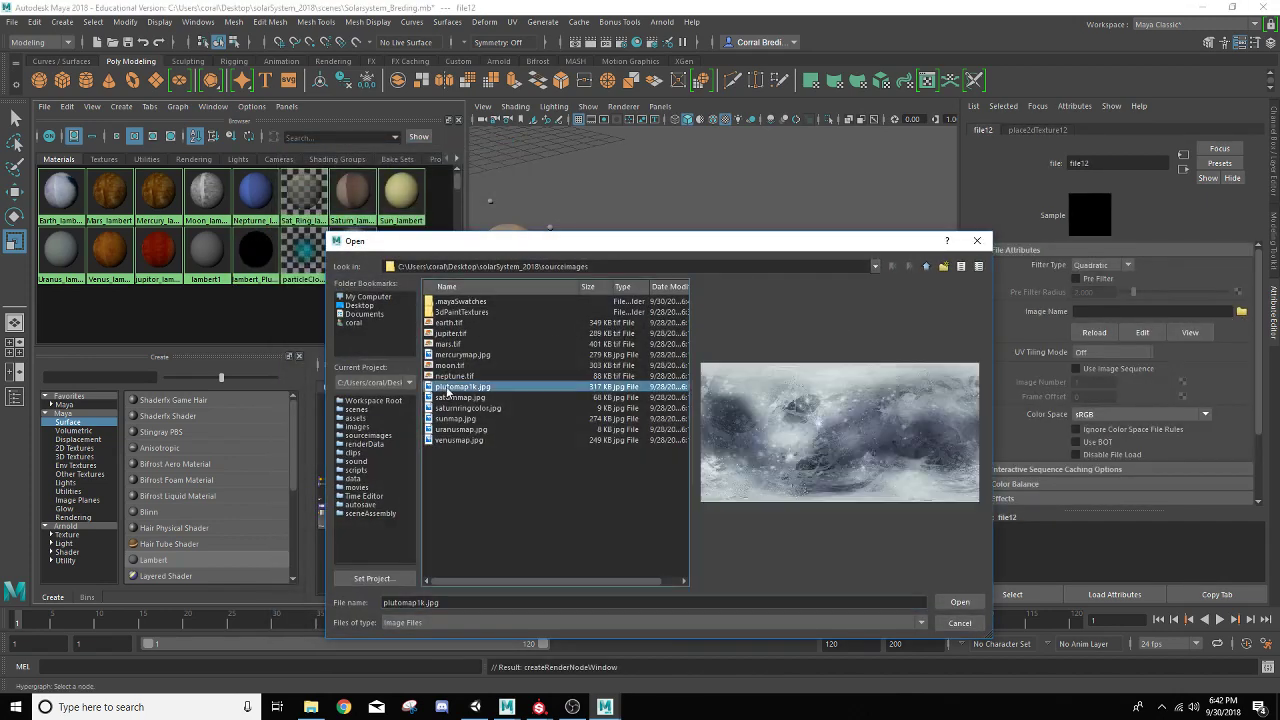
click(958, 602)
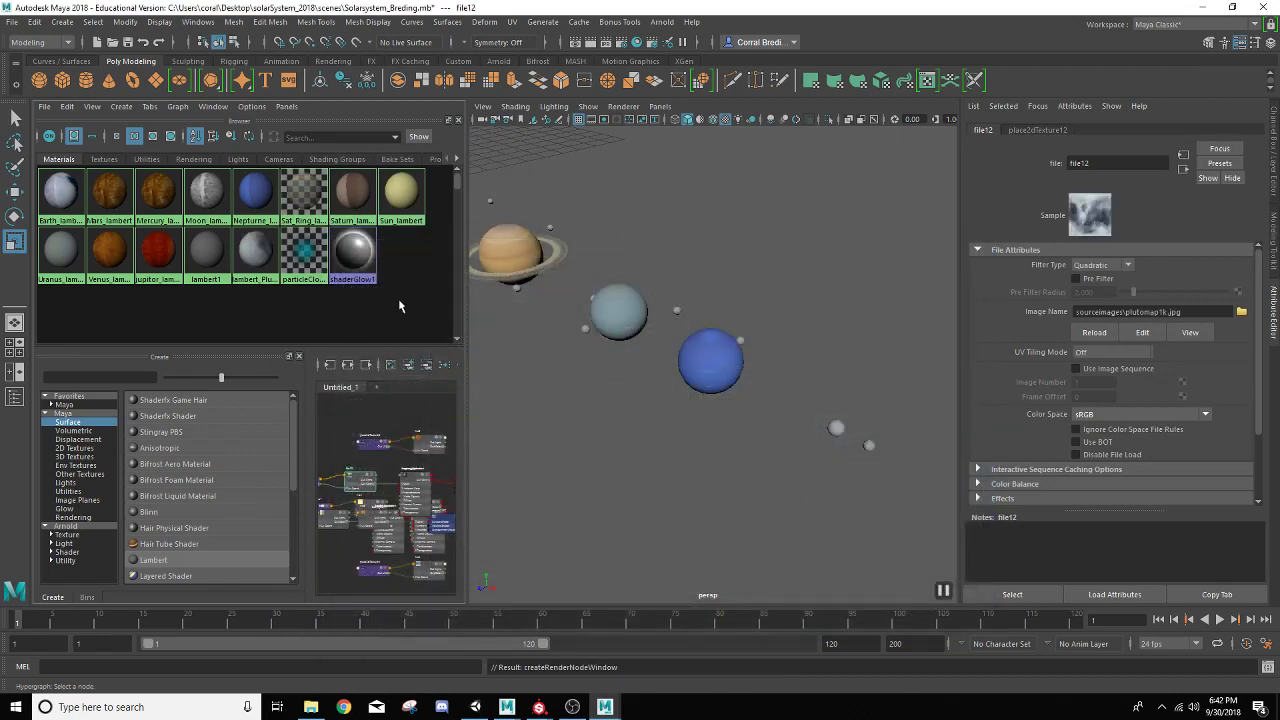
mouse_move(252, 252)
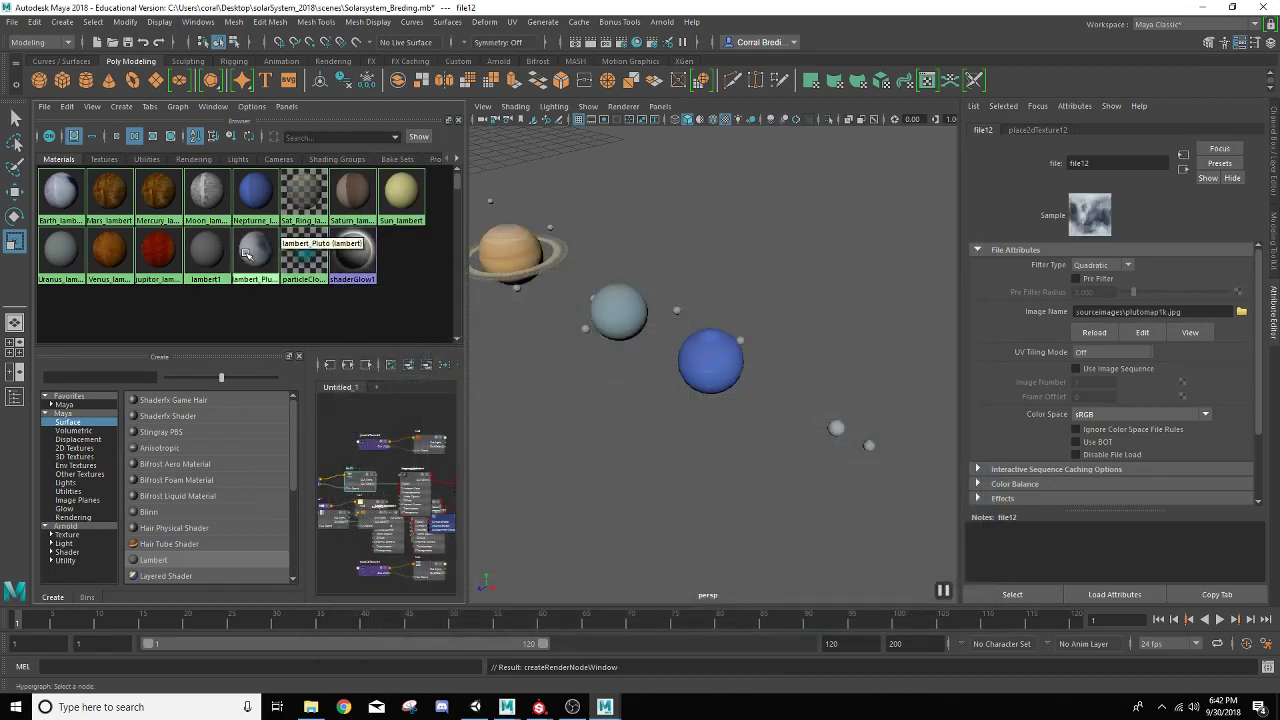
drag(254, 250, 836, 428)
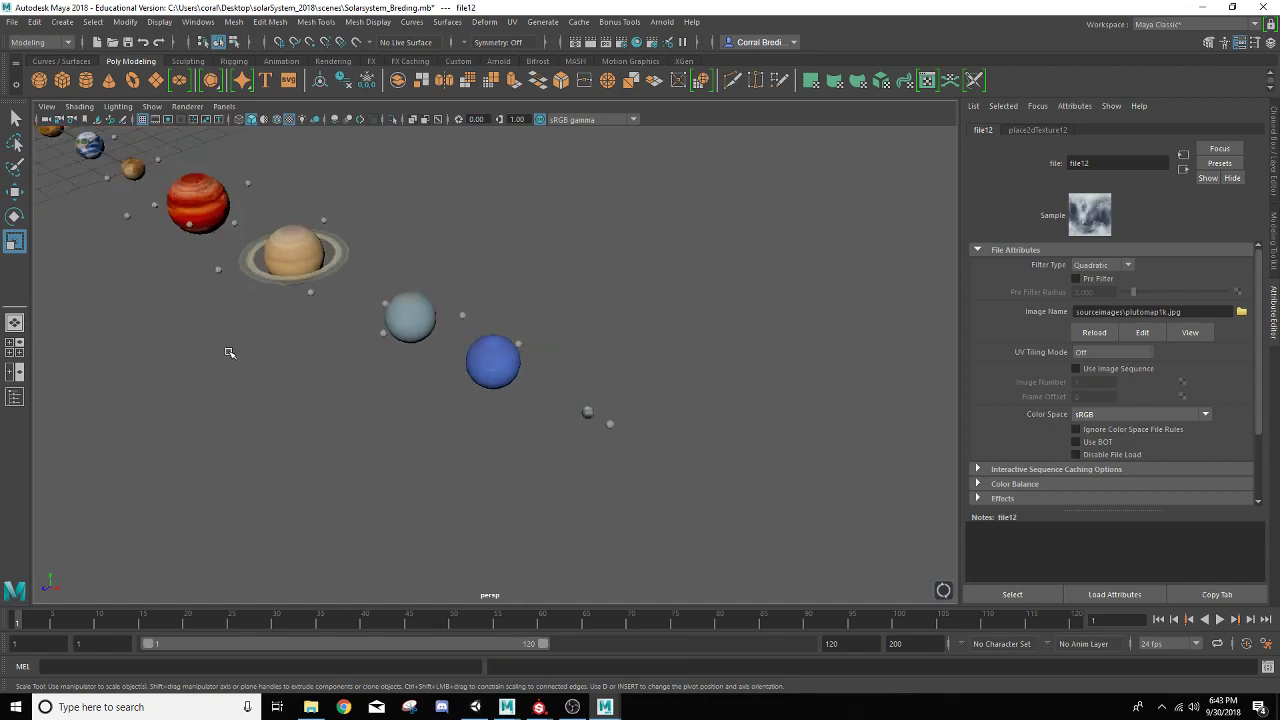
- Pull the perspective view back to frame every planet from the Sun to Pluto
drag(230, 352, 372, 388)
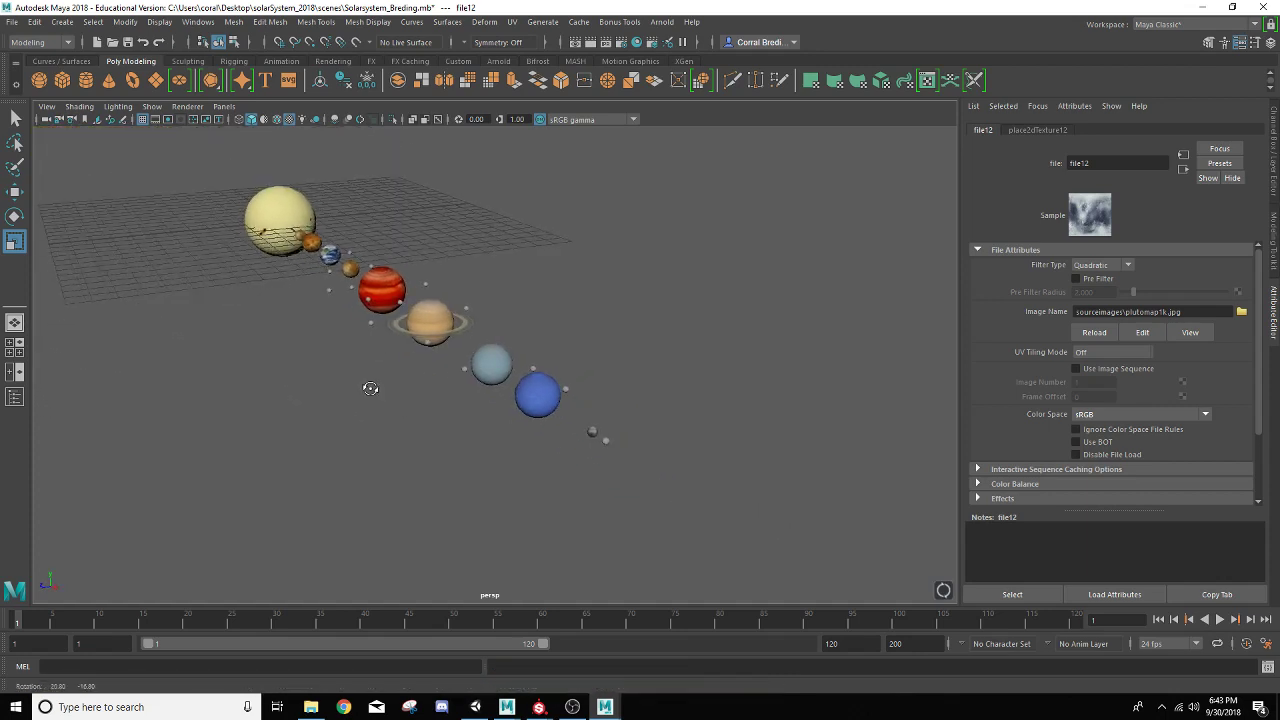